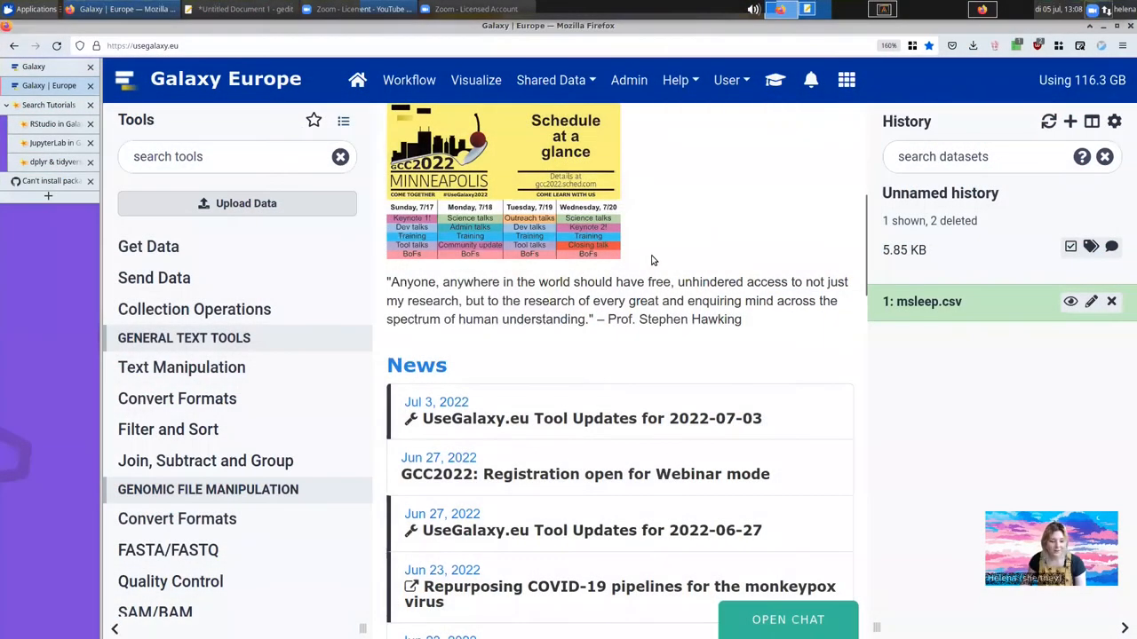
mouse_move(376, 323)
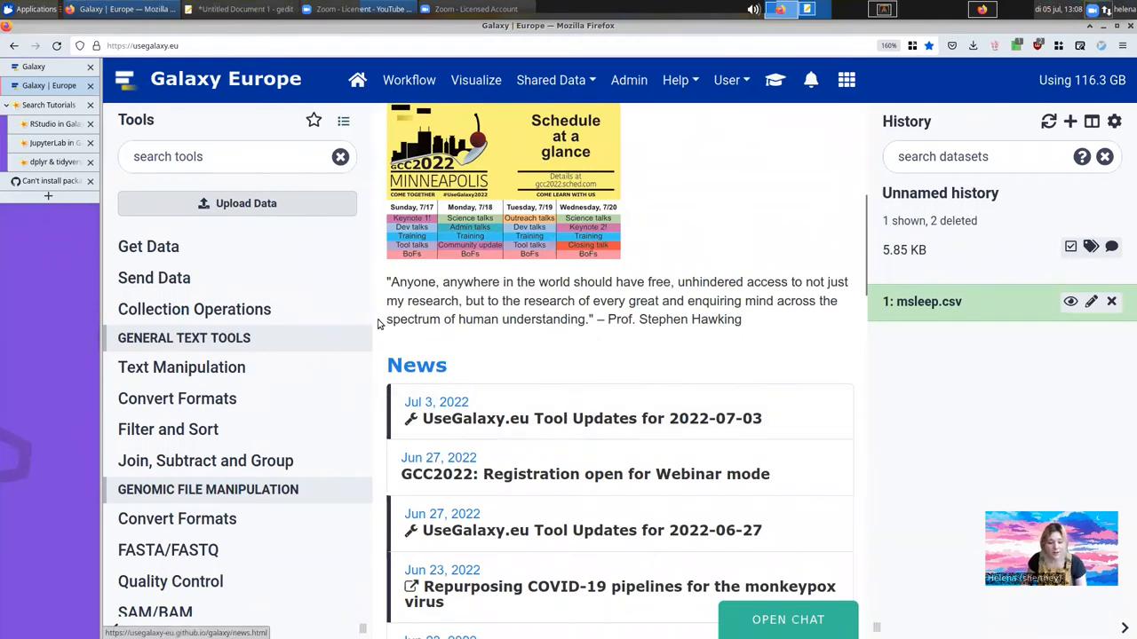
Step: Expand the Interactive tools category in the Tools panel to list Jupyter Notebook and RStudio
scroll(down, 3)
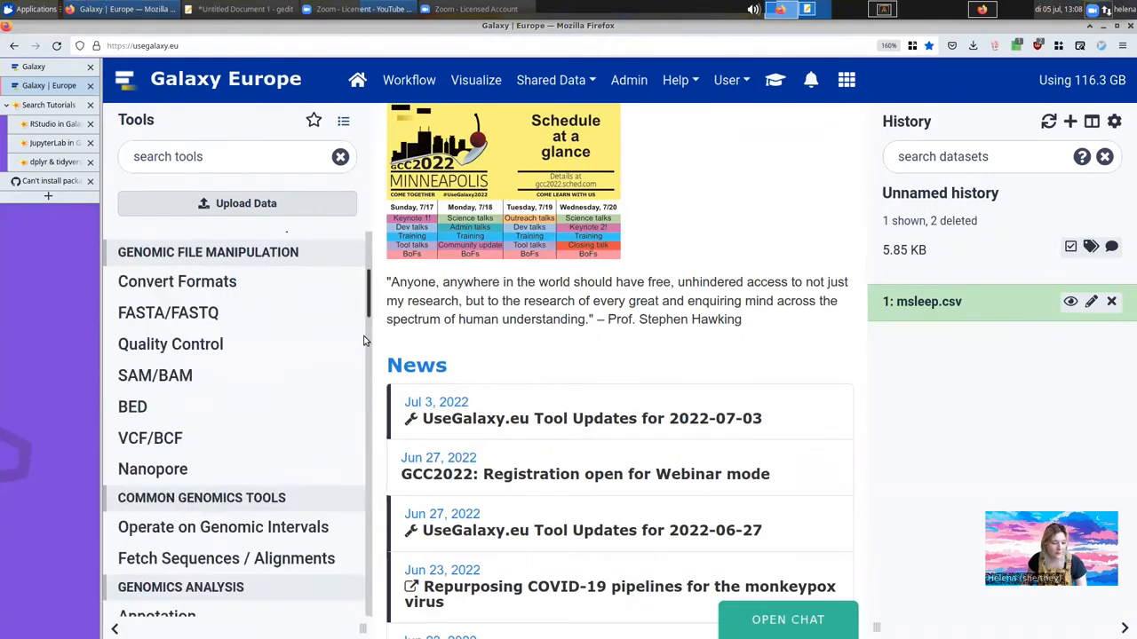
scroll(down, 3)
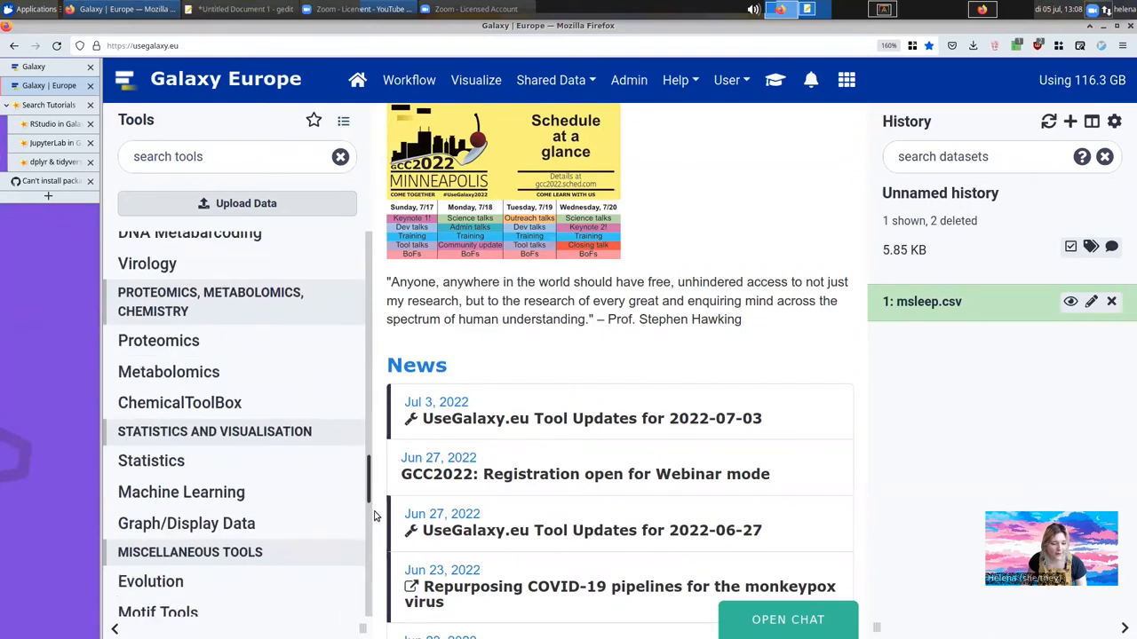
scroll(down, 3)
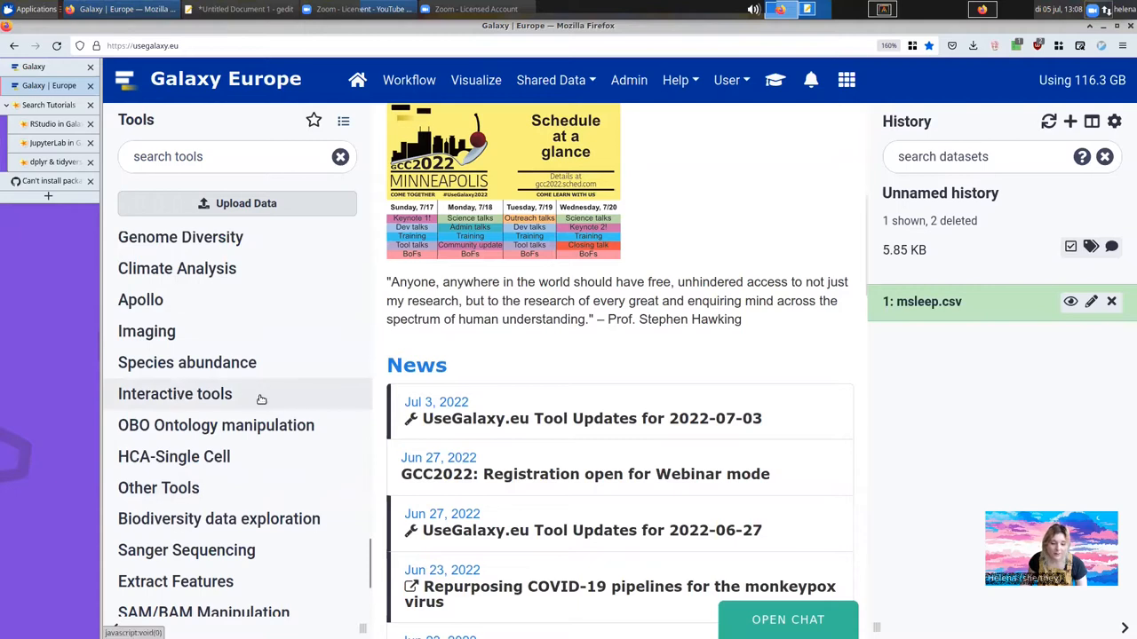
click(174, 394)
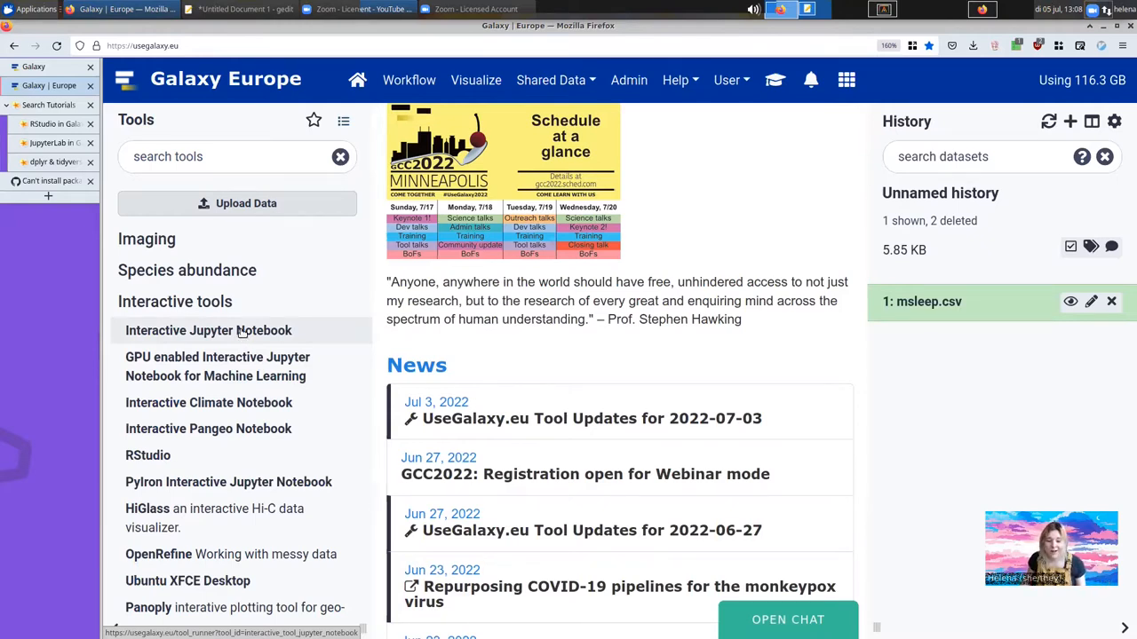
Step: Start the Interactive Jupyter Notebook form with 1: msleep.csv included as input data
click(209, 331)
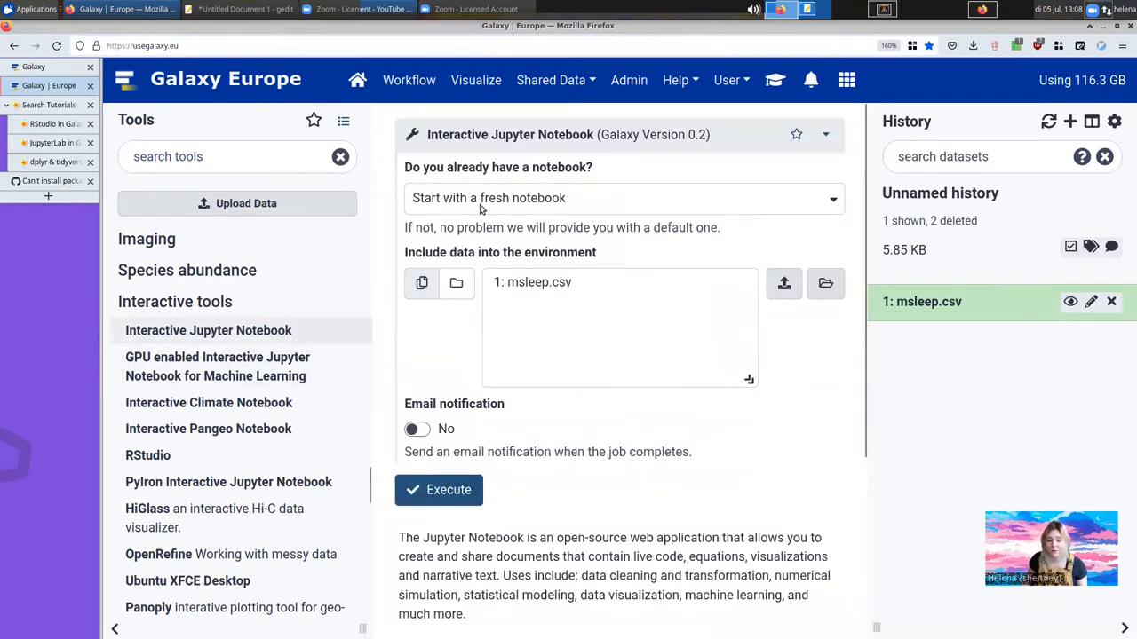
click(533, 280)
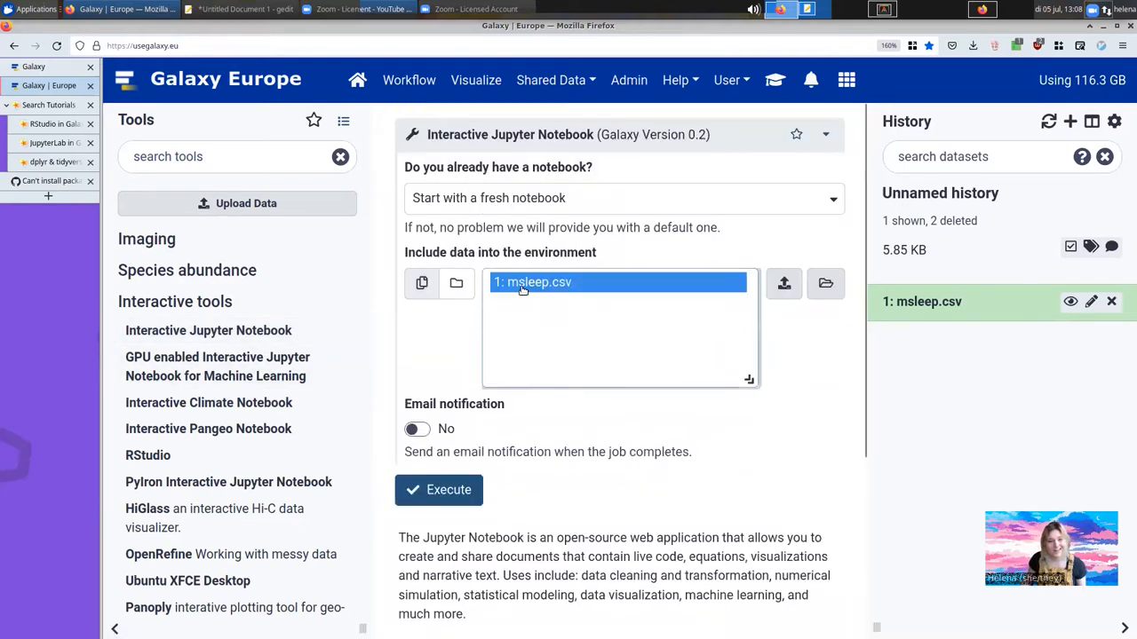
mouse_move(719, 252)
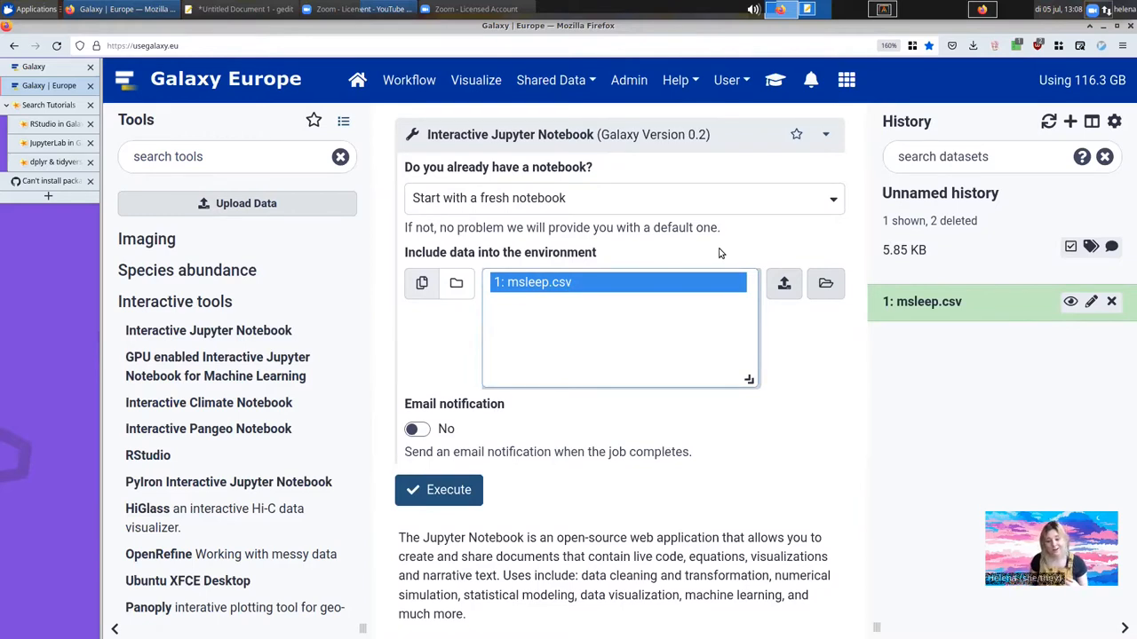
mouse_move(1016, 319)
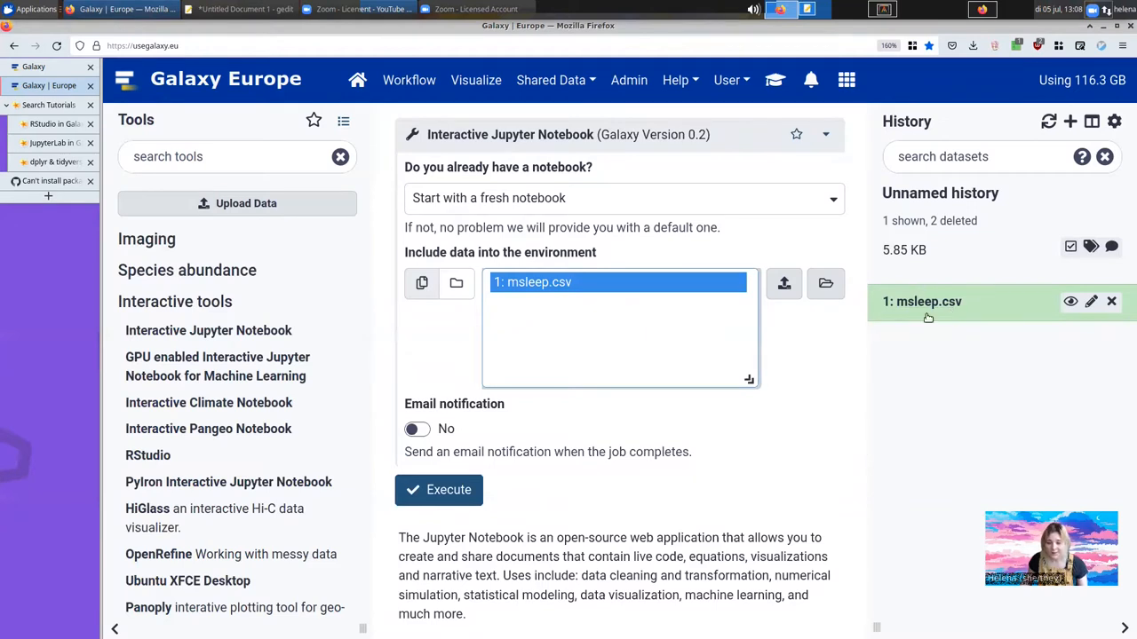
mouse_move(448, 490)
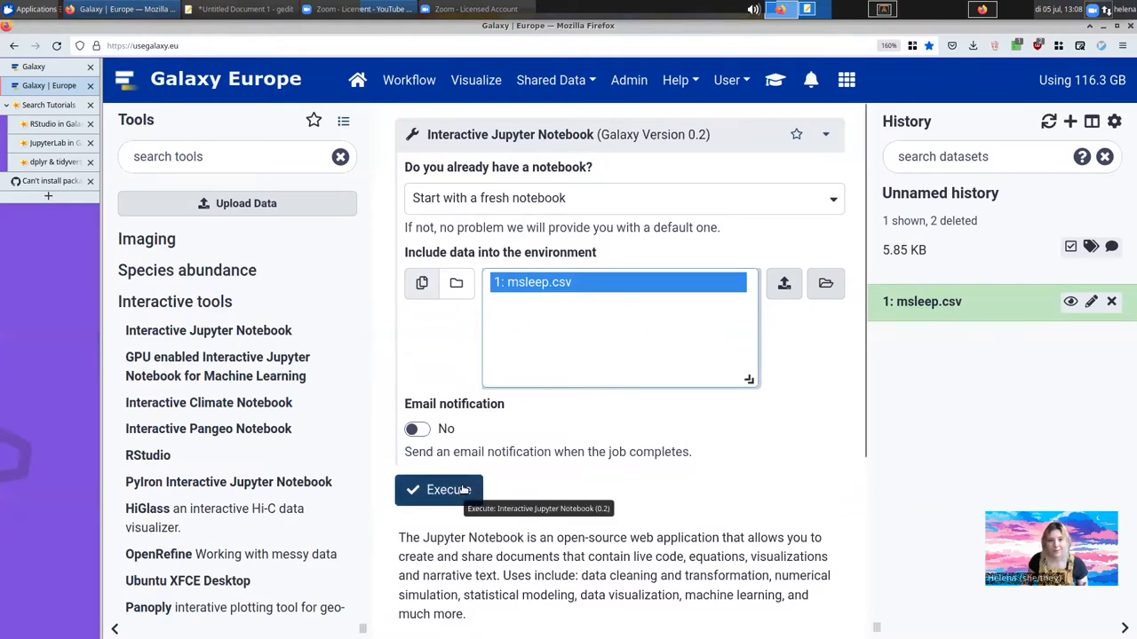
Step: Execute the Jupyter Notebook job, adding an Executed Notebook dataset, and bring up the User menu
click(439, 490)
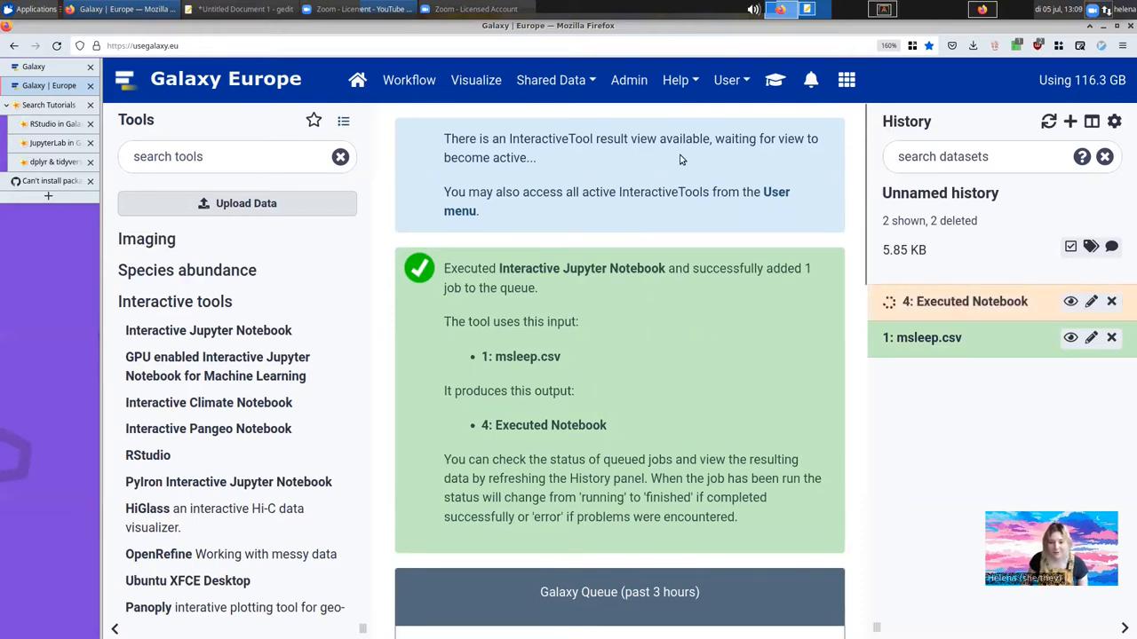
mouse_move(462, 226)
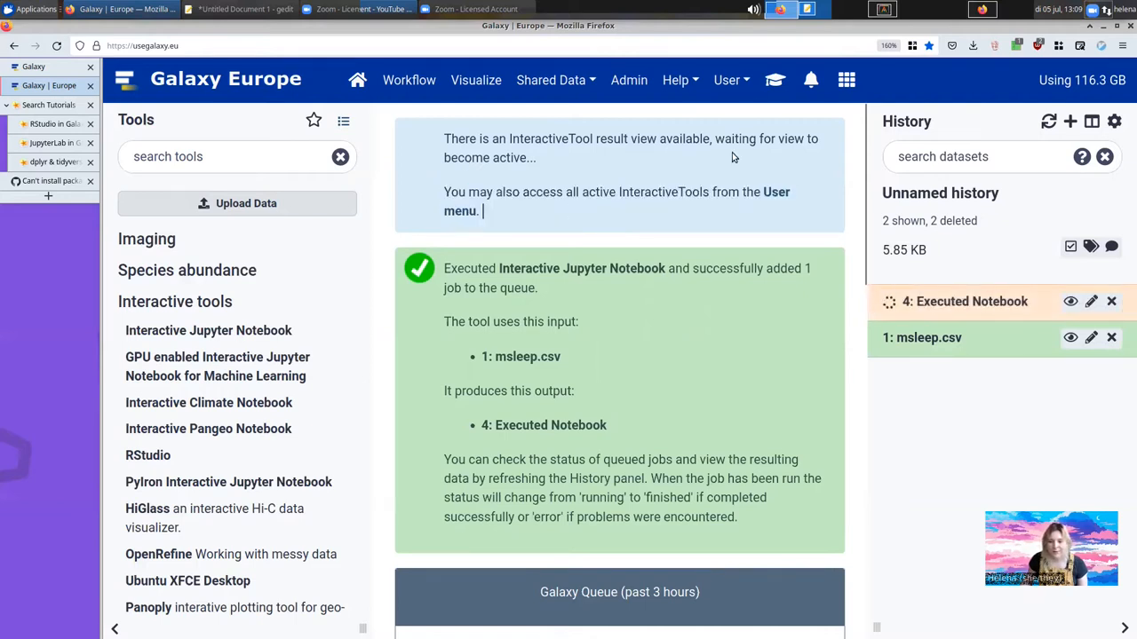
mouse_move(725, 80)
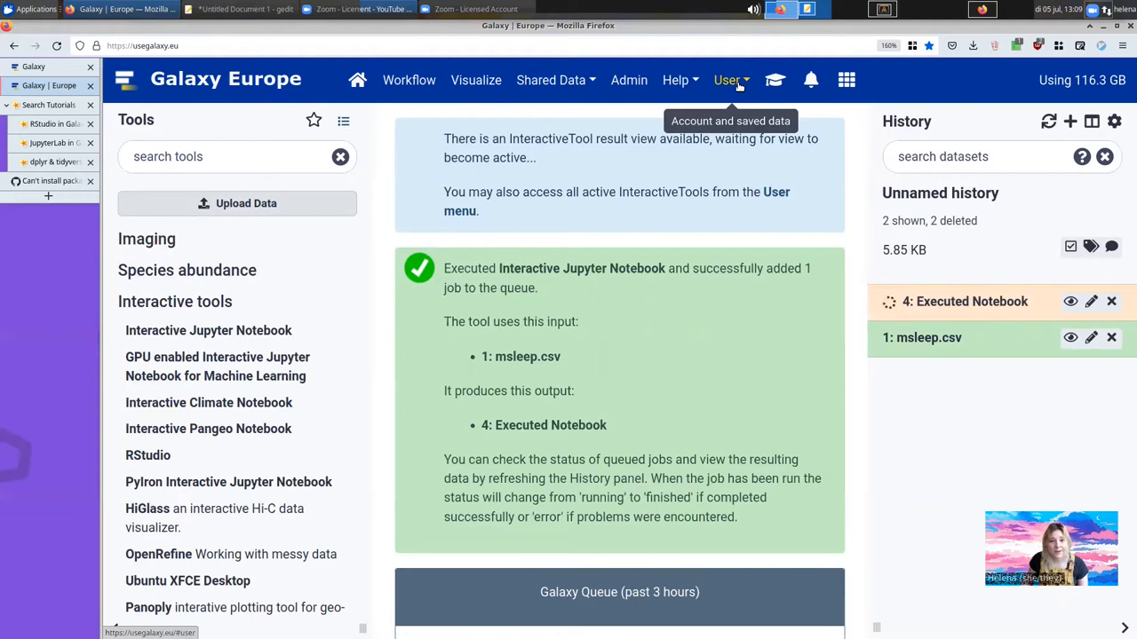
click(727, 80)
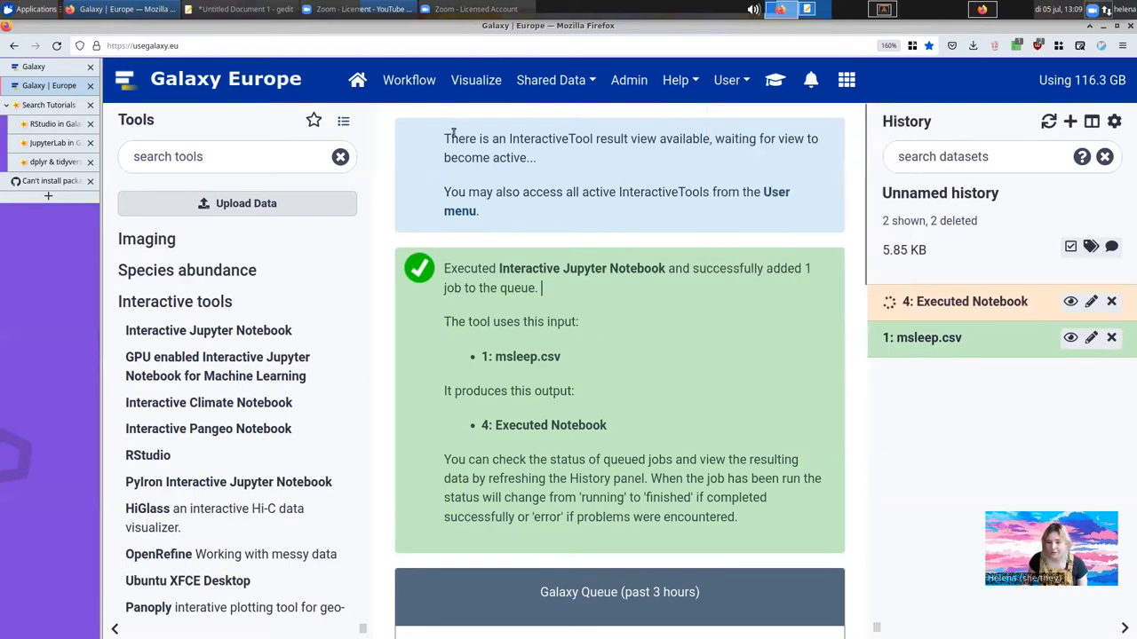
mouse_move(576, 177)
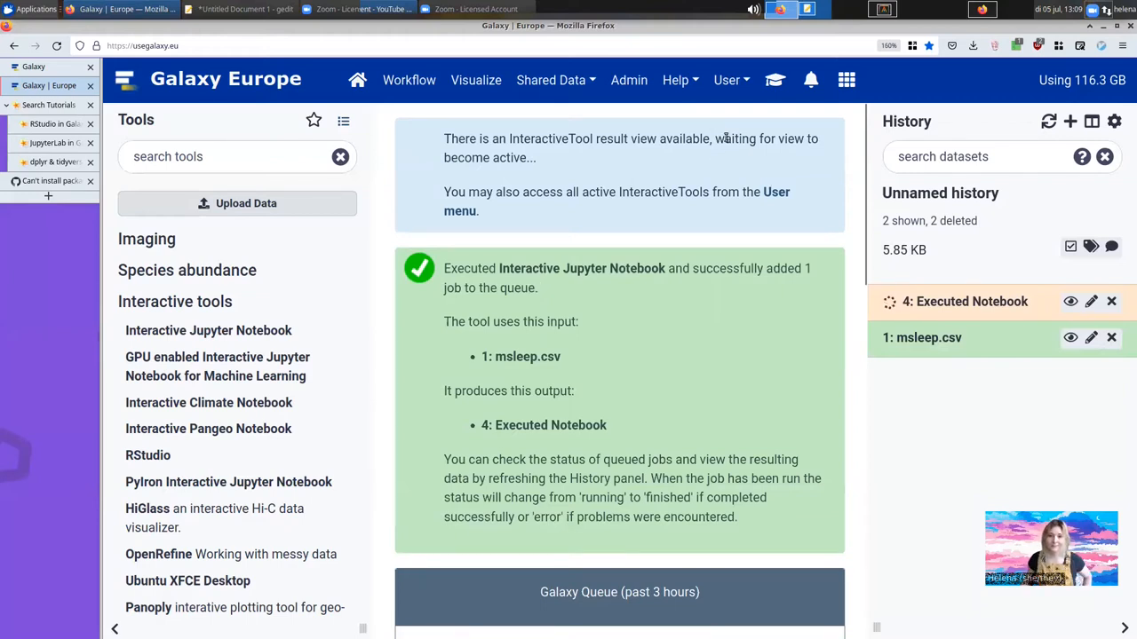
mouse_move(727, 80)
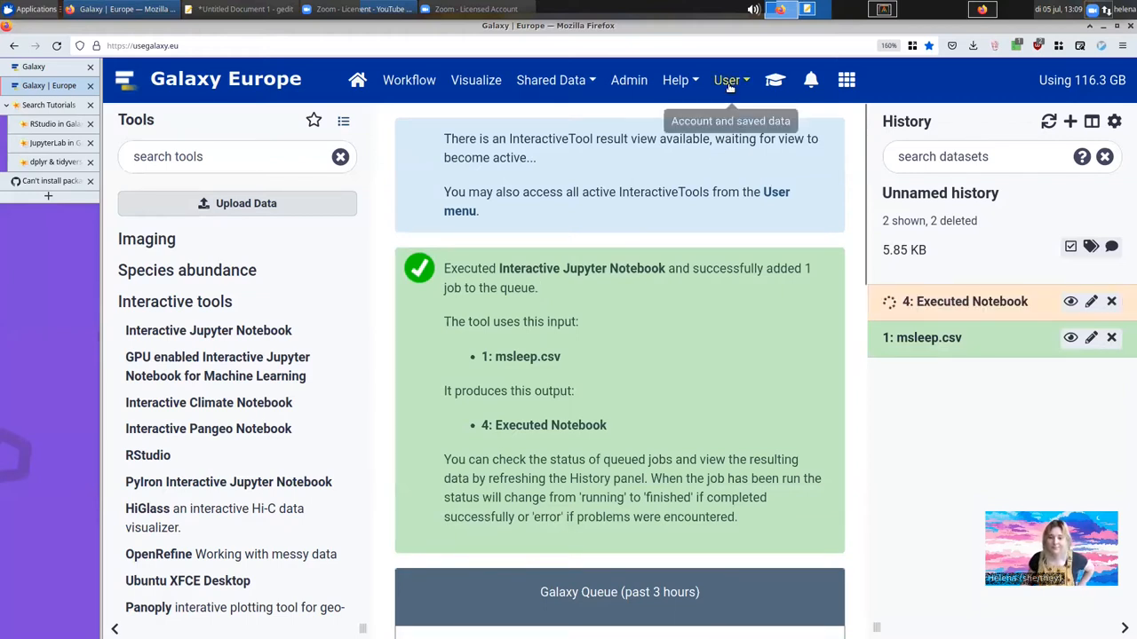
click(726, 79)
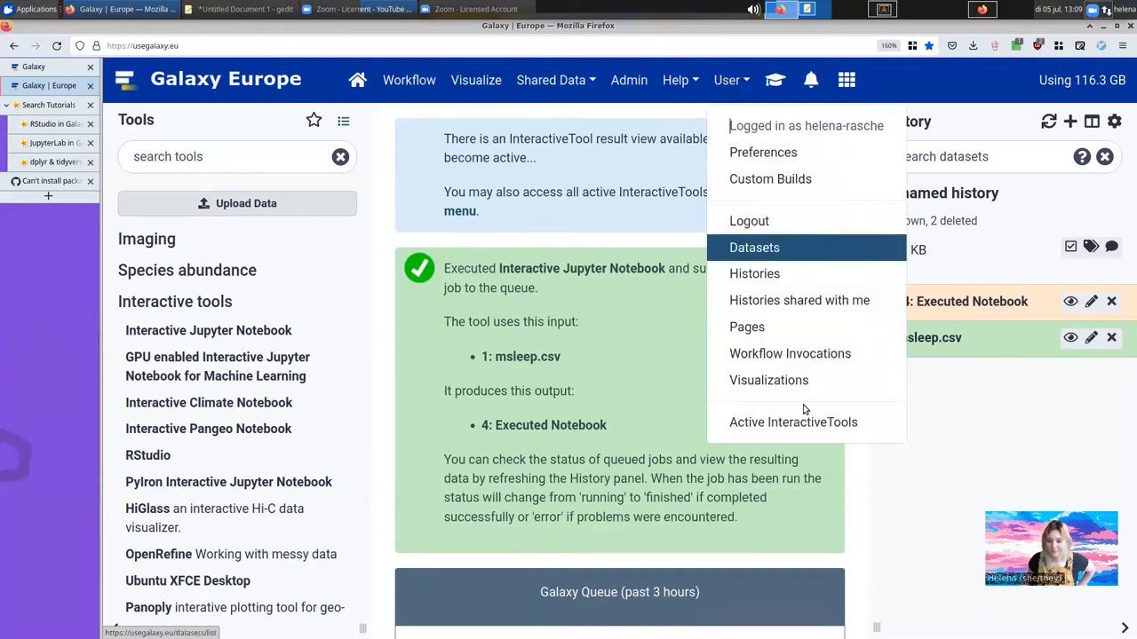
Step: From Active InteractiveTools, launch the running Jupyter Interactive Tool into a new JupyterLab tab
click(792, 423)
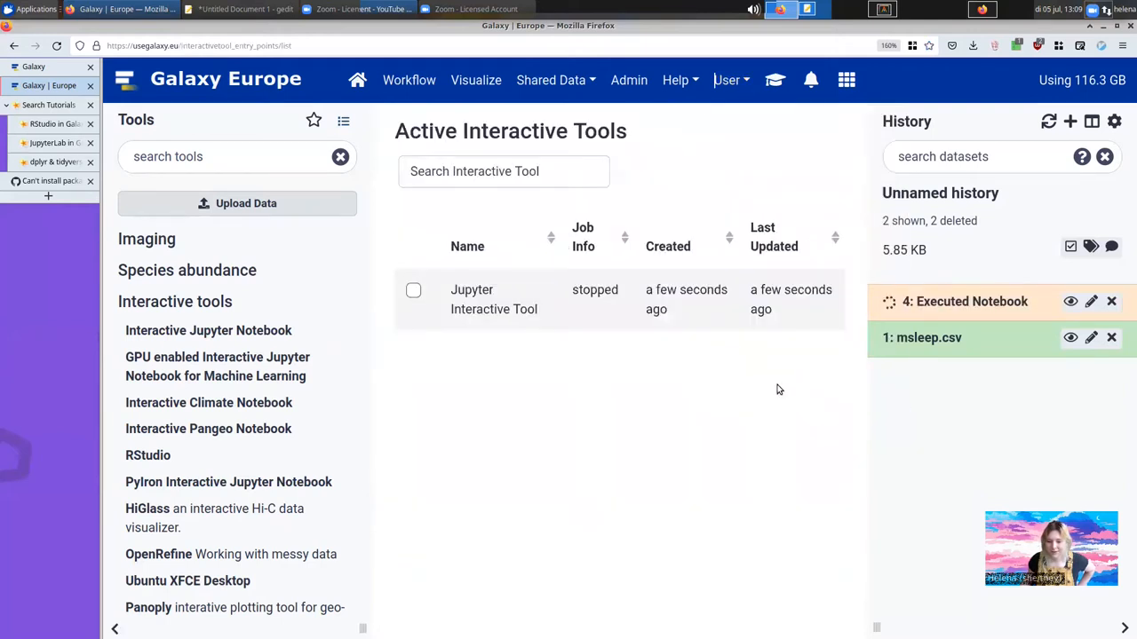
double_click(472, 298)
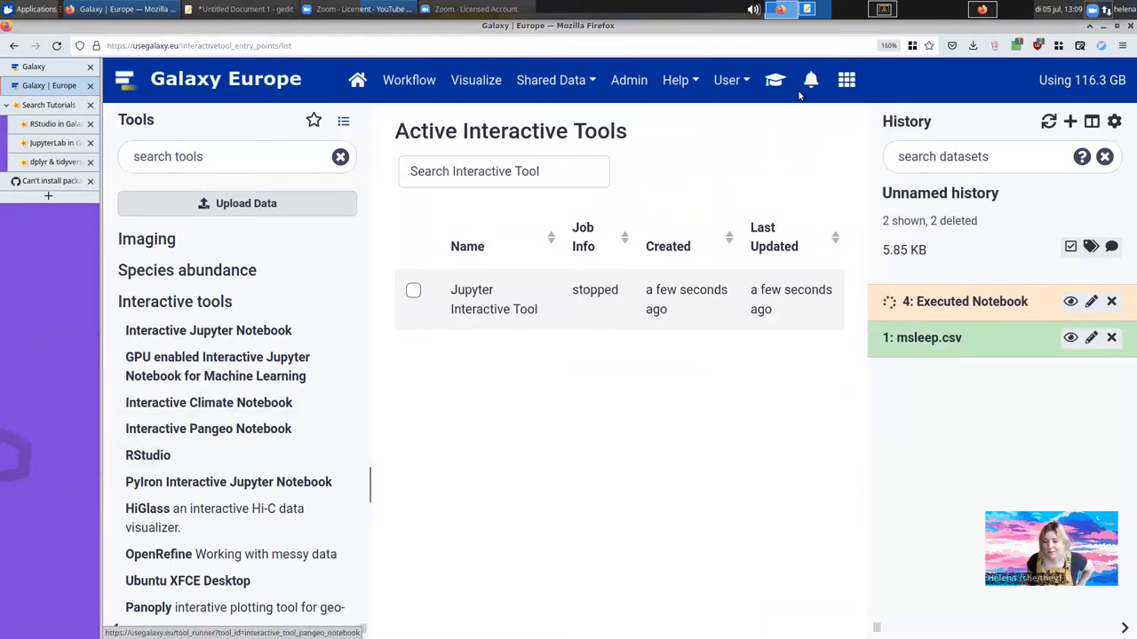
click(727, 80)
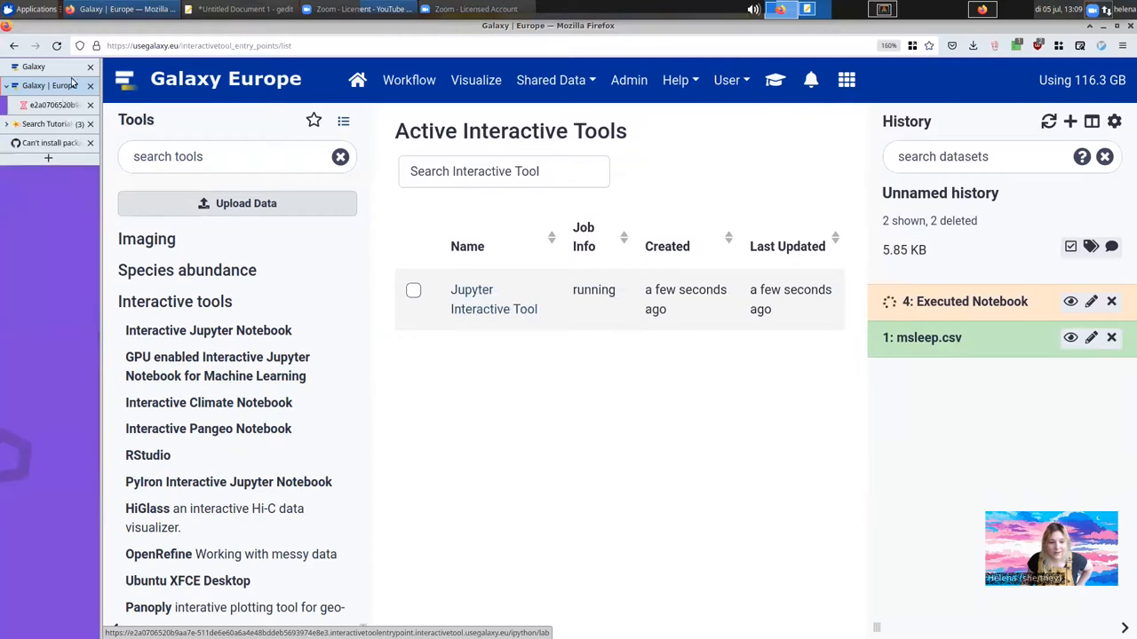
click(493, 298)
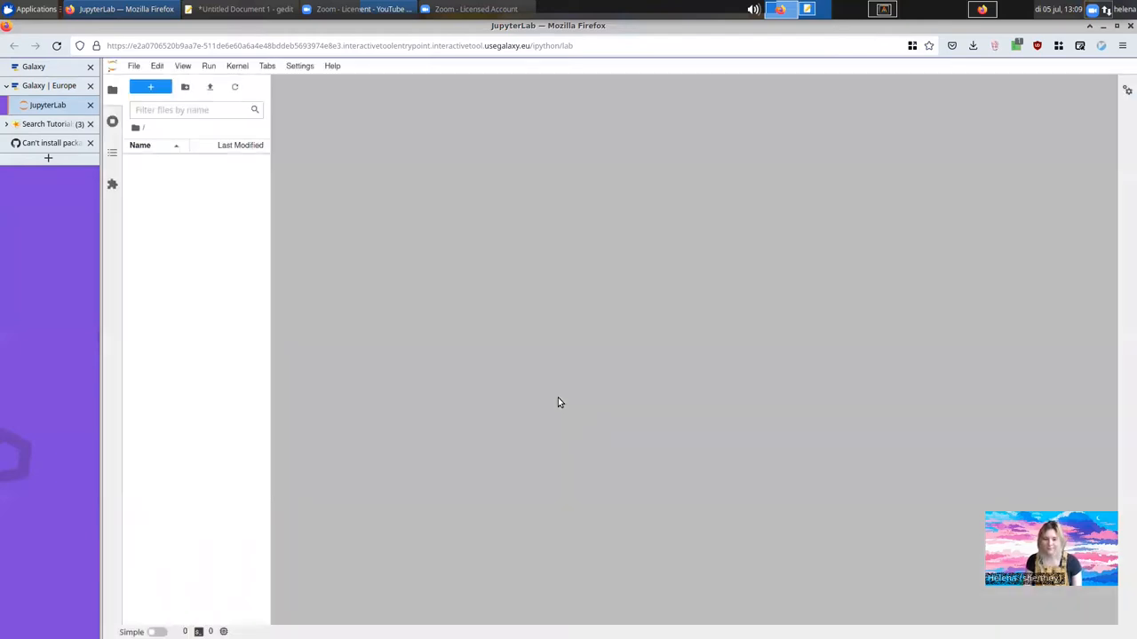
Step: Load ipython_galaxy_notebook.ipynb in JupyterLab and place the cursor in its empty code cell
click(149, 87)
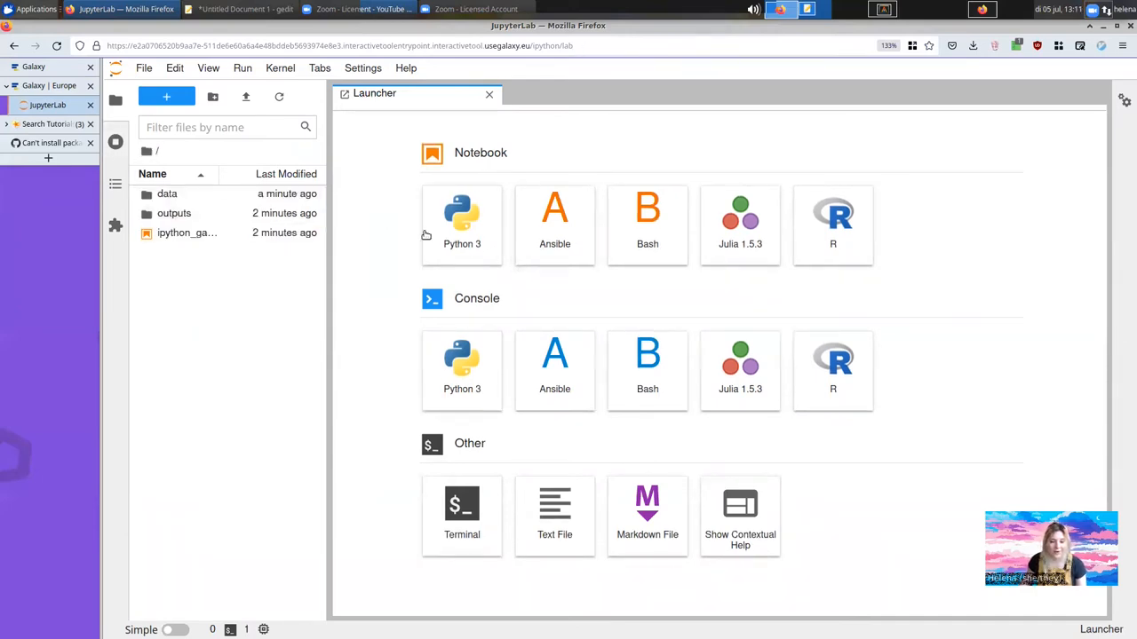
click(187, 233)
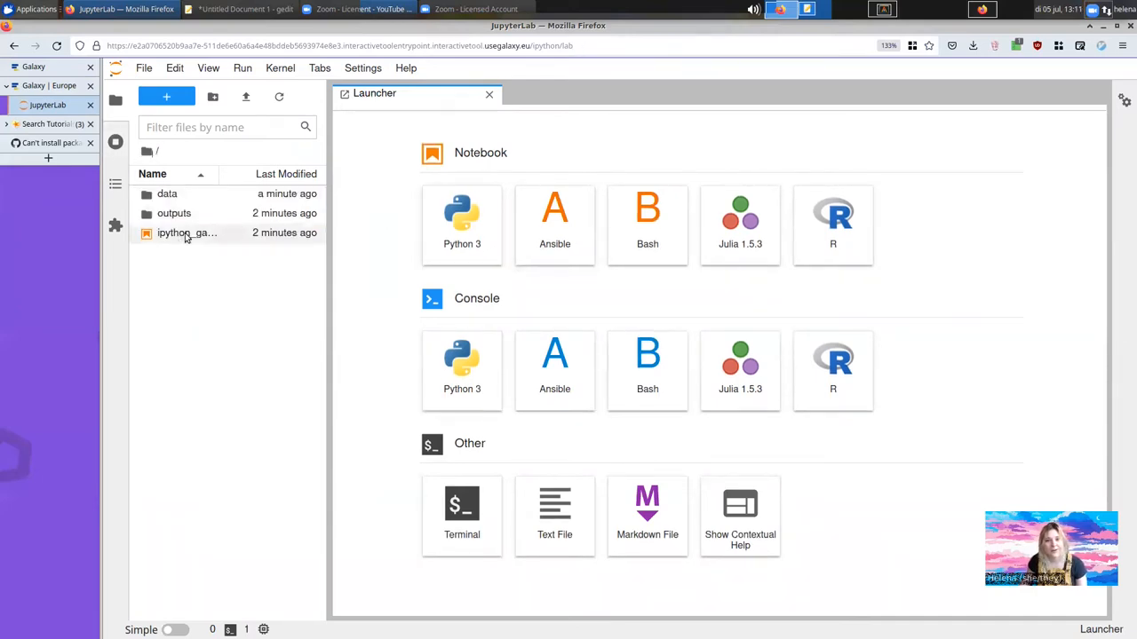
double_click(186, 233)
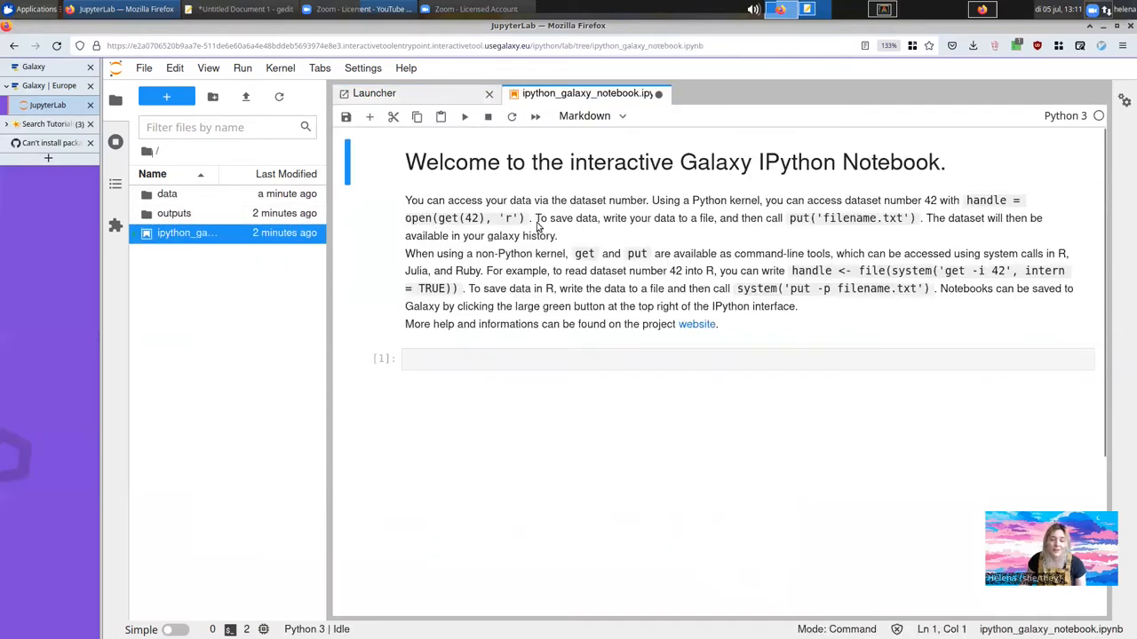
click(526, 359)
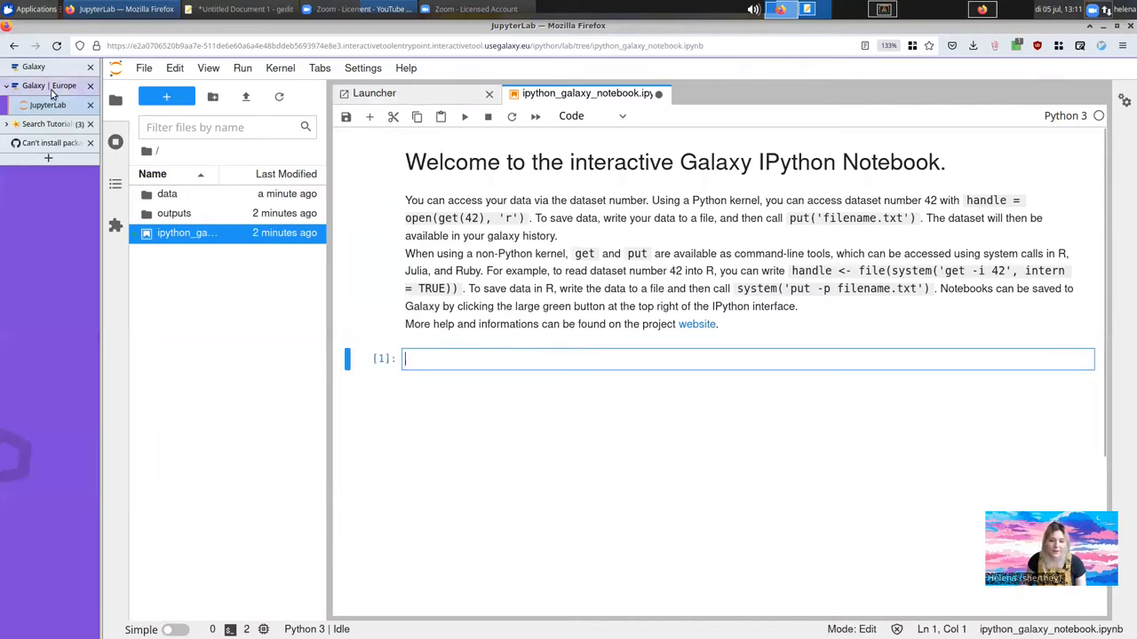
Step: Write a cell that opens get(1) as handle, reads lines and splits each at commas, then run it
click(45, 86)
text(with open(get()
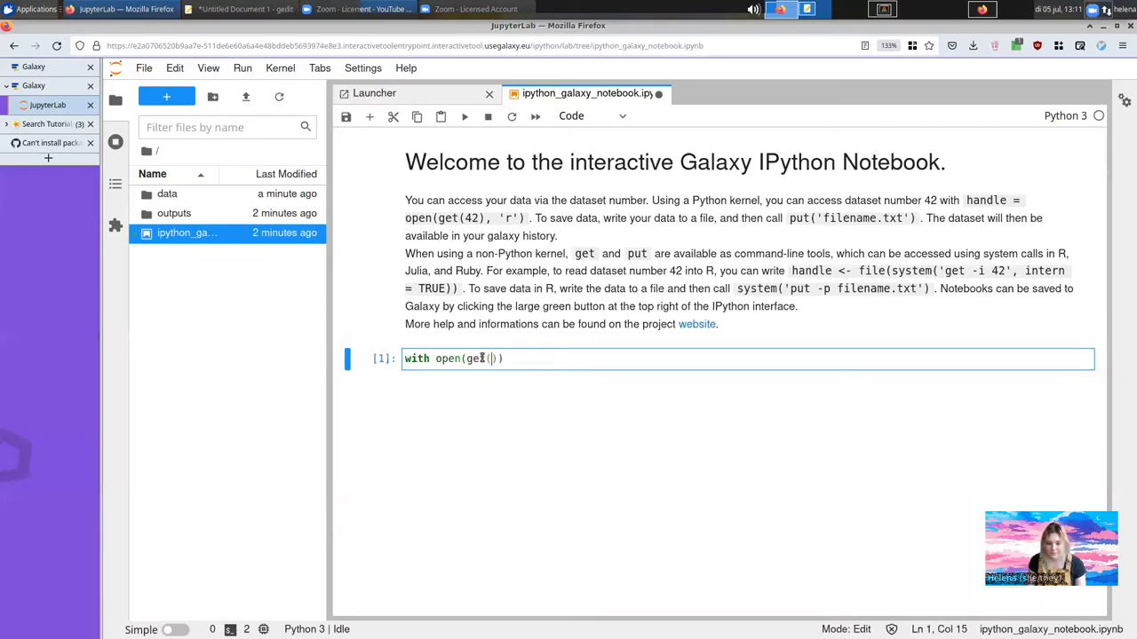
text(1), 'r') as)
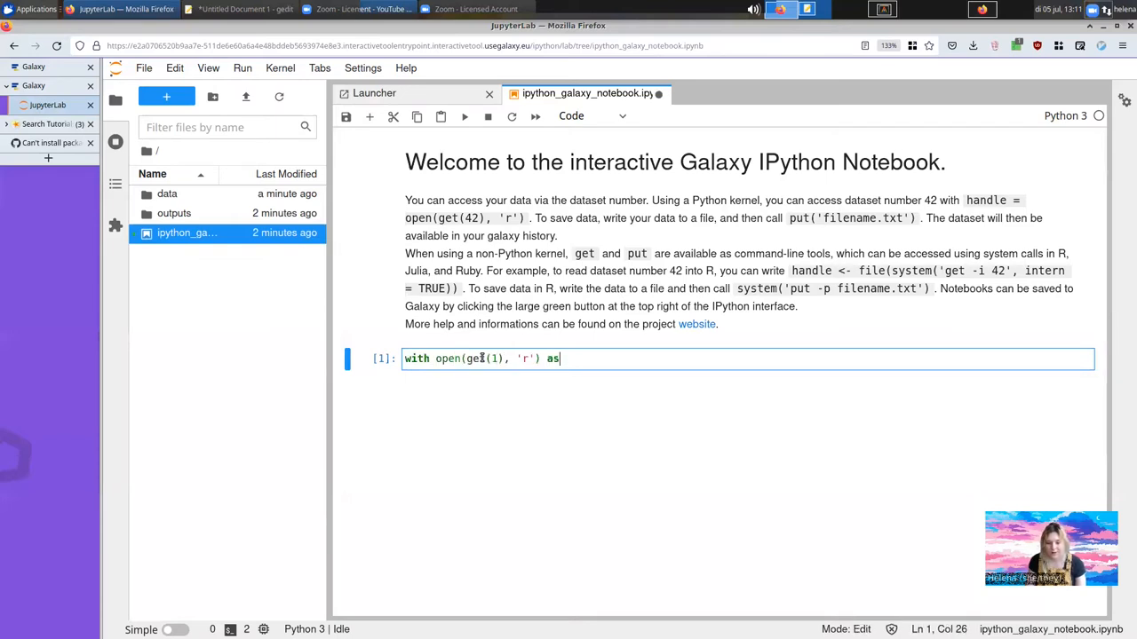
text(handle:)
text(data =)
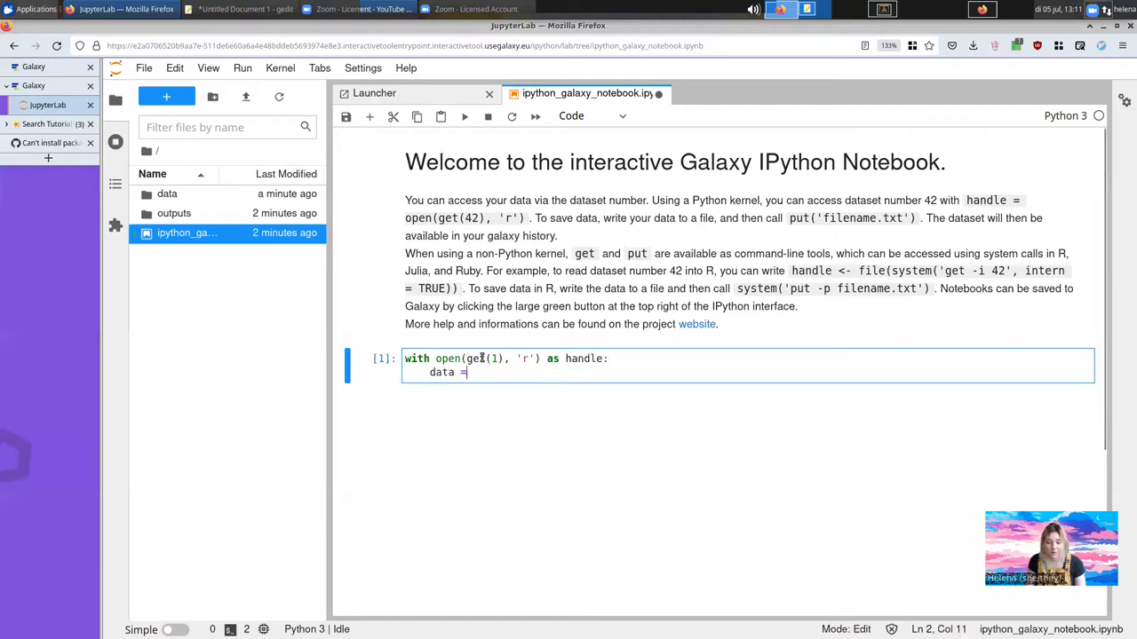
text(handle.readlines())
text(print(data))
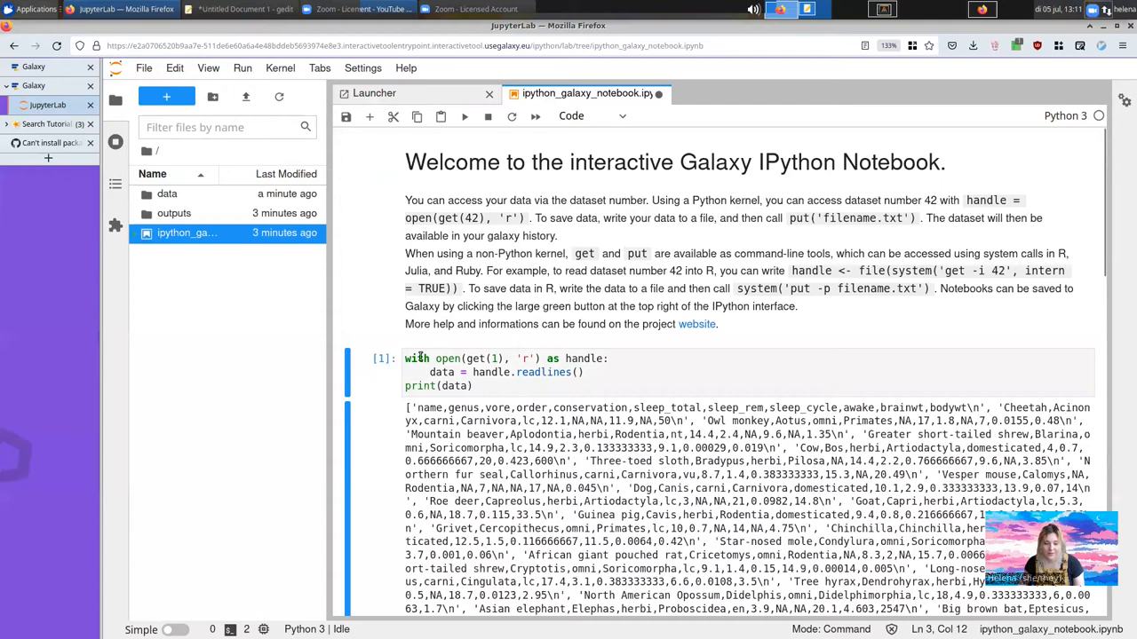
click(471, 373)
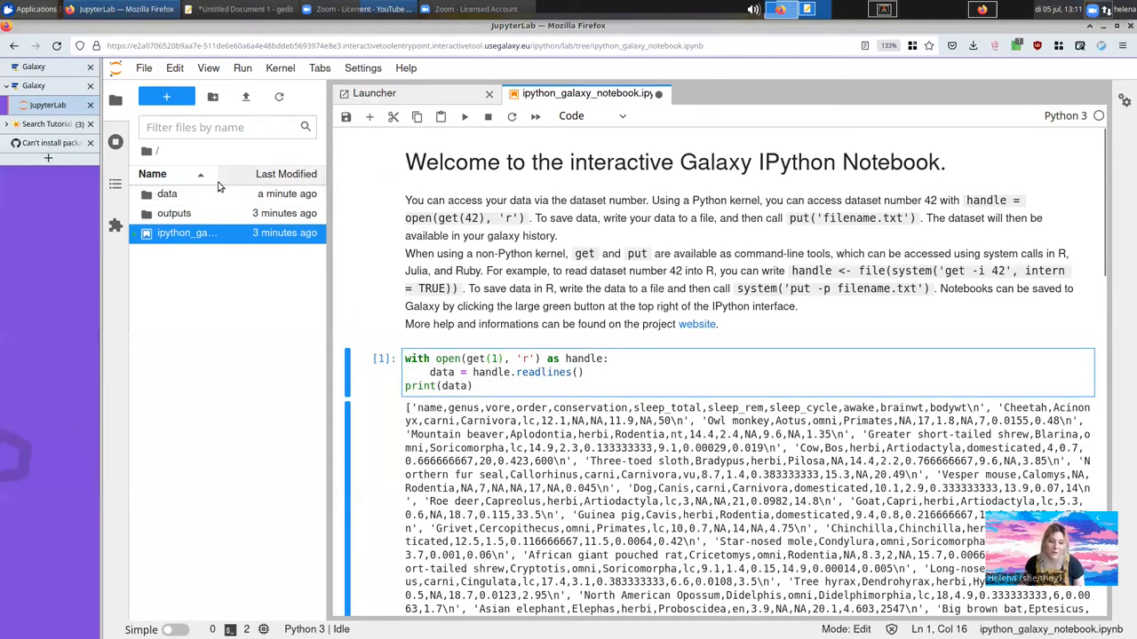
scroll(down, 3)
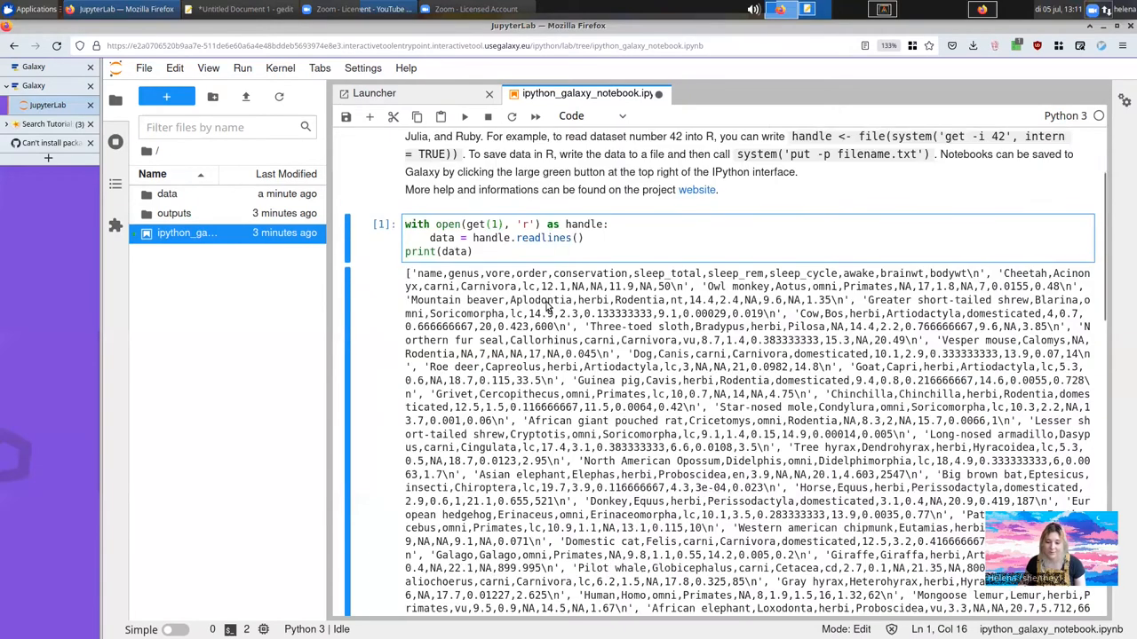
scroll(down, 3)
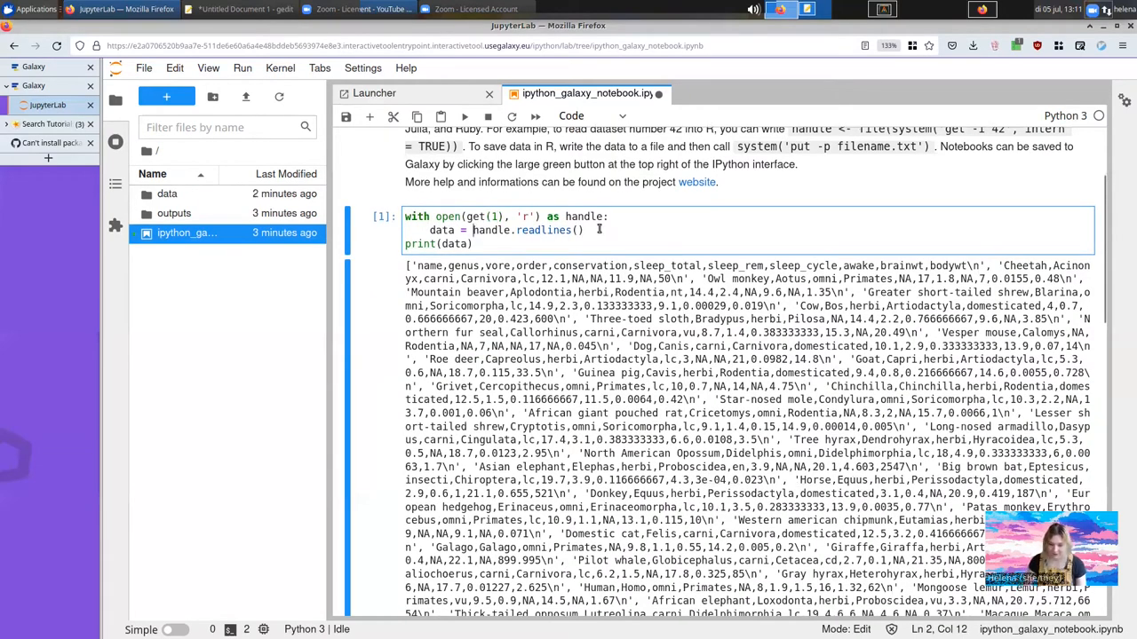
text([x.split(',') for x in)
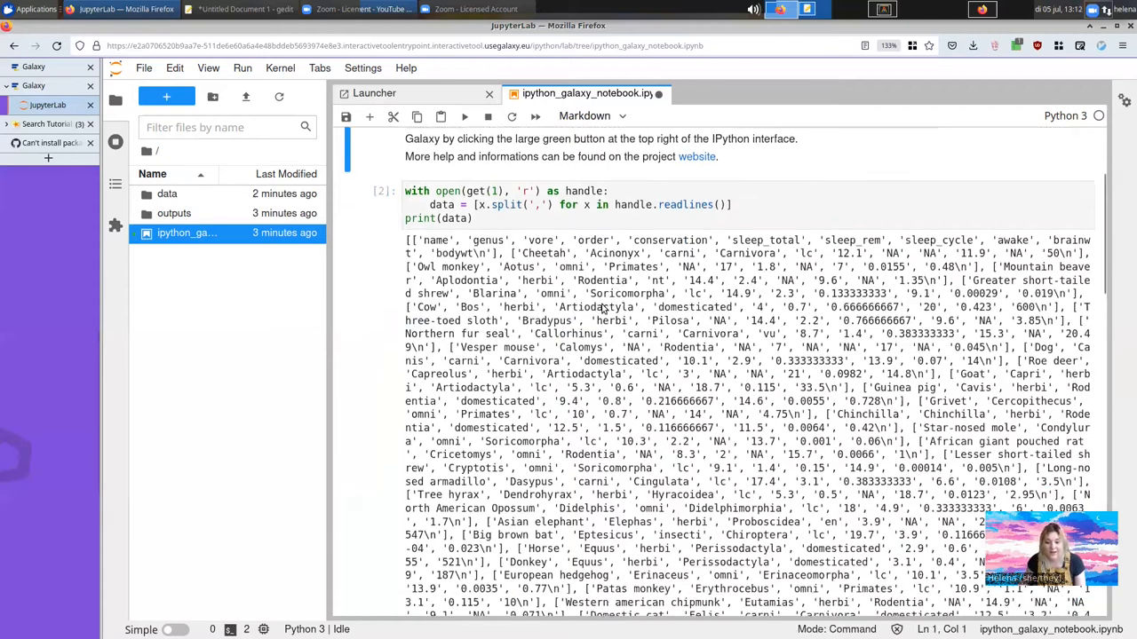
scroll(down, 3)
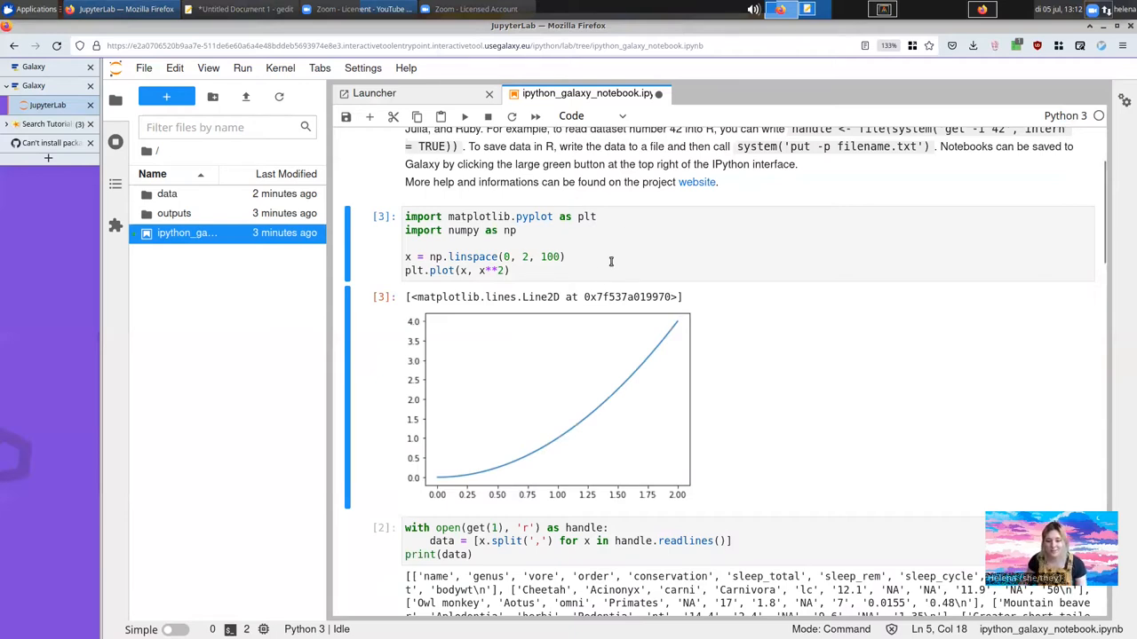
Step: Add plt.savefig("out.png") to the matplotlib x-squared cell and run it so out.png appears in the files
text(okt)
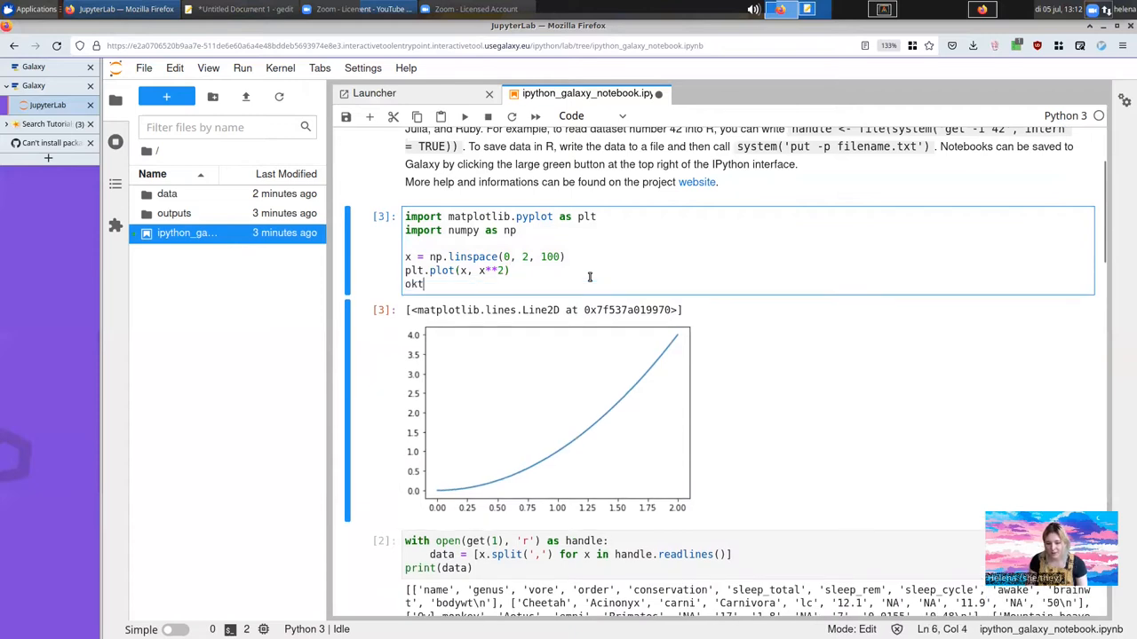
text(plt.sav)
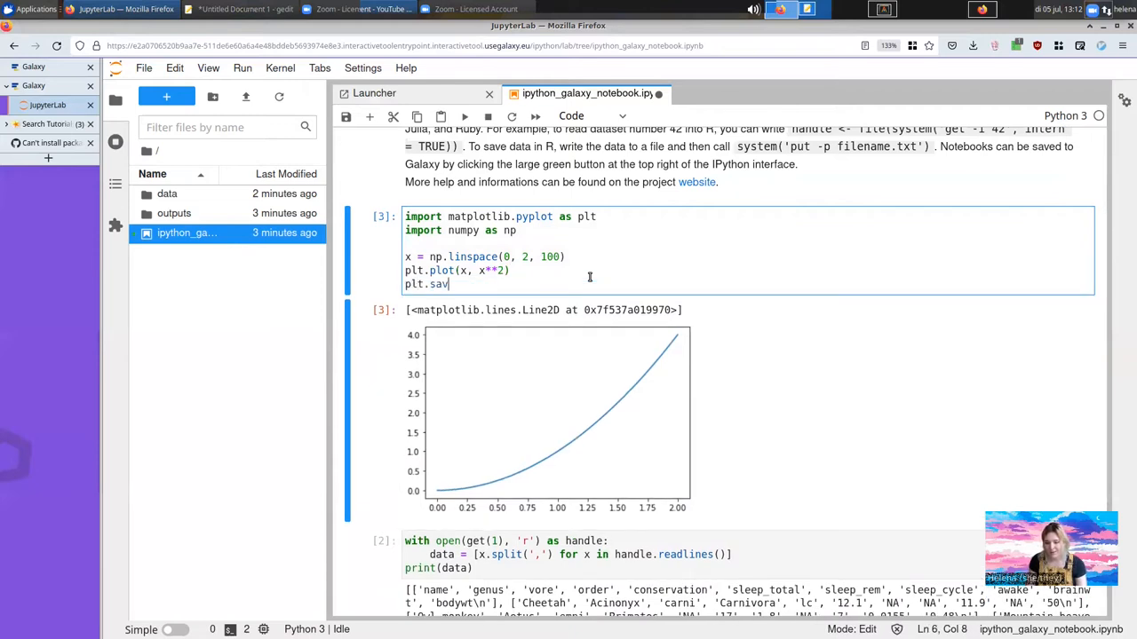
text(efig)
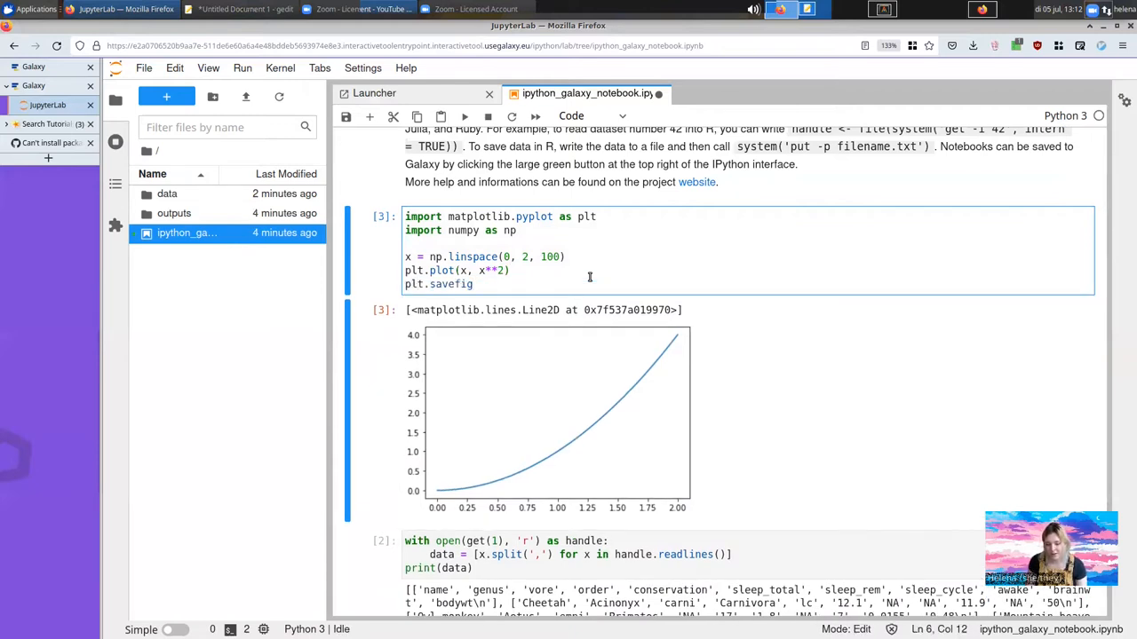
text(("out.png"))
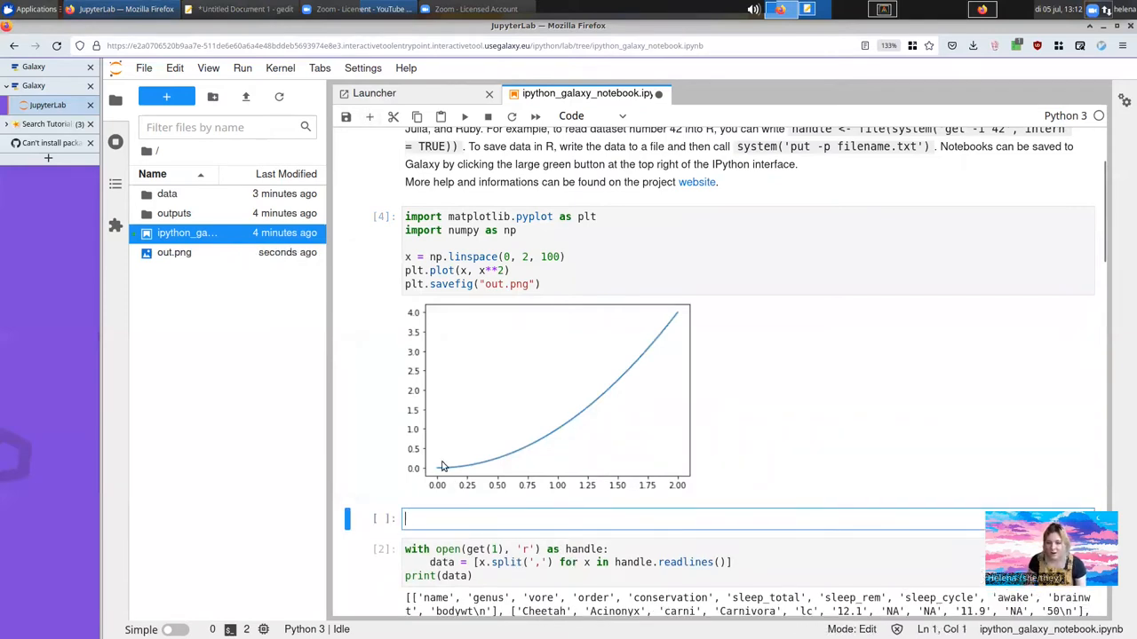
mouse_move(520, 416)
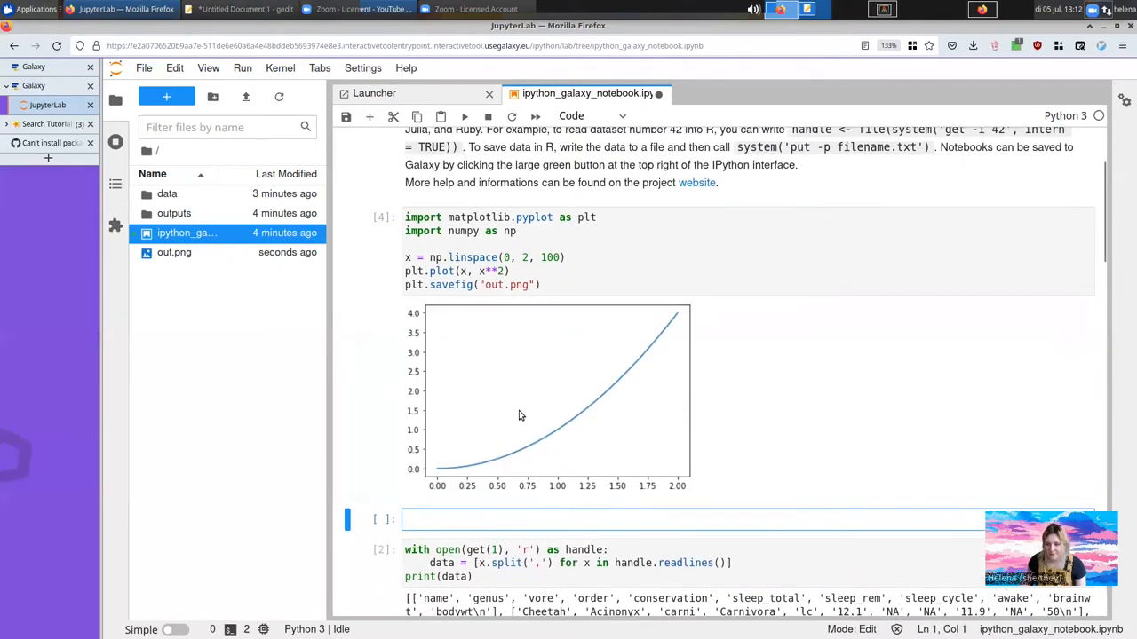
scroll(down, 3)
text(put)
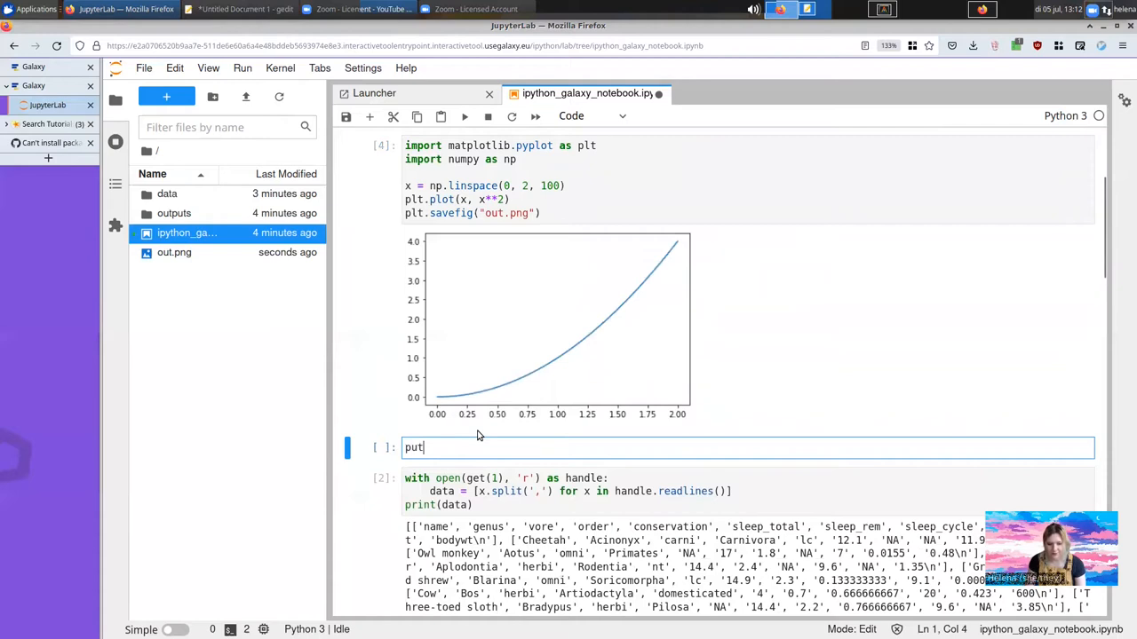
Step: Run put("out.png") in a new cell to send the plot to the Galaxy history
text(("out.png"))
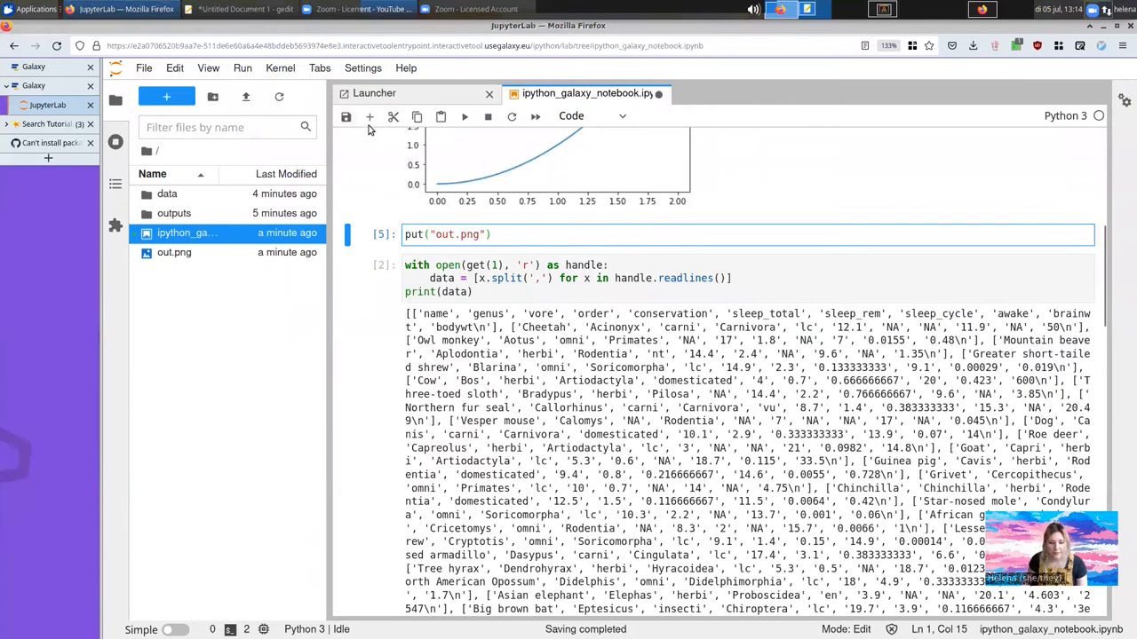
text(pu)
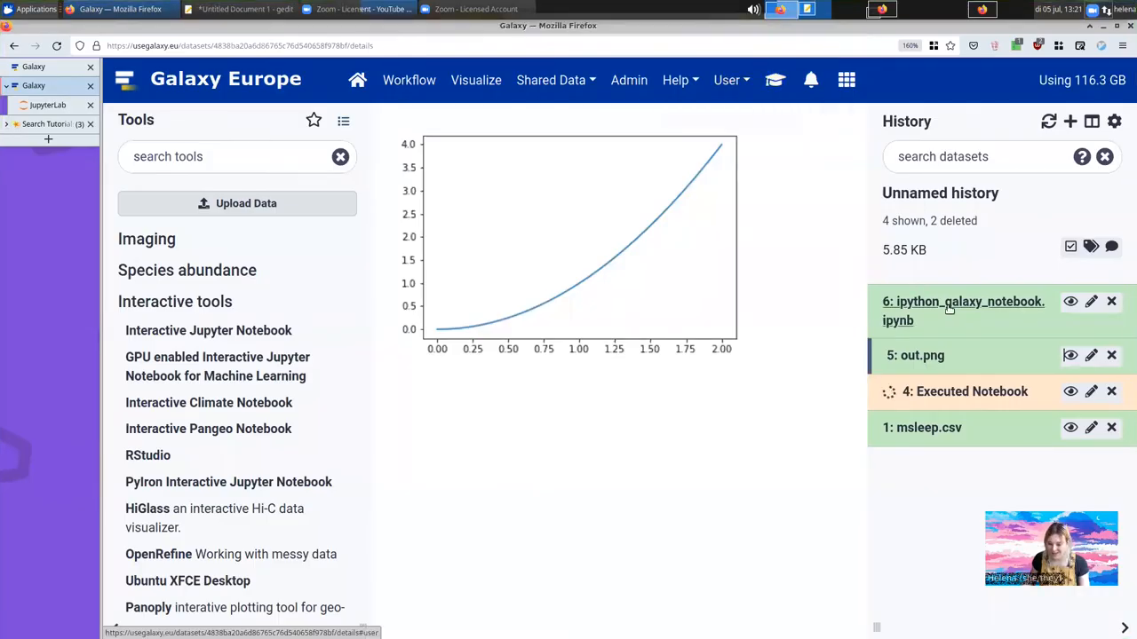
mouse_move(1069, 355)
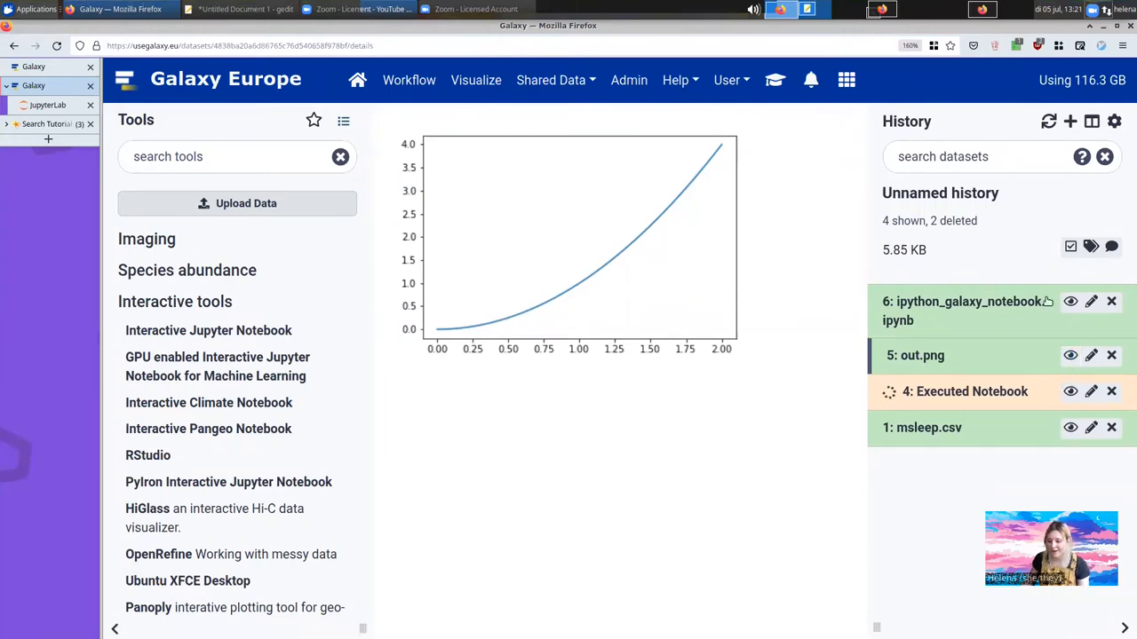
Step: Expand and collapse the ipython_galaxy_notebook.ipynb dataset details in the Galaxy history
click(963, 302)
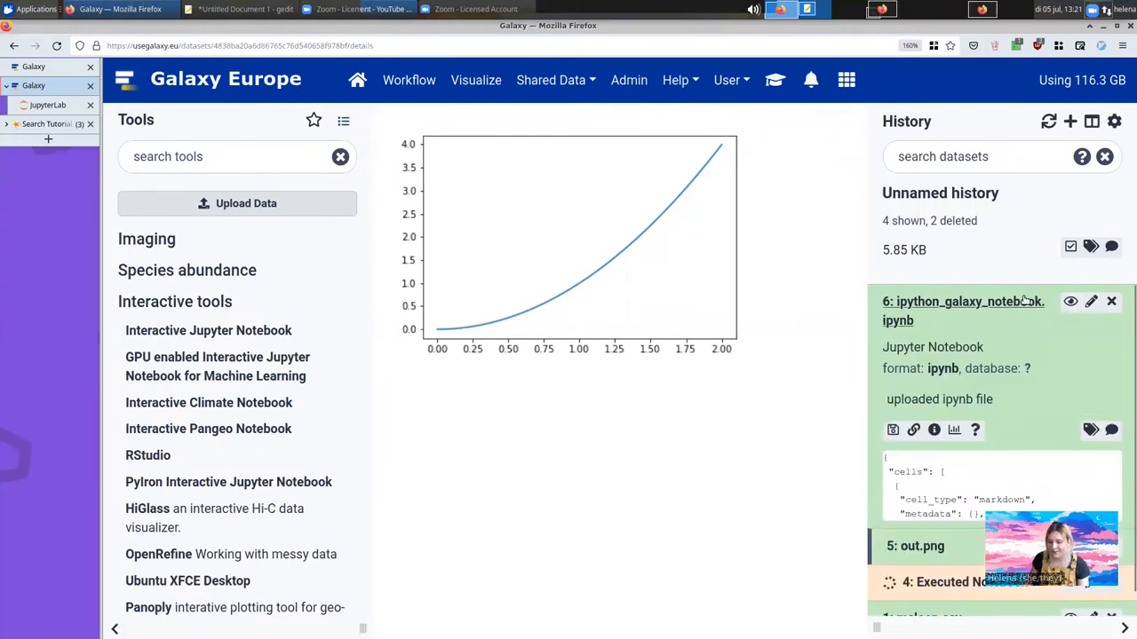
click(963, 310)
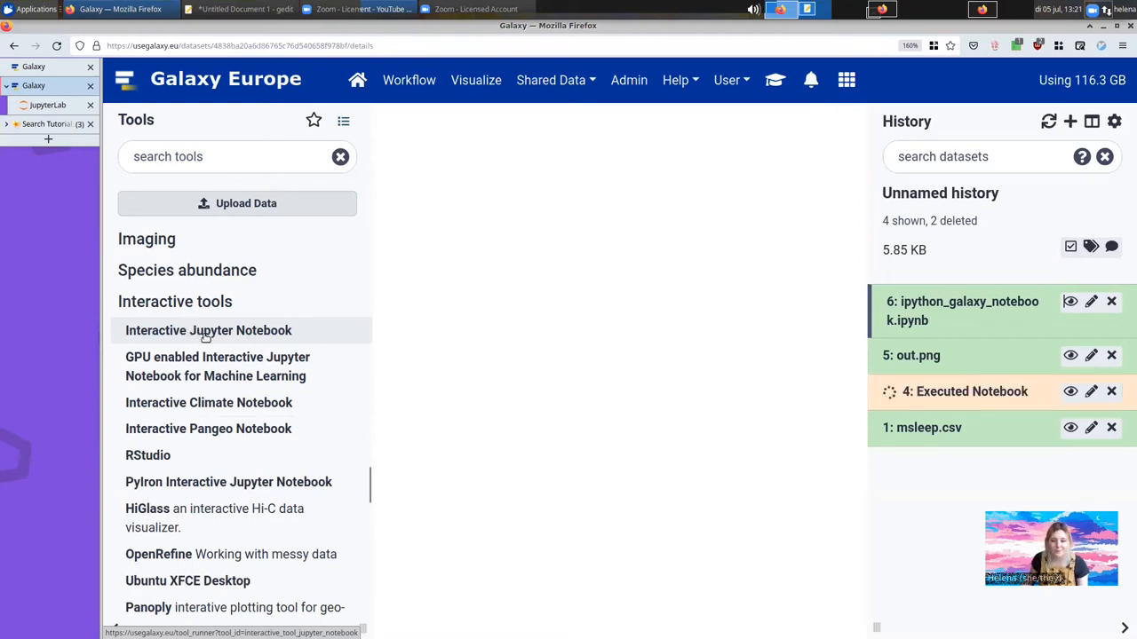
Step: Reopen Interactive Jupyter Notebook set to 'Load a previous notebook', dataset 6: ipython_galaxy_notebook.ipynb
click(208, 330)
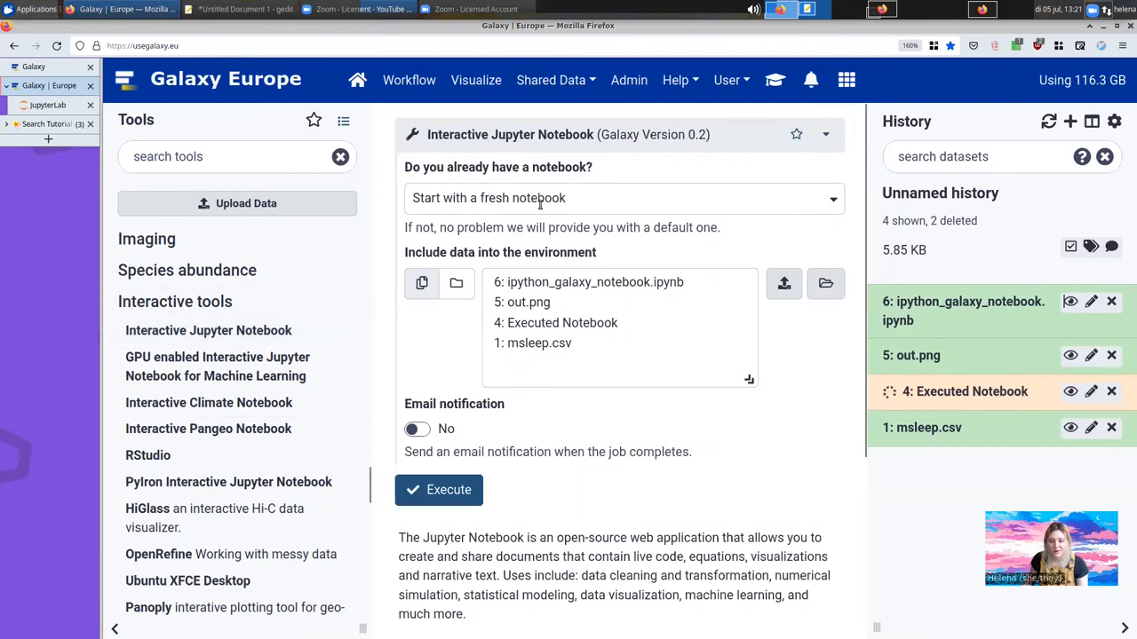
click(622, 197)
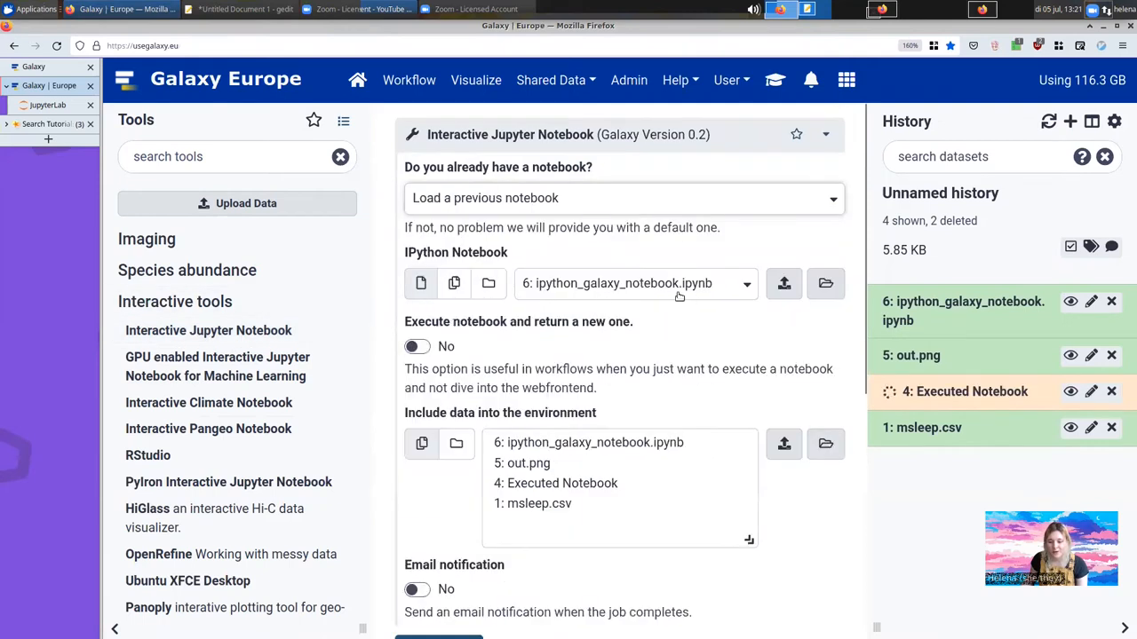
mouse_move(487, 359)
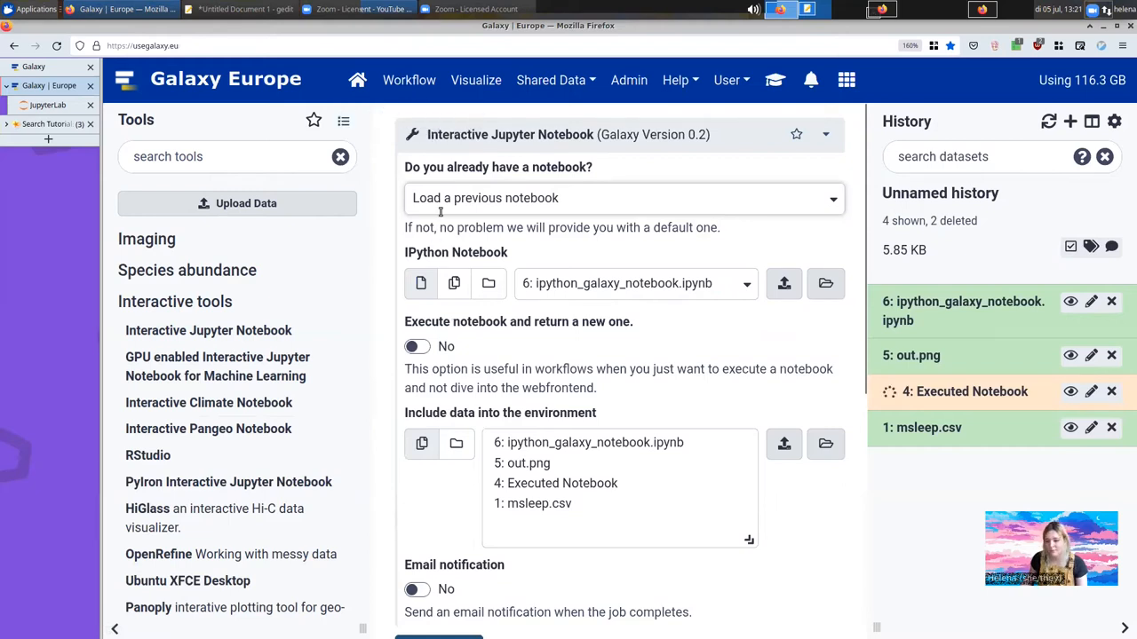
mouse_move(409, 80)
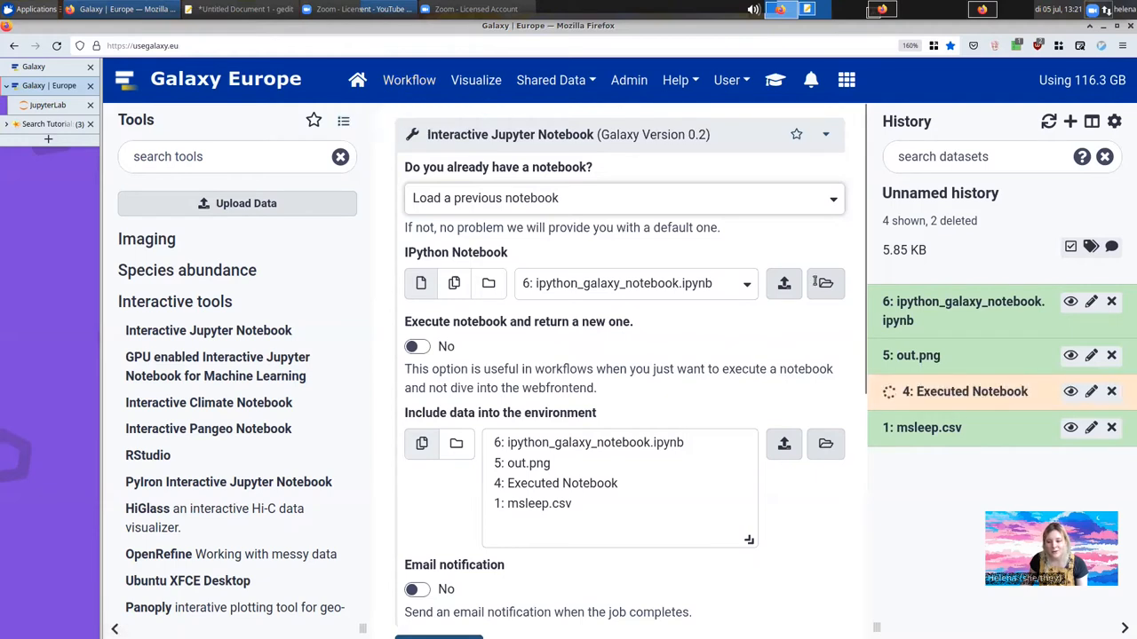
mouse_move(408, 80)
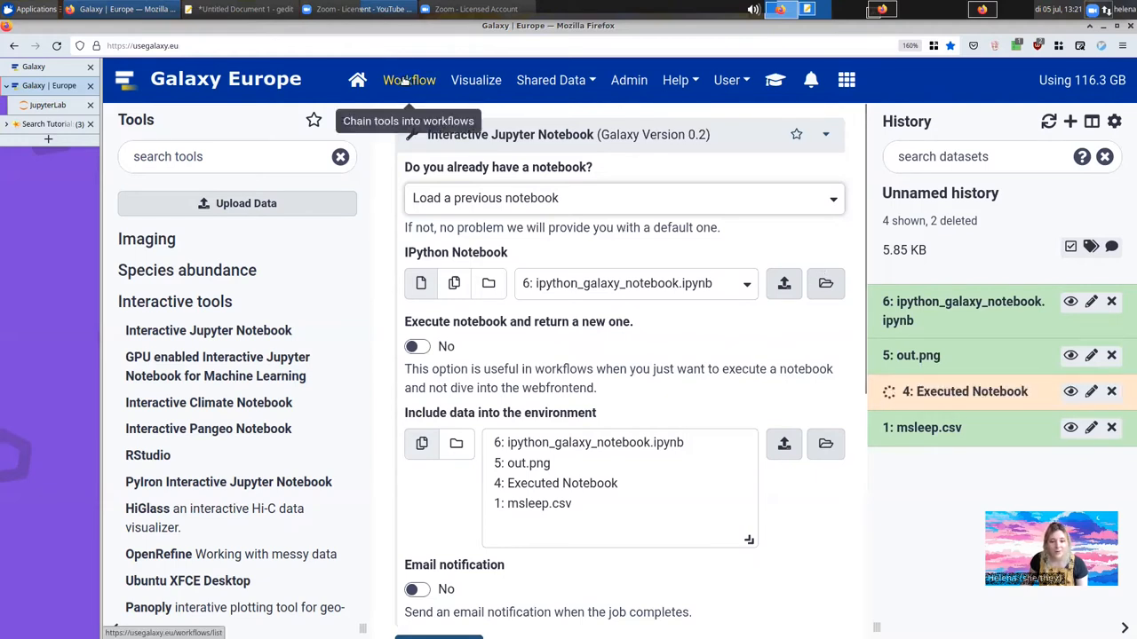
Step: Create a new workflow named 'Testing IT workflow' and open its editor
click(409, 80)
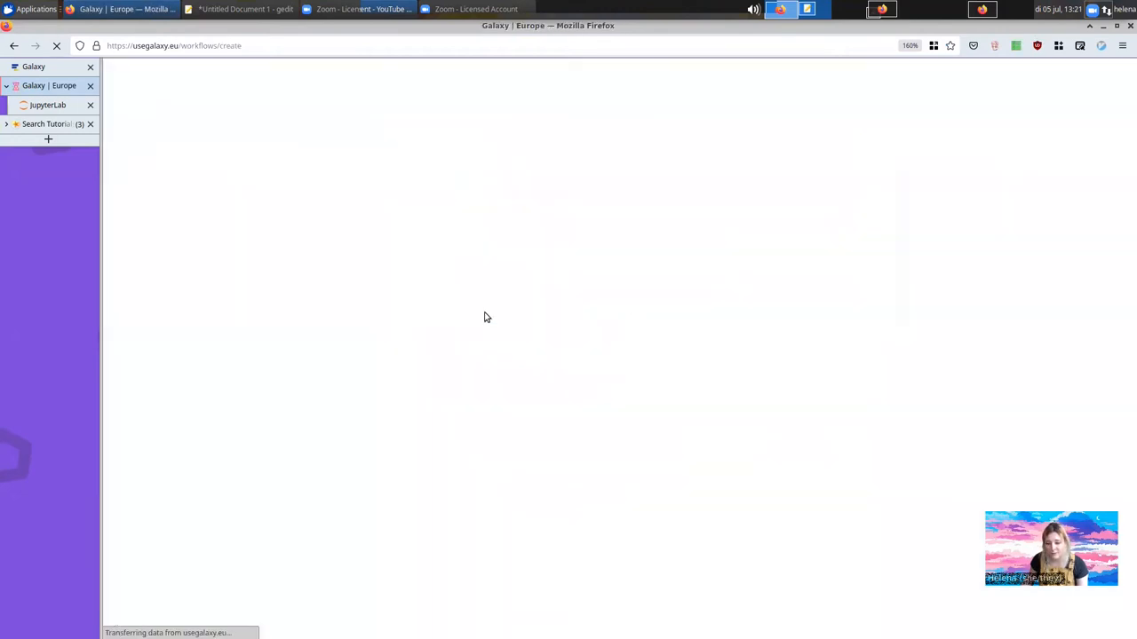
mouse_move(453, 292)
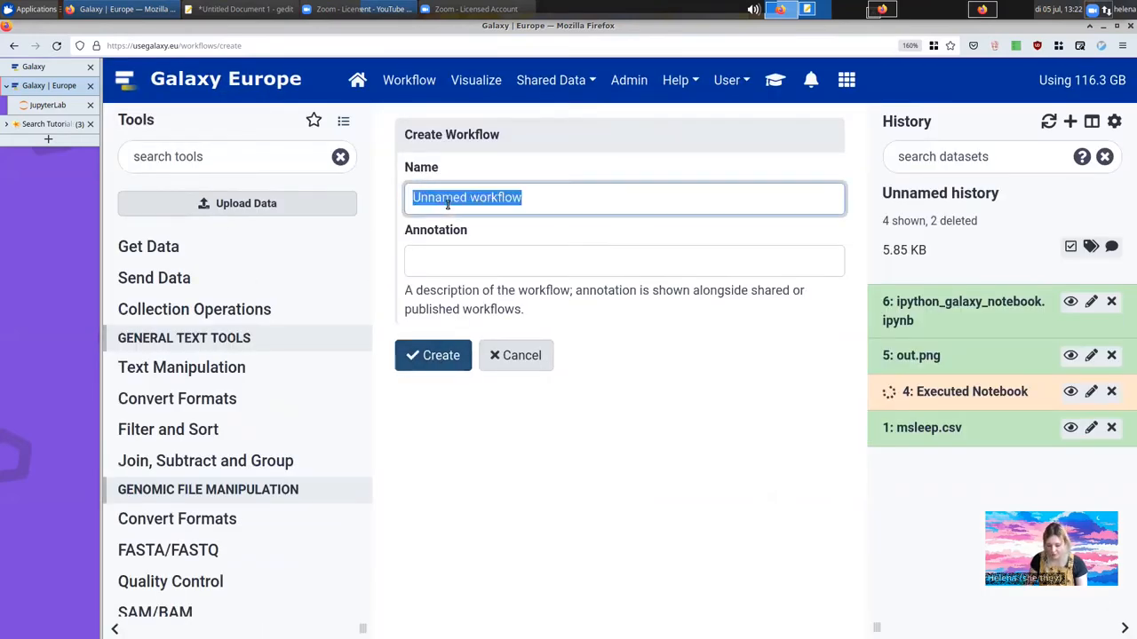
text(Testing IT work)
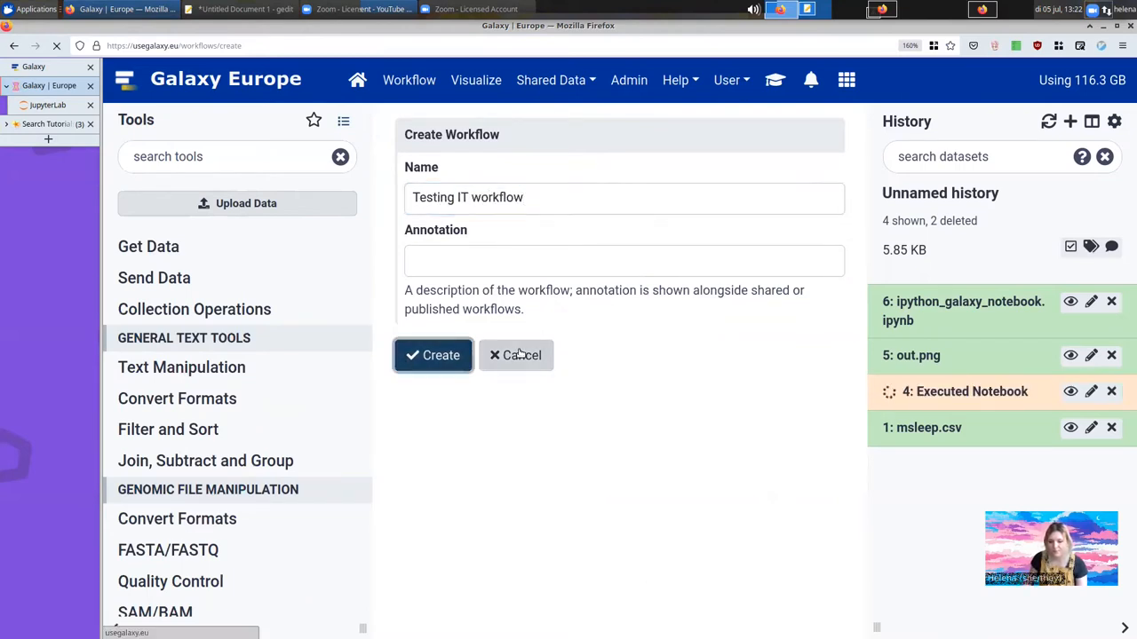
click(433, 356)
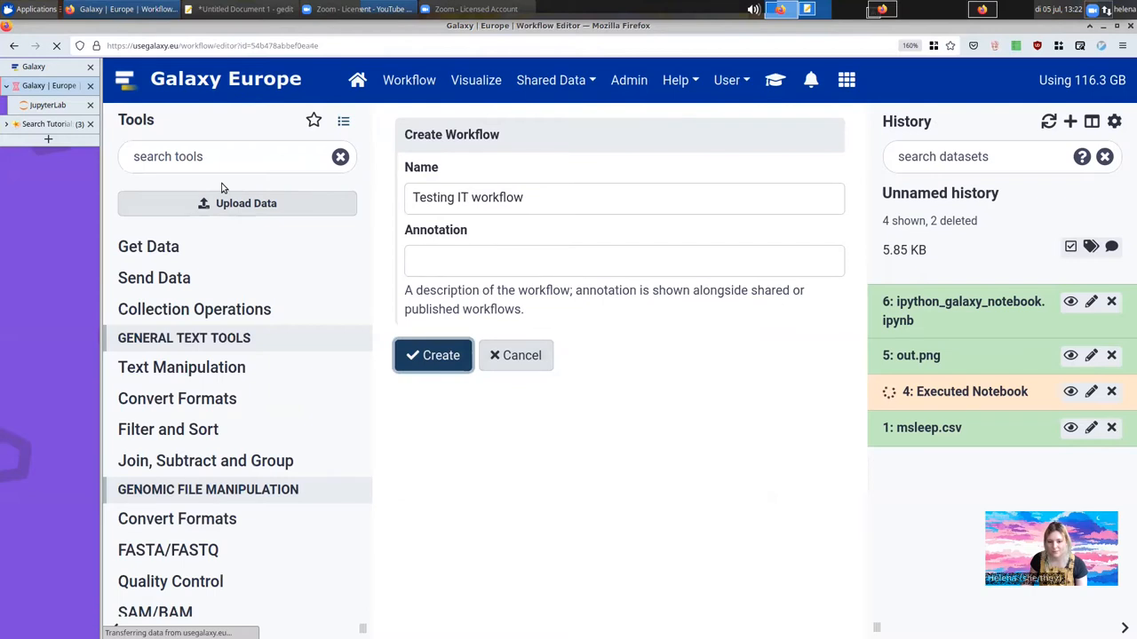
click(434, 356)
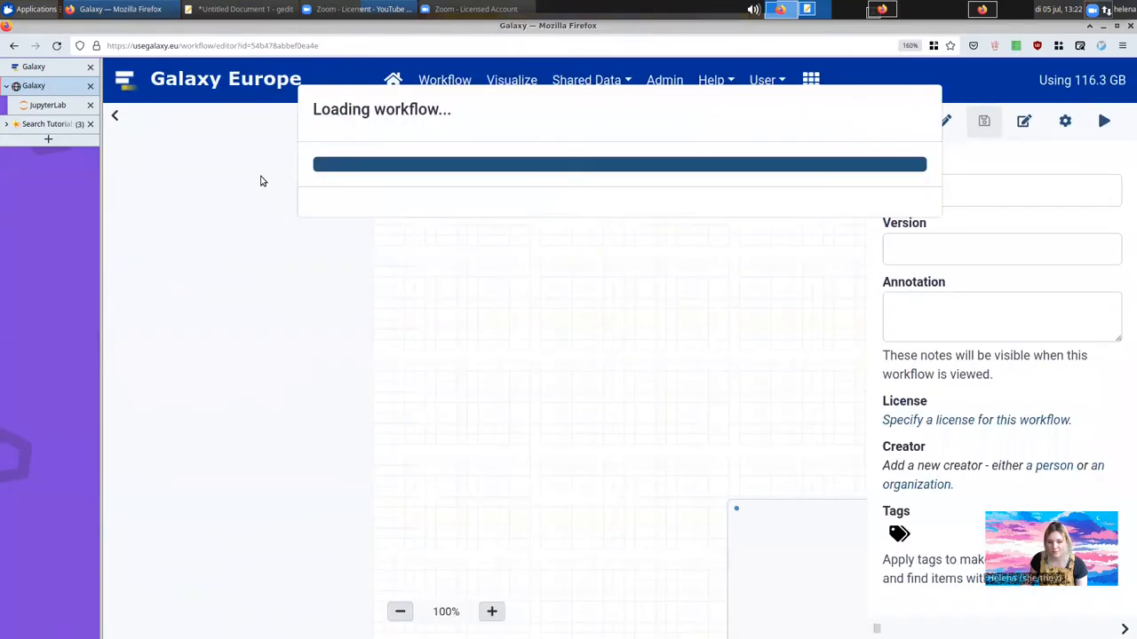
Step: Add an Interactive Jupyter Notebook fed by an Input dataset, then start running the workflow
text(jupytter)
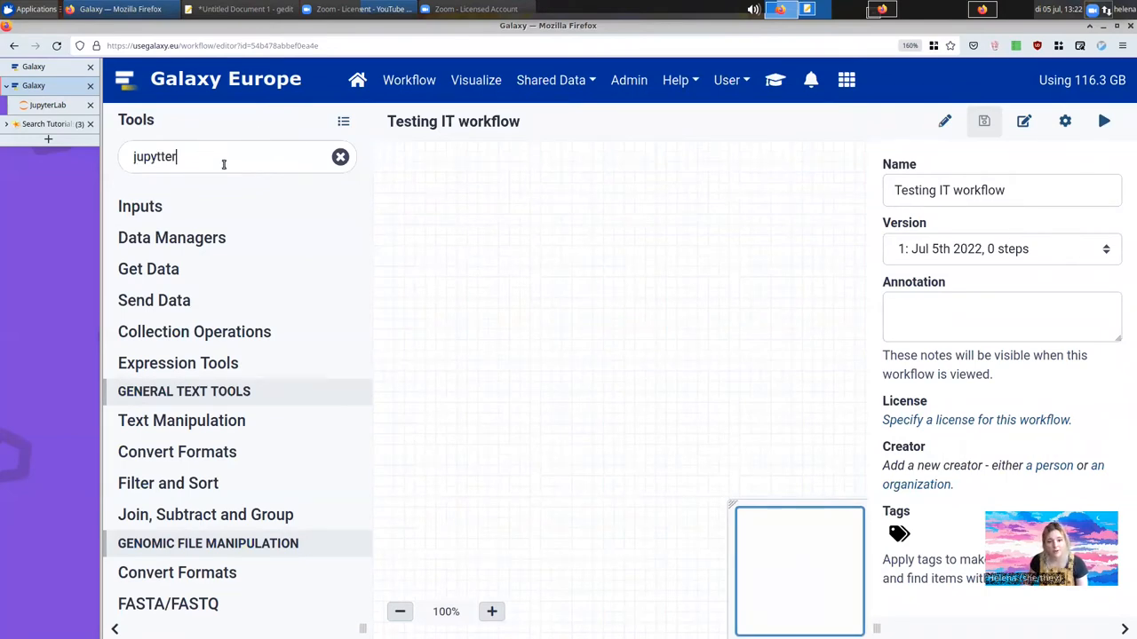
key(BackSpace)
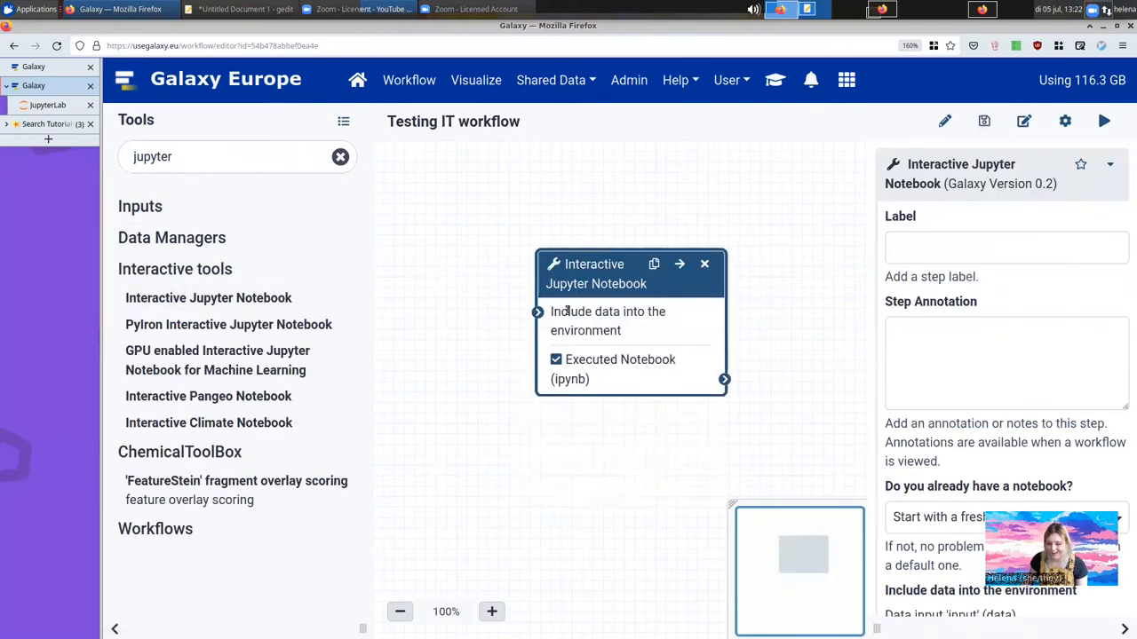
scroll(down, 3)
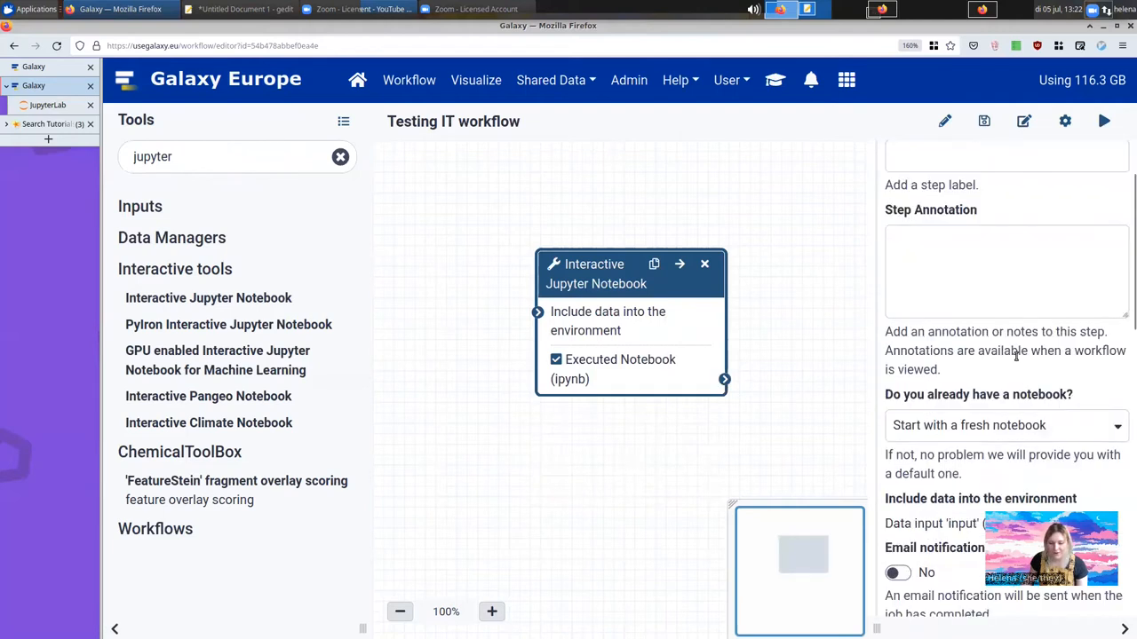
scroll(down, 3)
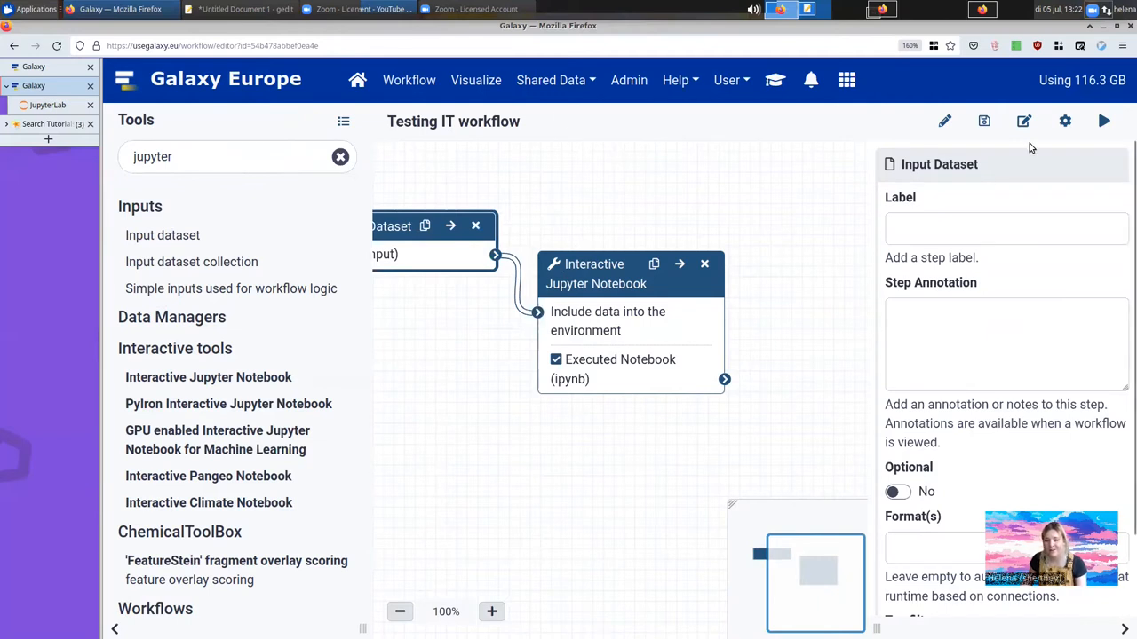
mouse_move(1105, 121)
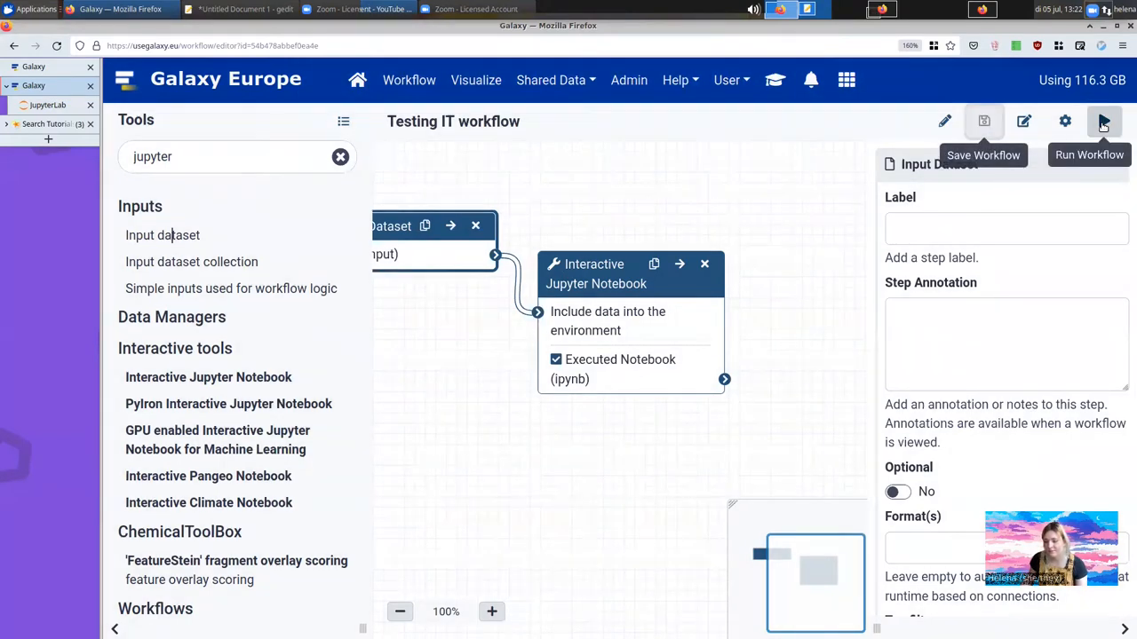
click(1103, 121)
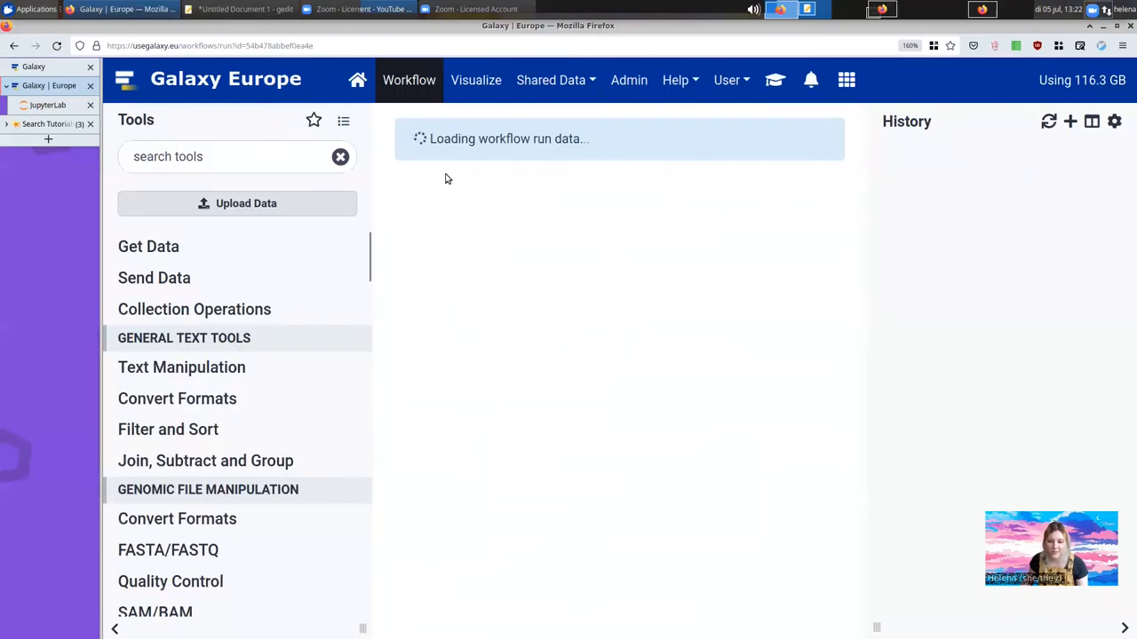
Step: Run Testing IT workflow with 1: msleep.csv as its input dataset
click(613, 227)
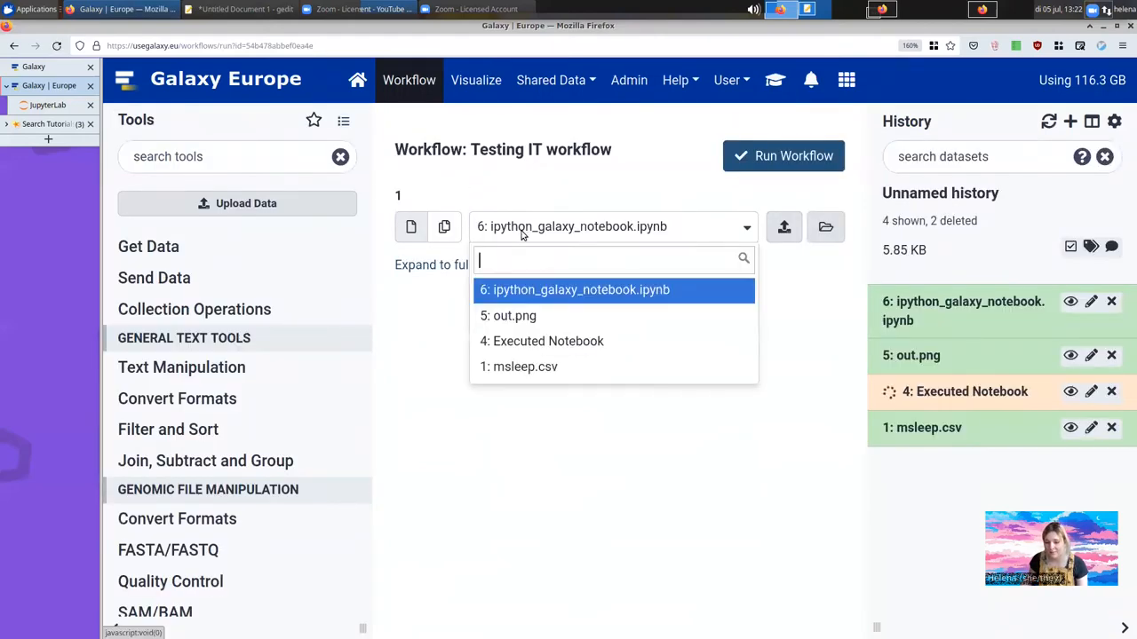
click(519, 366)
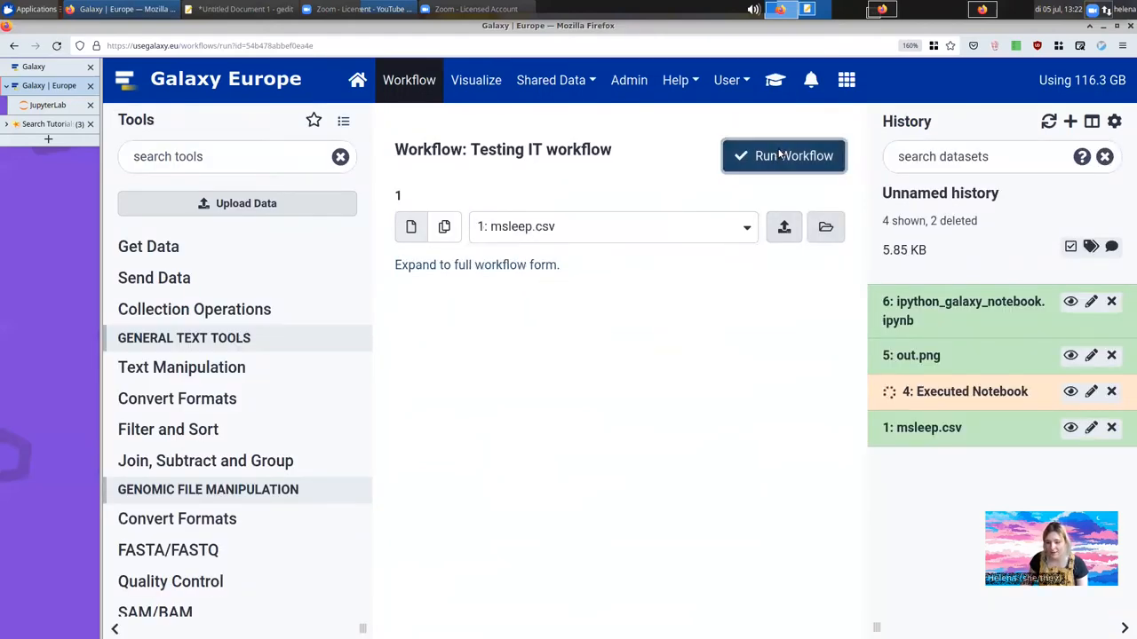
click(783, 157)
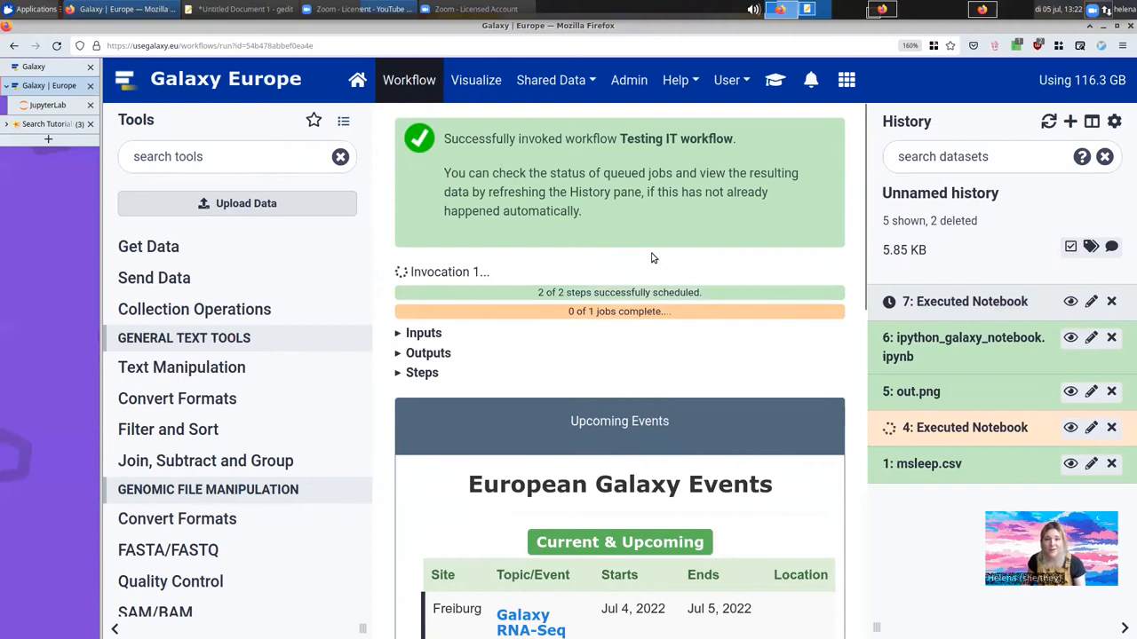
mouse_move(602, 224)
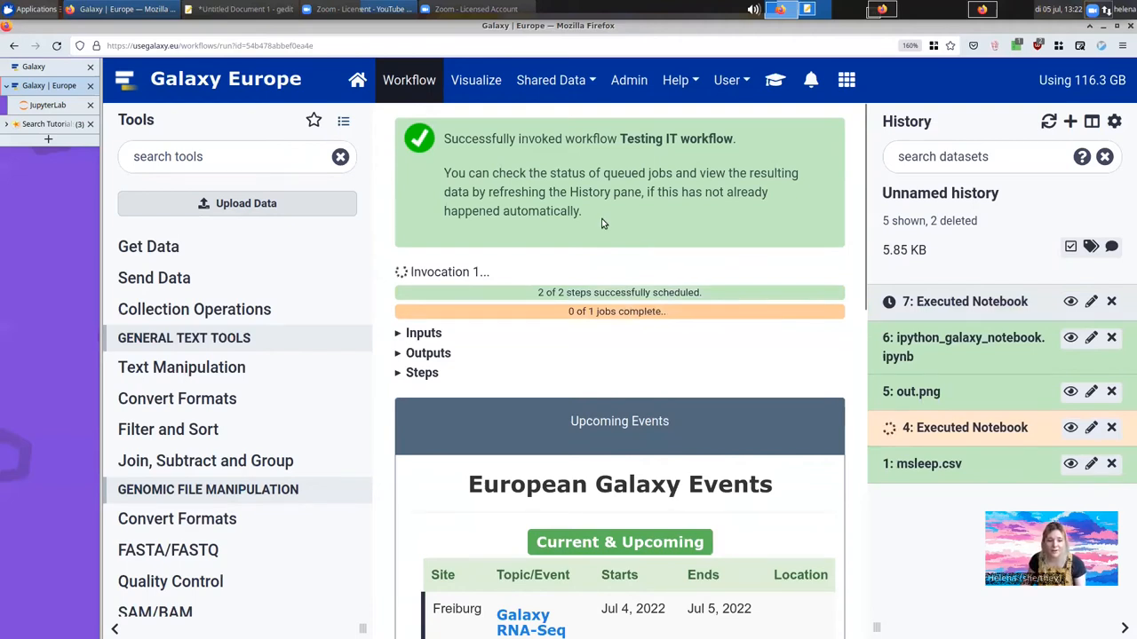
mouse_move(603, 218)
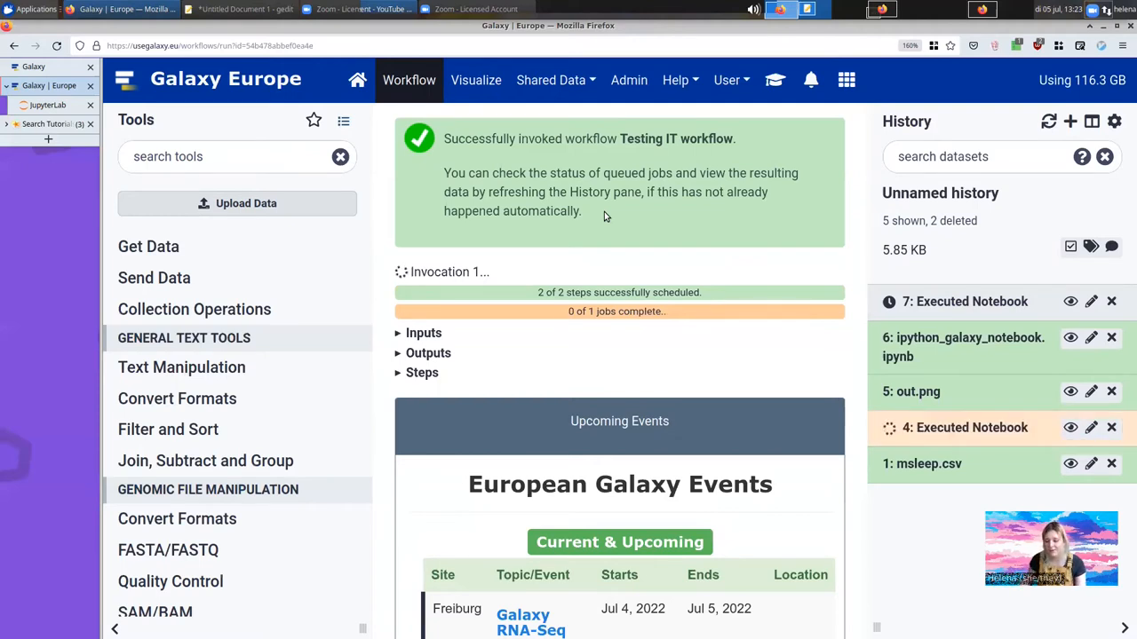
mouse_move(550, 351)
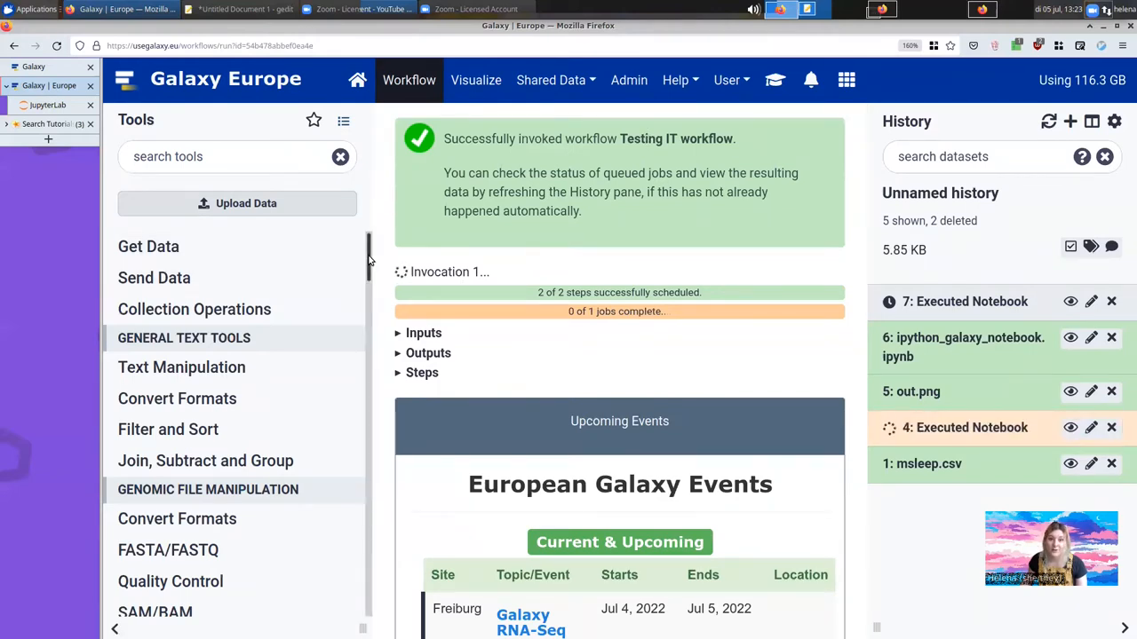
Step: Launch the RStudio interactive tool from the Interactive tools category
scroll(down, 3)
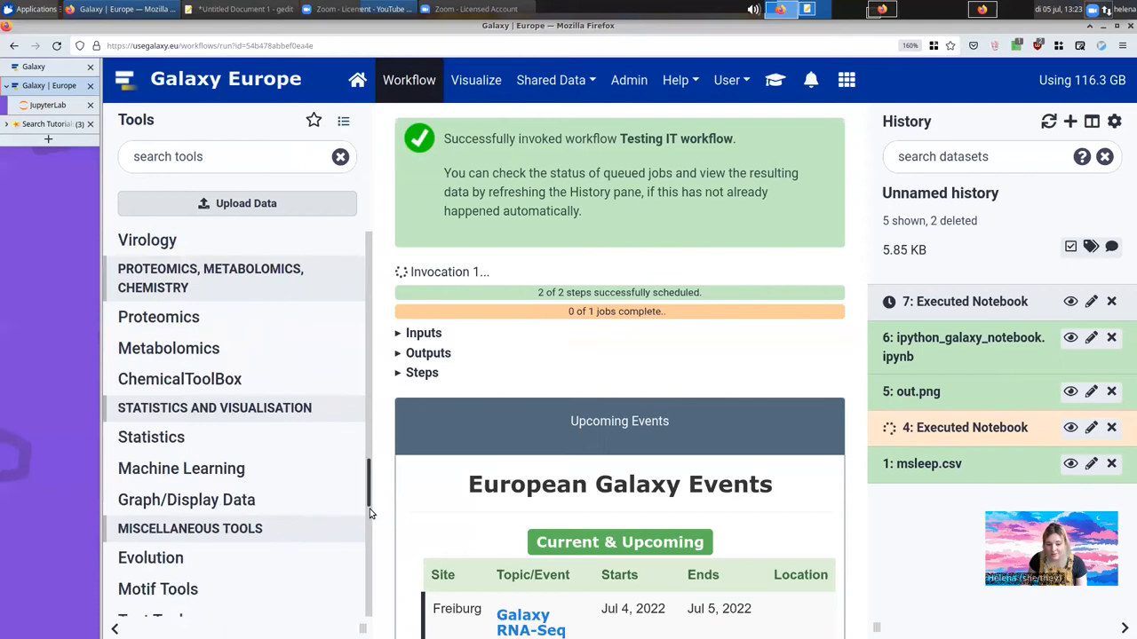
scroll(down, 3)
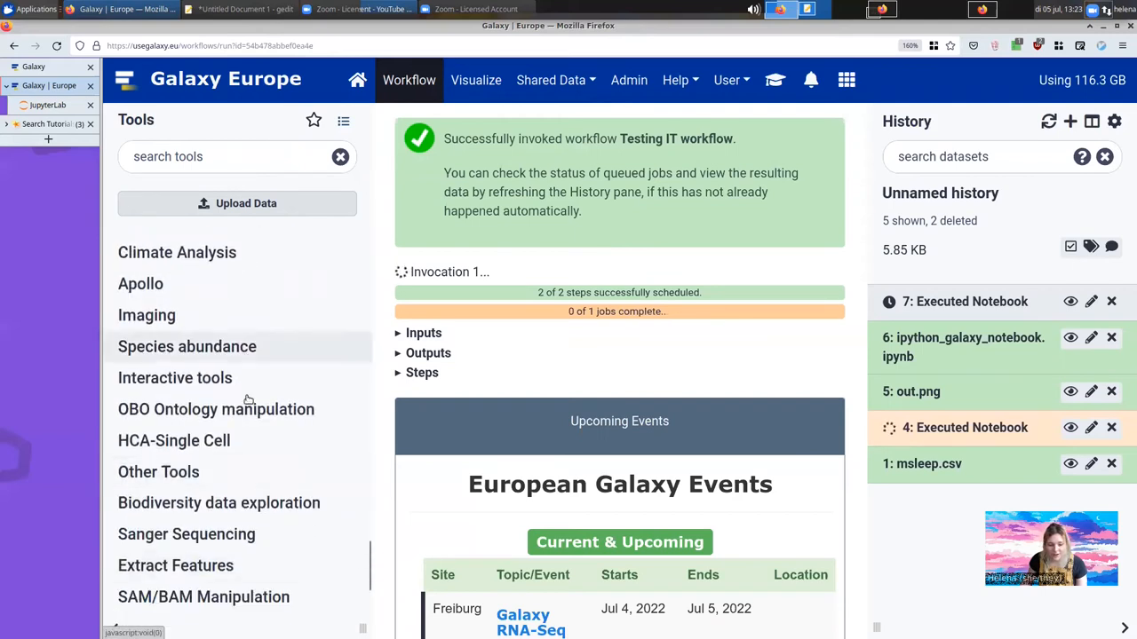
click(174, 376)
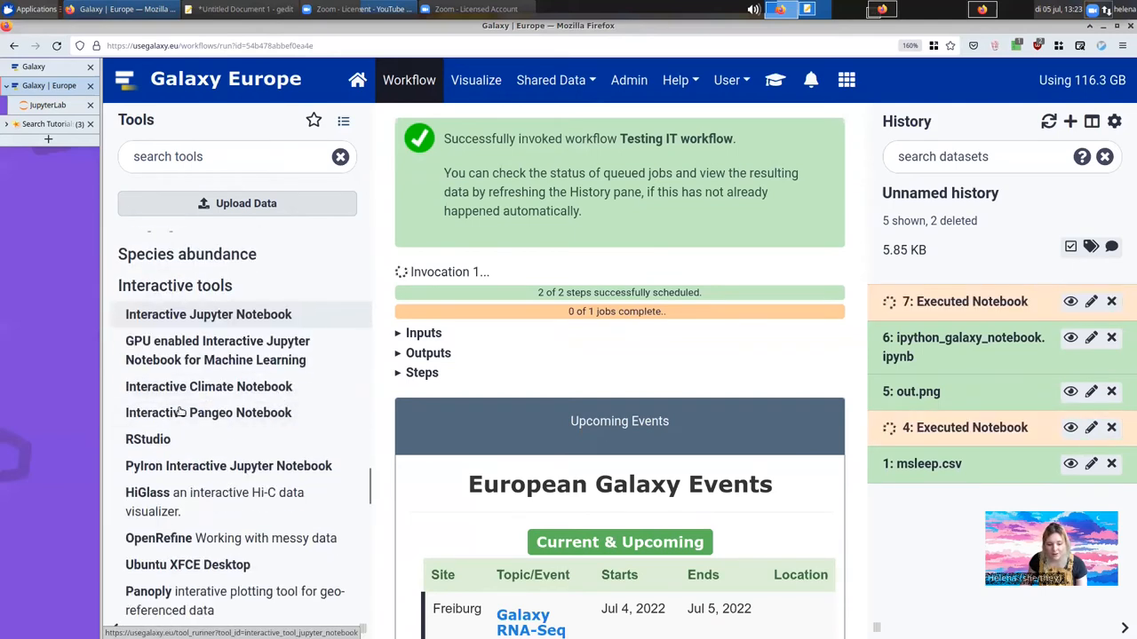
click(147, 439)
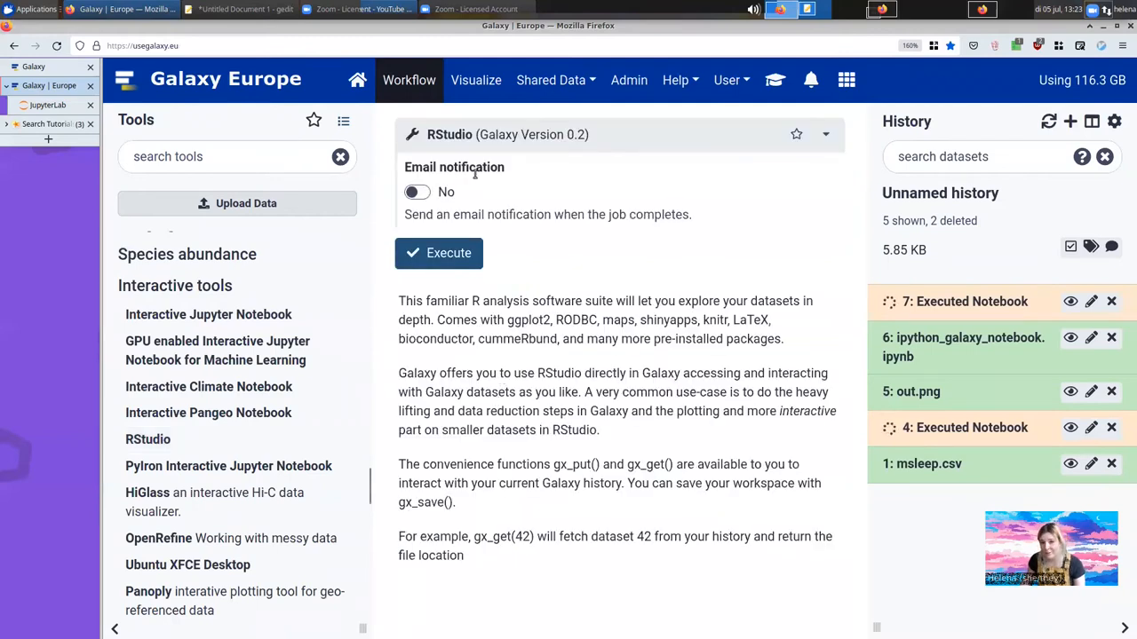
mouse_move(448, 253)
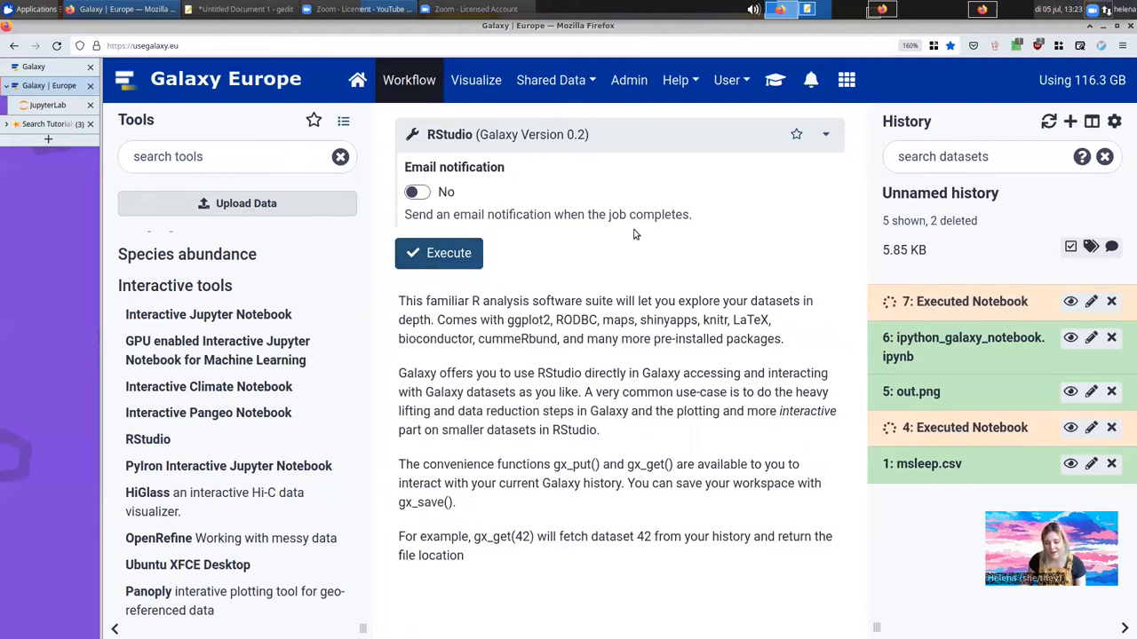
mouse_move(572, 246)
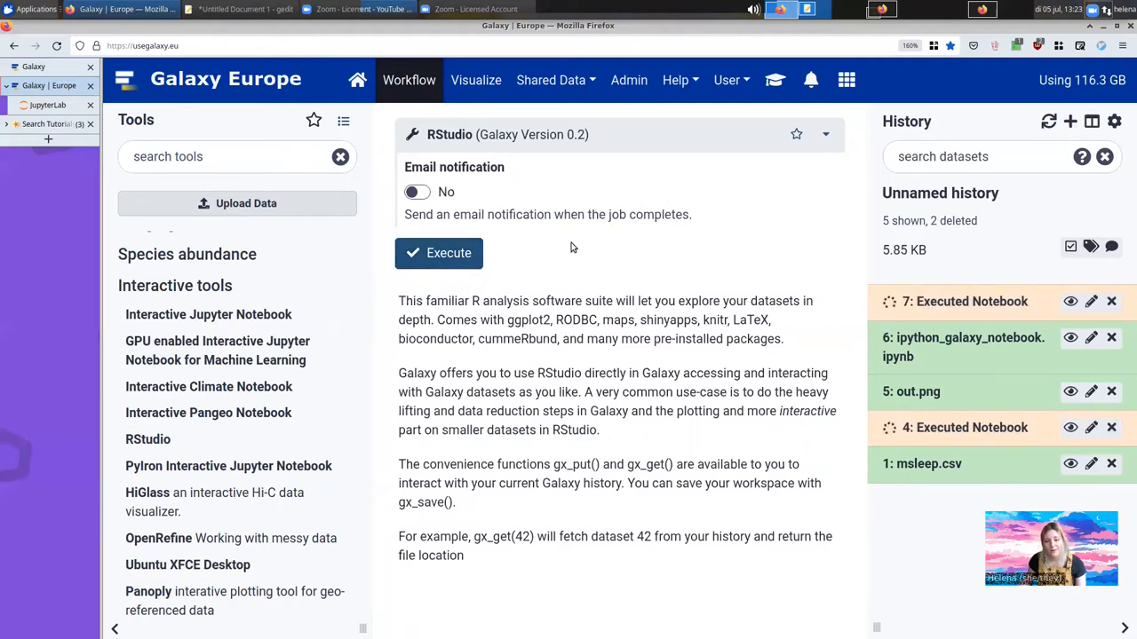
mouse_move(439, 253)
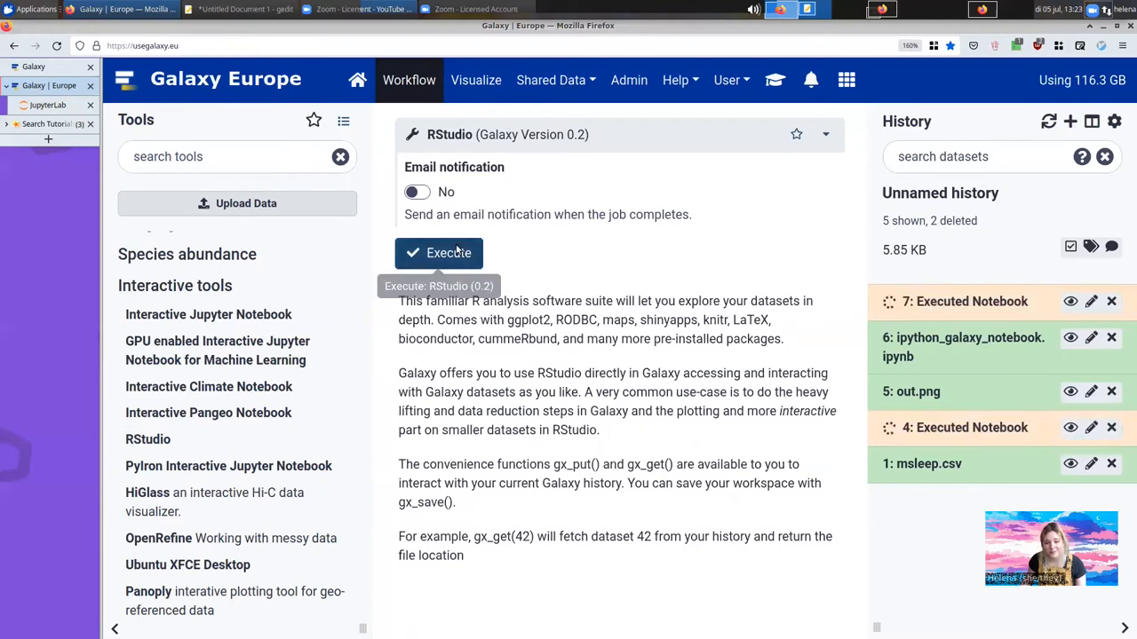
click(439, 252)
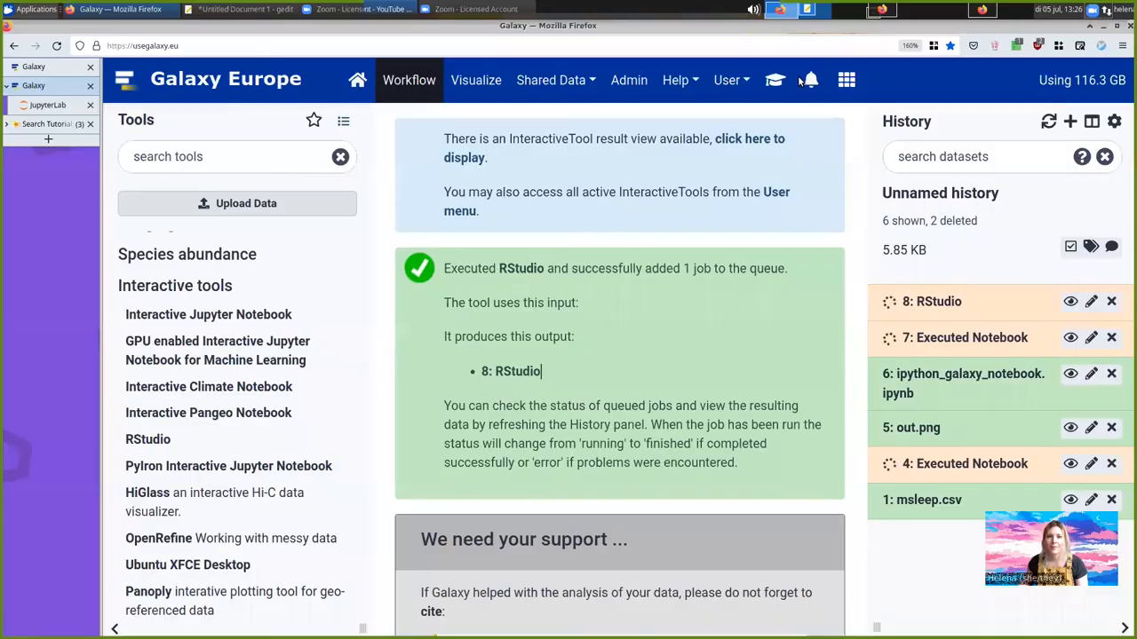
mouse_move(476, 157)
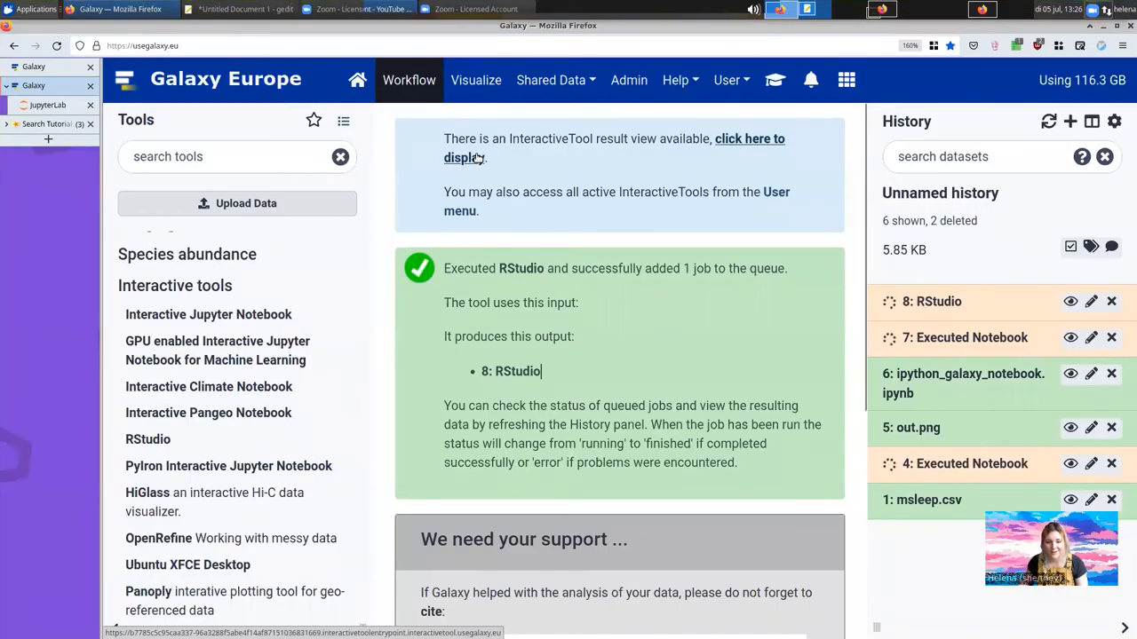
Step: Enter the RStudio session and load ggplot2, tidyr and dplyr in the console
click(465, 156)
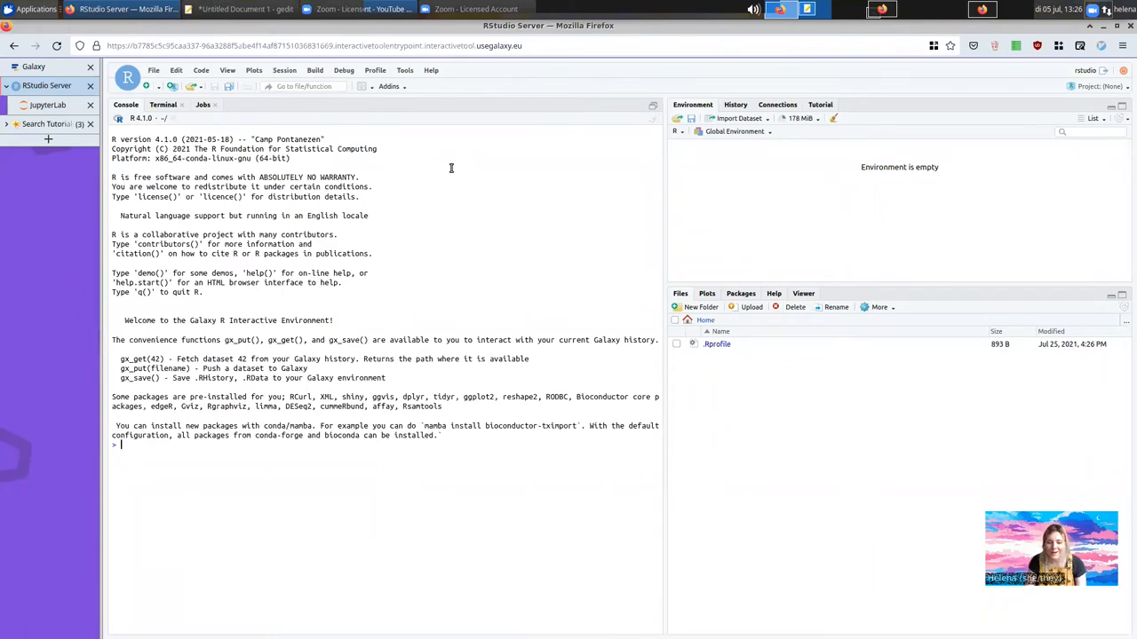
text(library(ggpl)
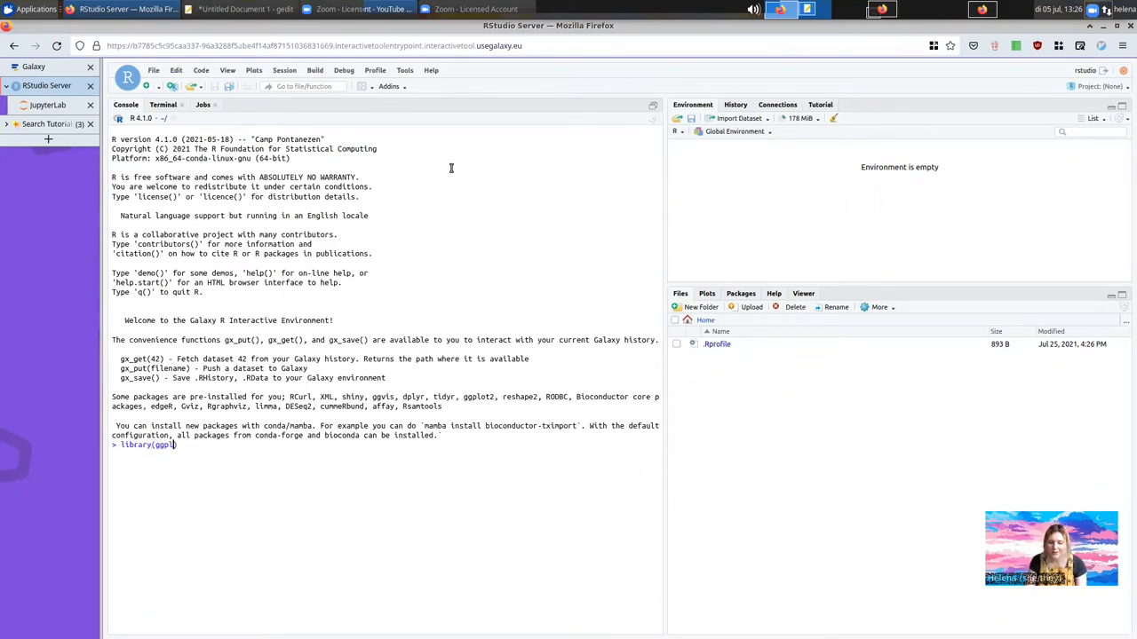
text(2))
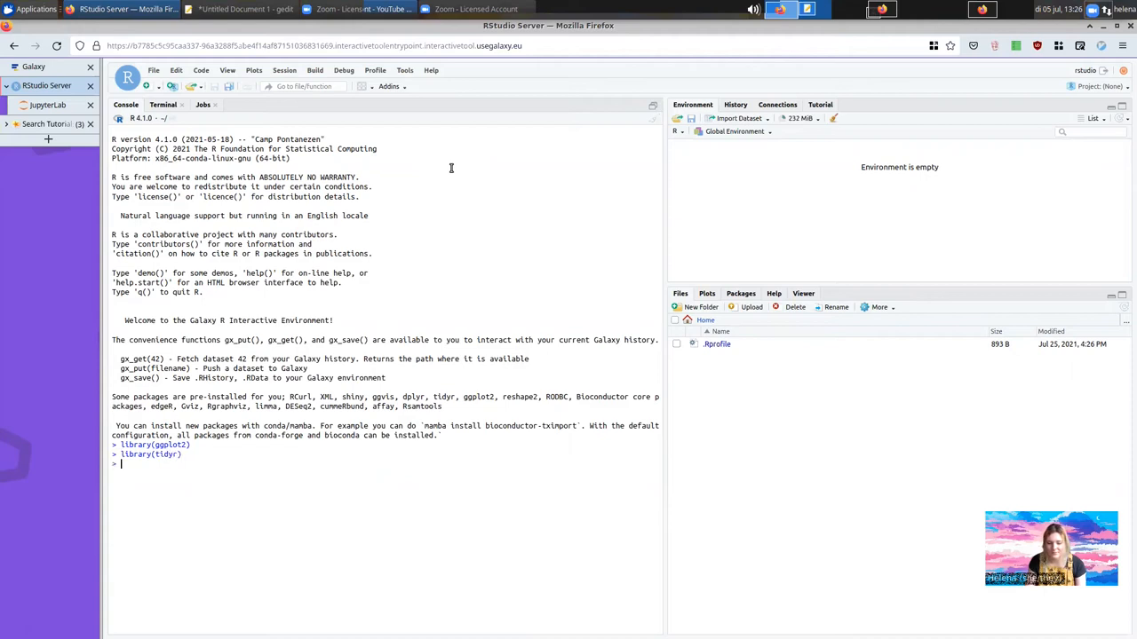
text(library(dplyr)
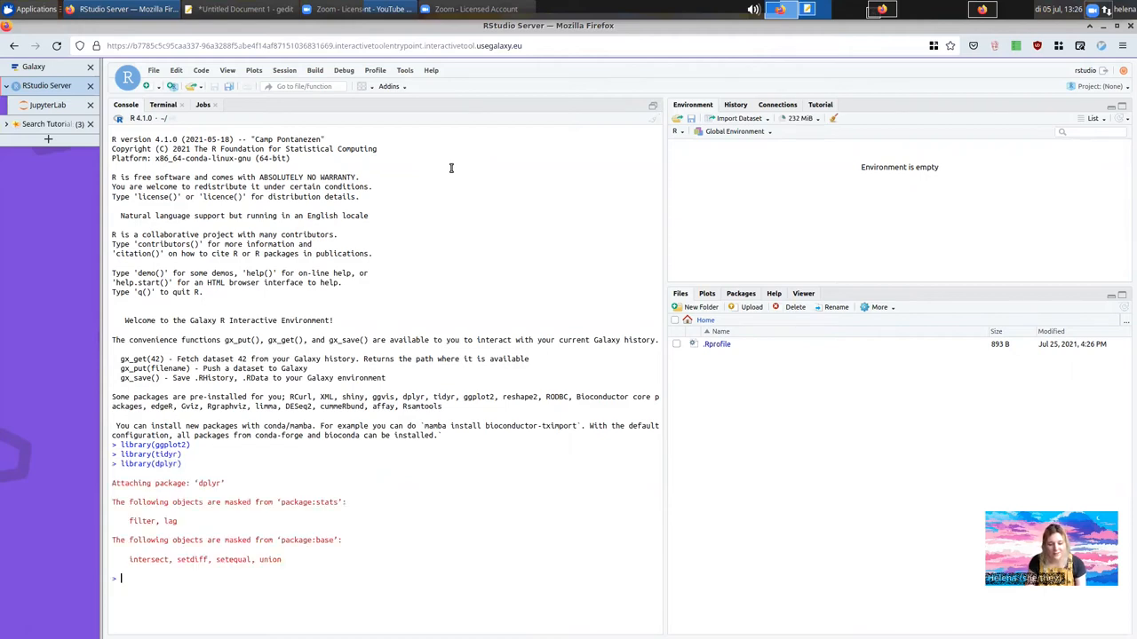
text(read.fortran()
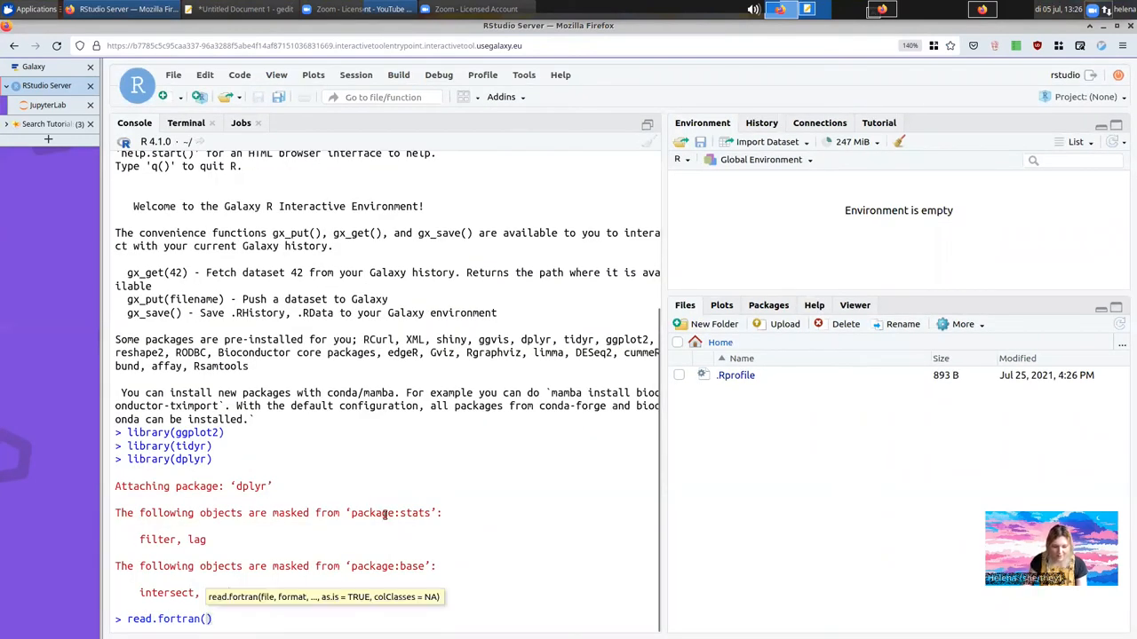
Step: Load Galaxy dataset 1 into data with data = read.csv(gx_get(1))
text(read.csv)
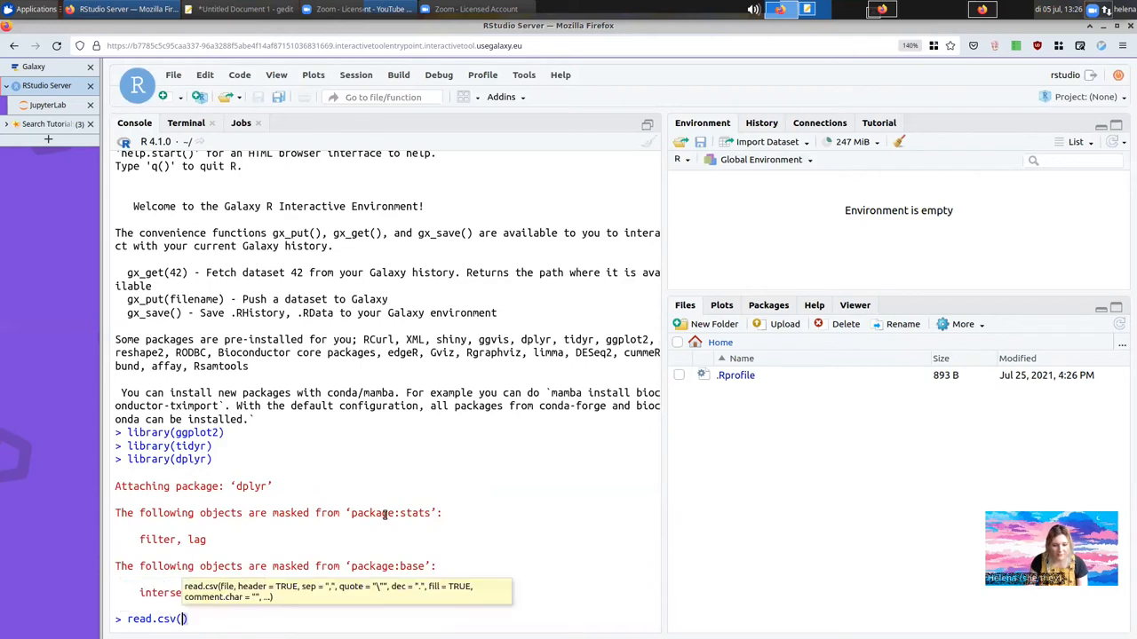
text(g)
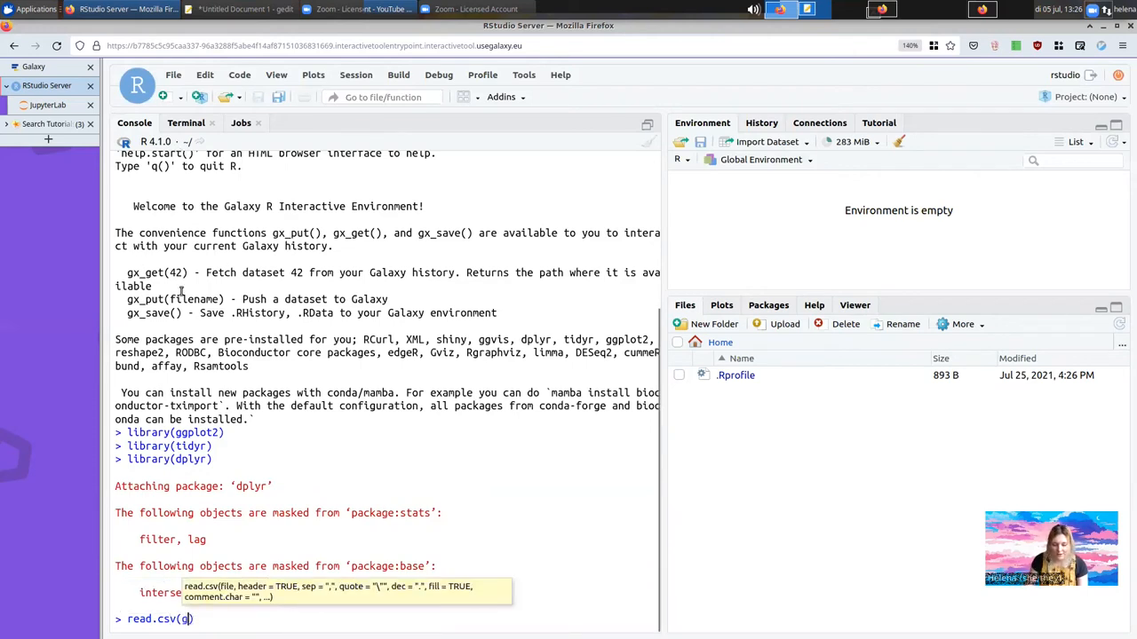
text(gx_get(1)
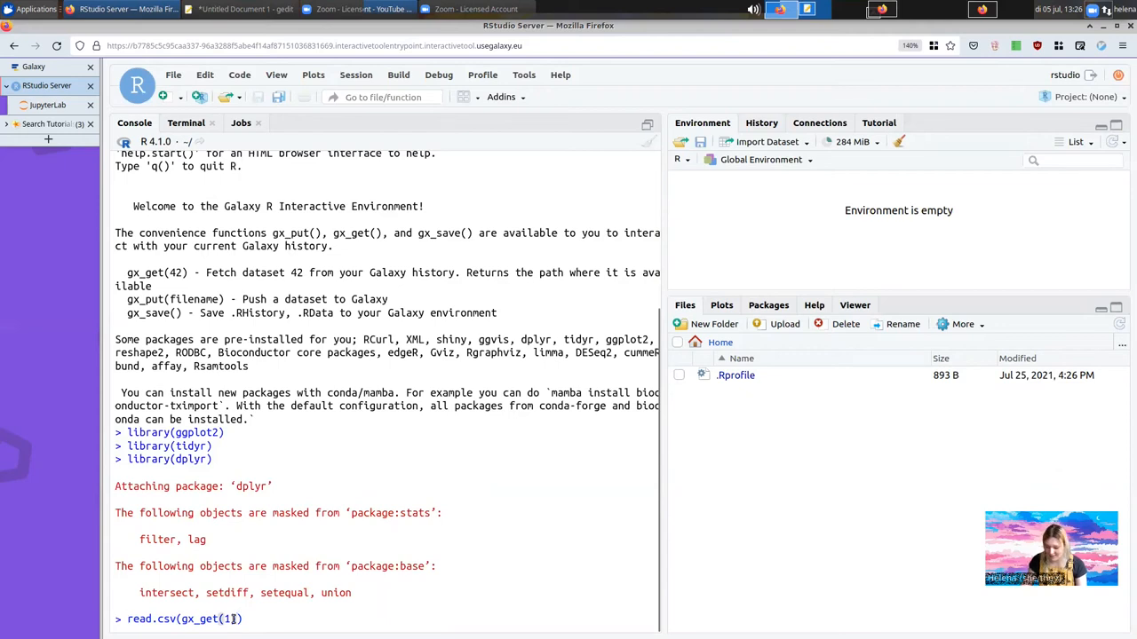
text(data)
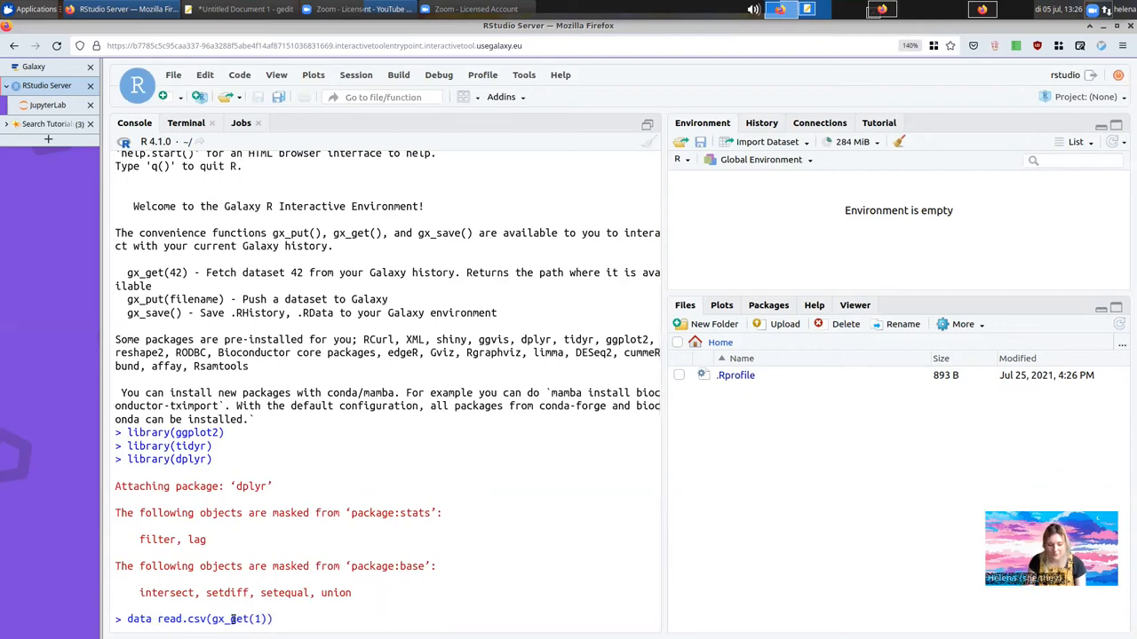
click(32, 68)
text( =)
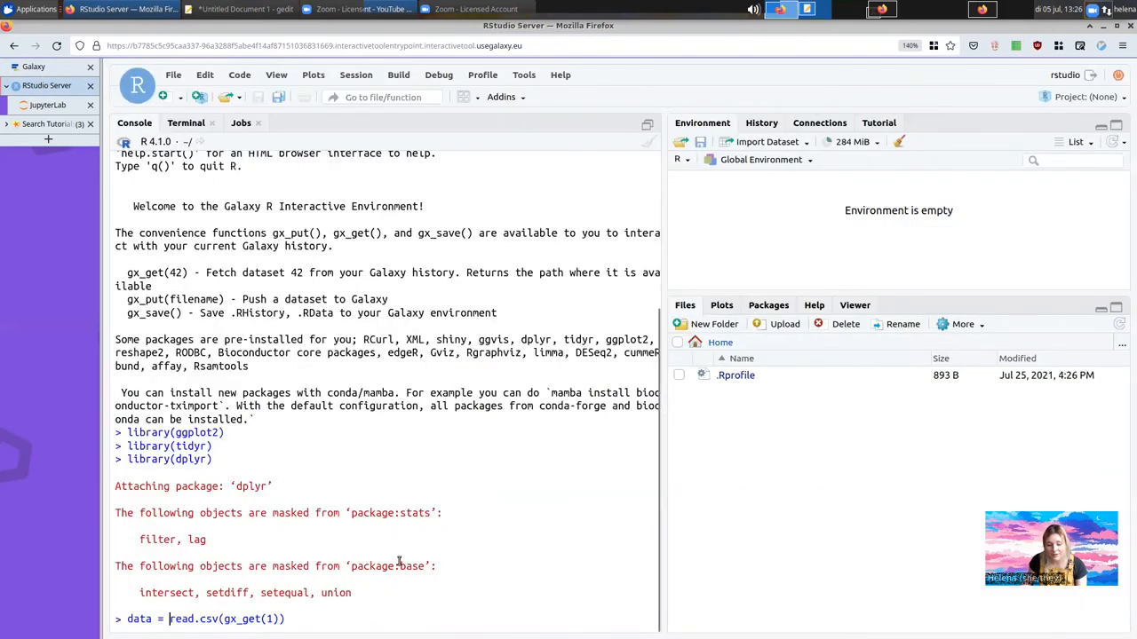
key(Return)
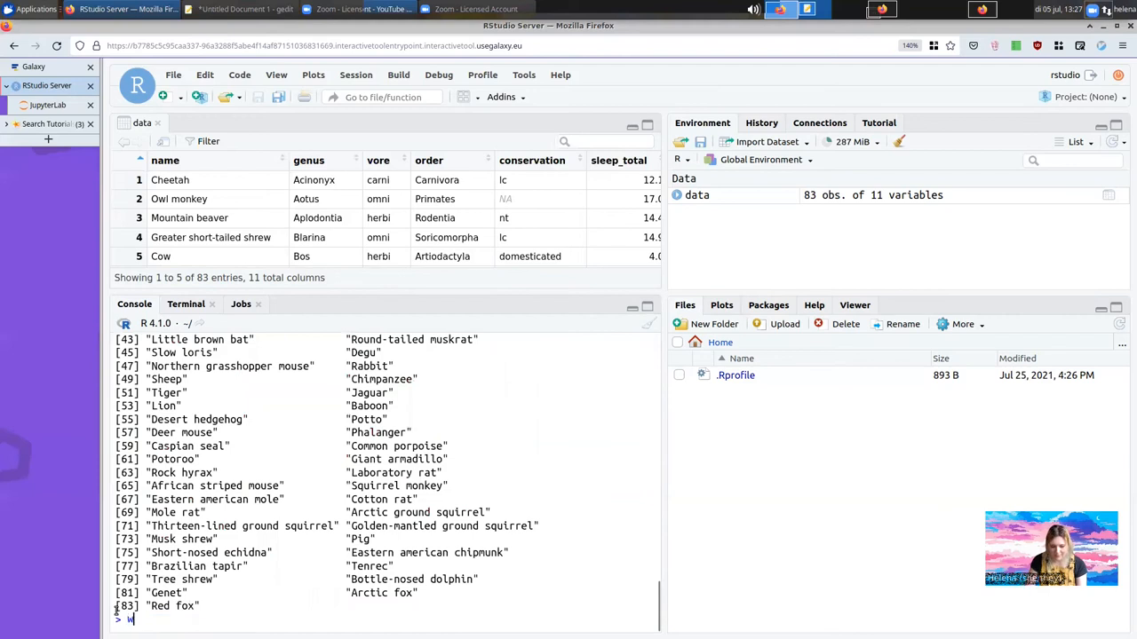
Step: Write data$name to out.csv, send it to Galaxy with gx_put, and run gx_save()
text(rite.csv()
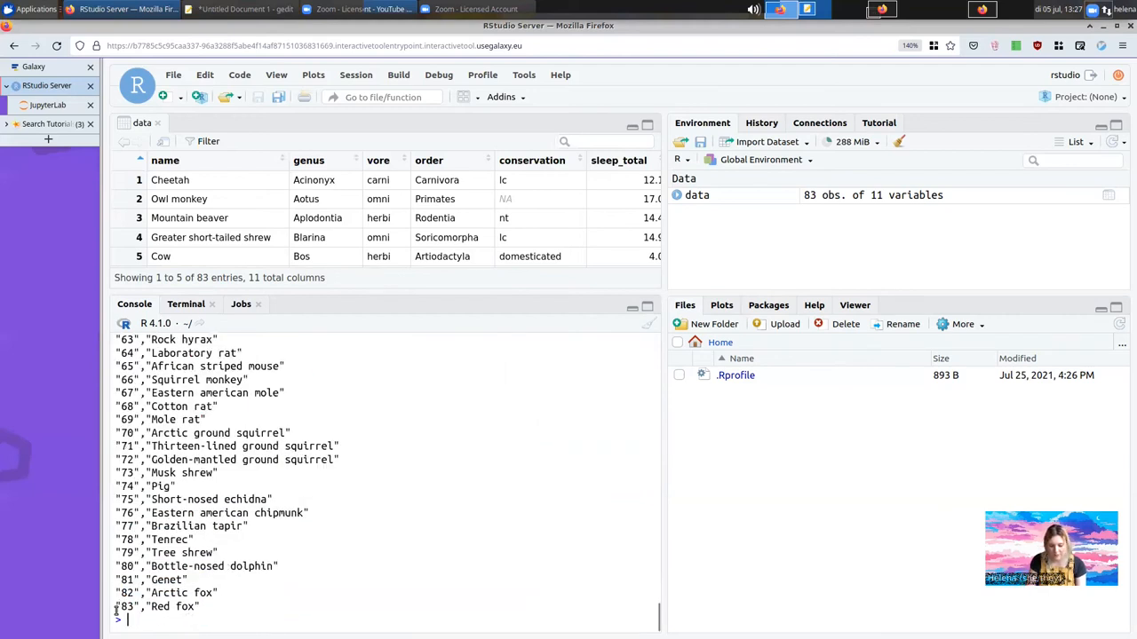
text(write.csv(data$name, "out"))
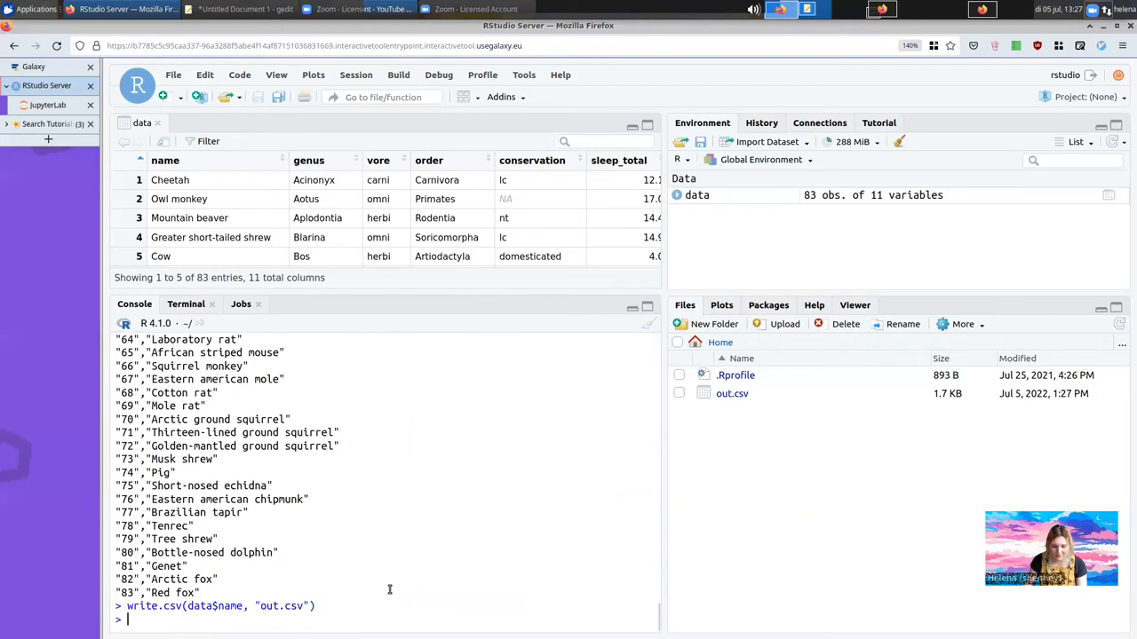
text(gx_put())
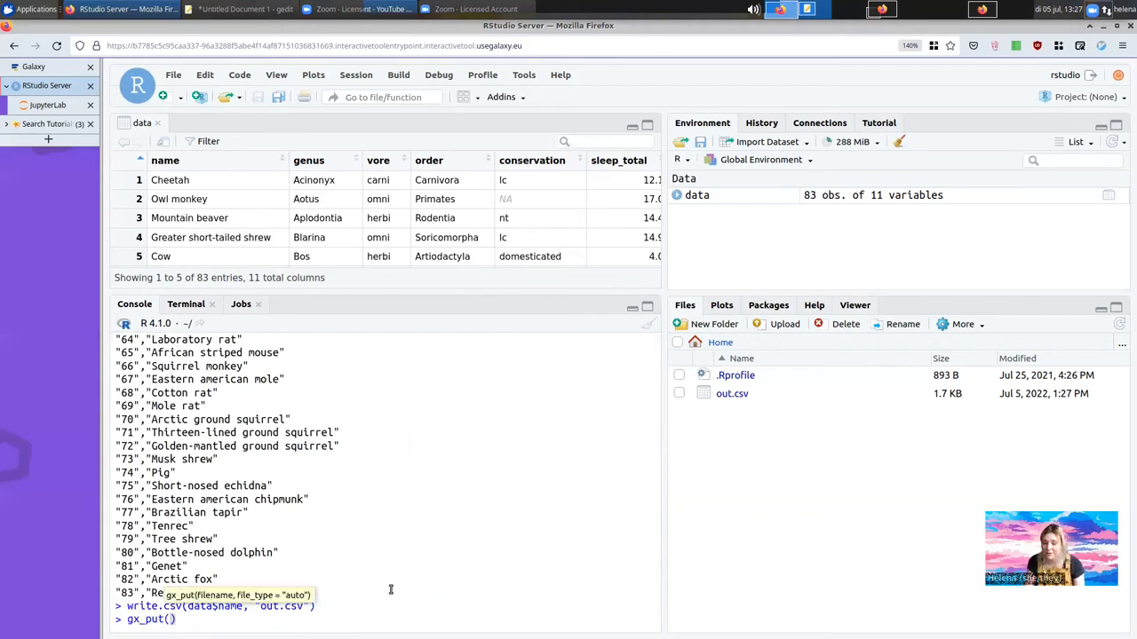
text("out.")
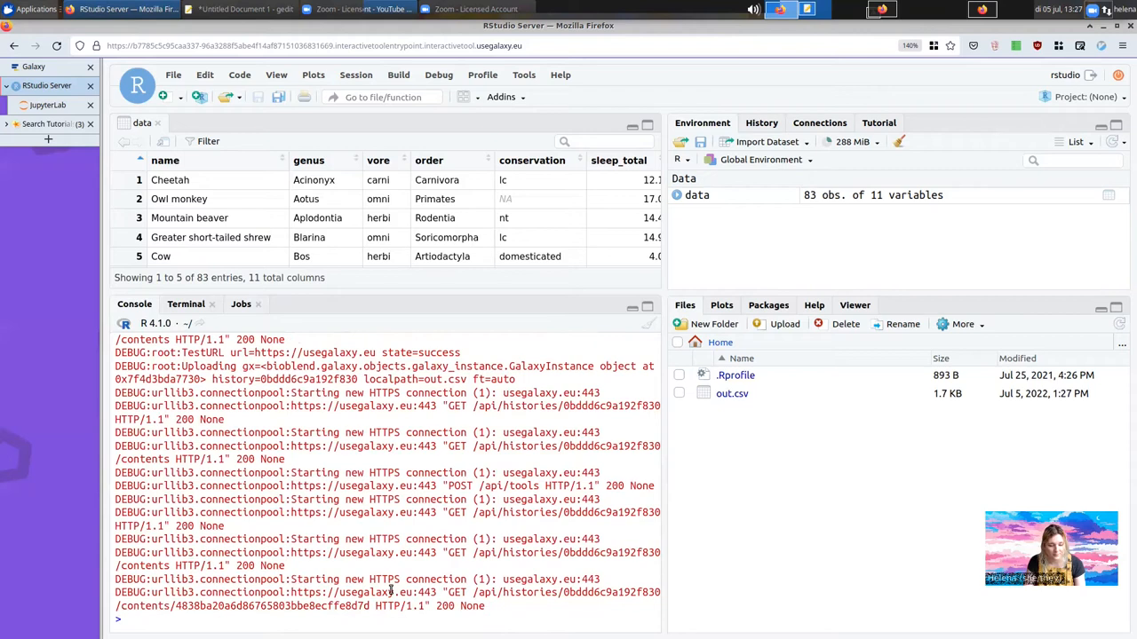
text(gx_a)
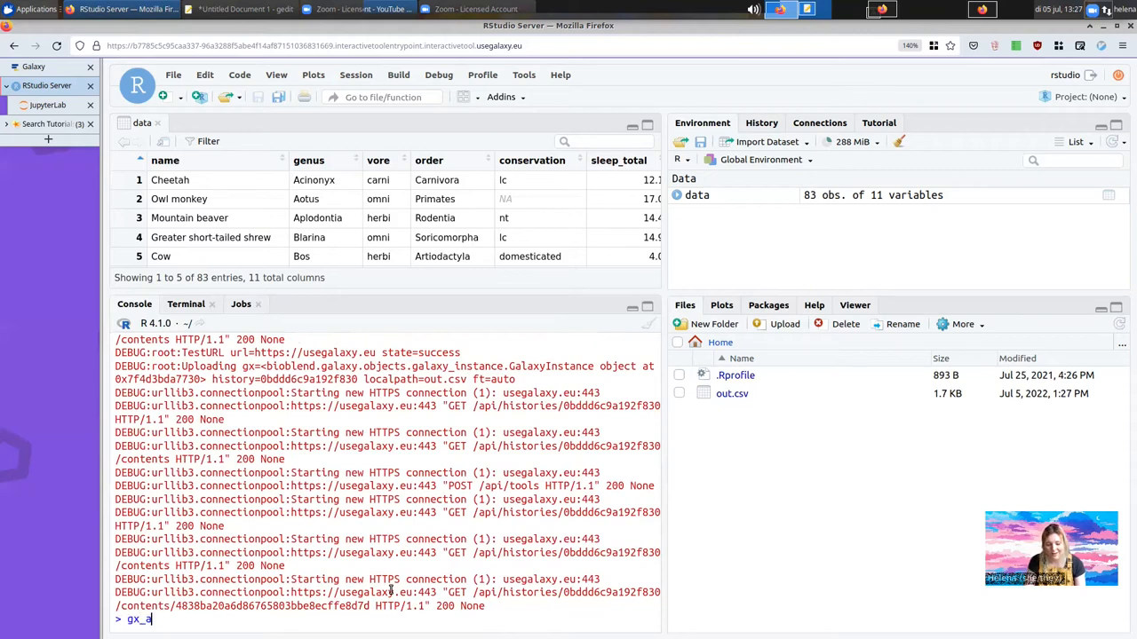
text(save())
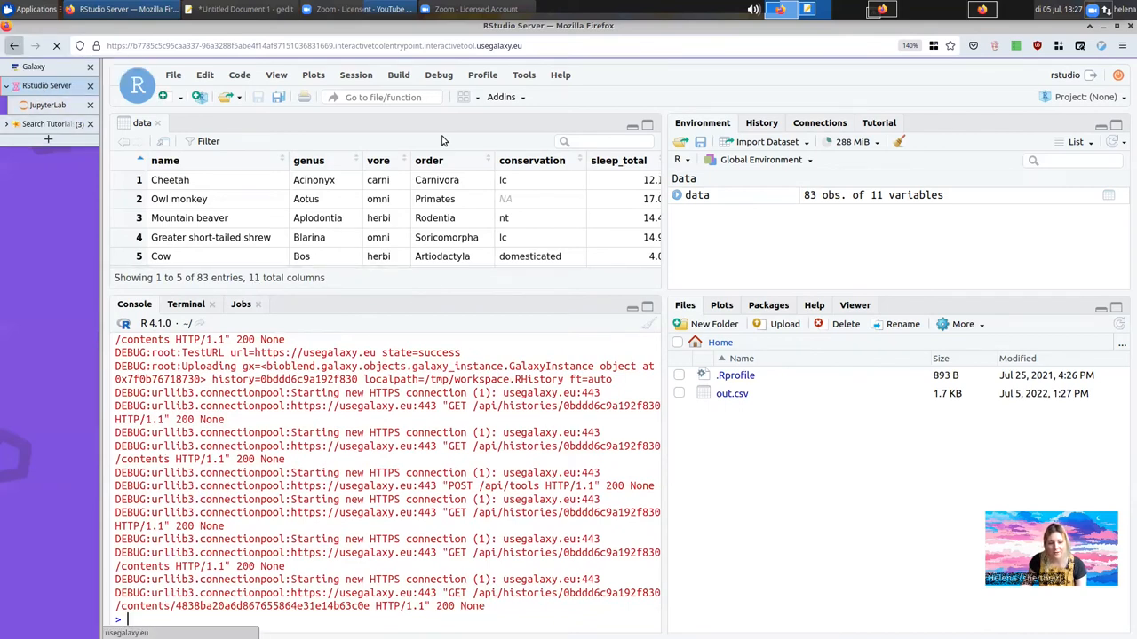
Step: Return to the Galaxy history listing out.csv, workspace.RData and workspace.RHistory
click(50, 86)
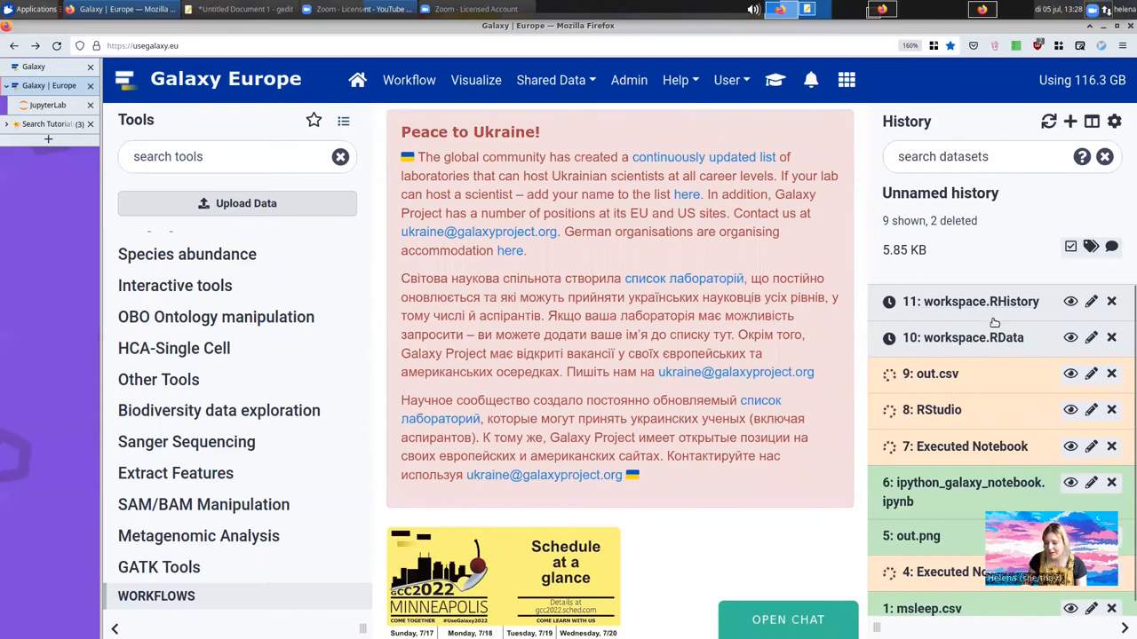
scroll(down, 3)
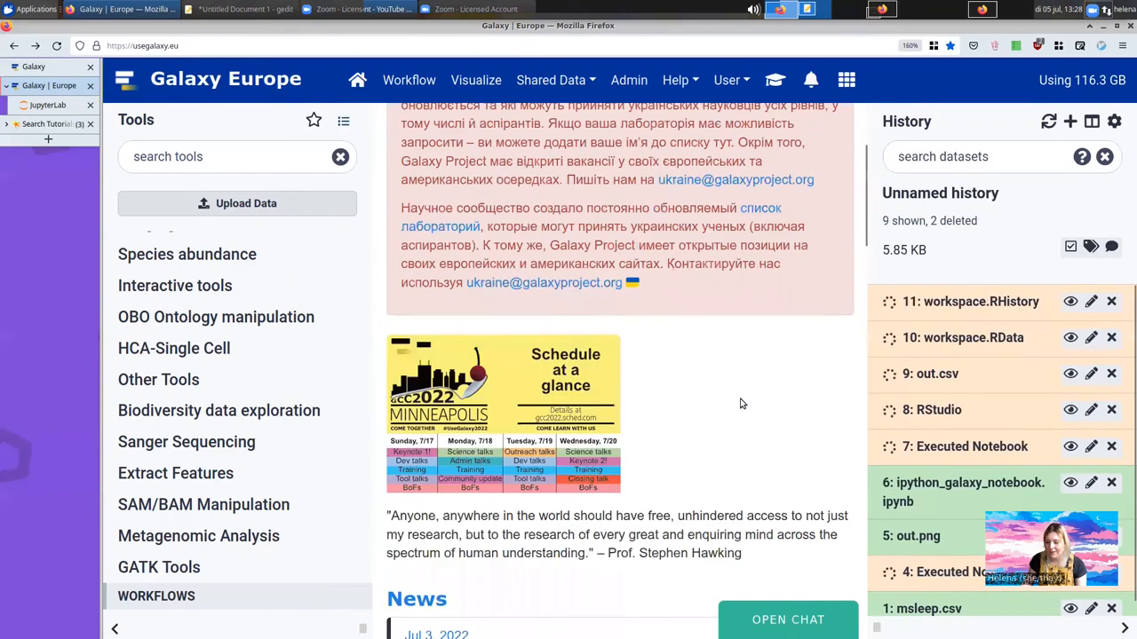
scroll(down, 3)
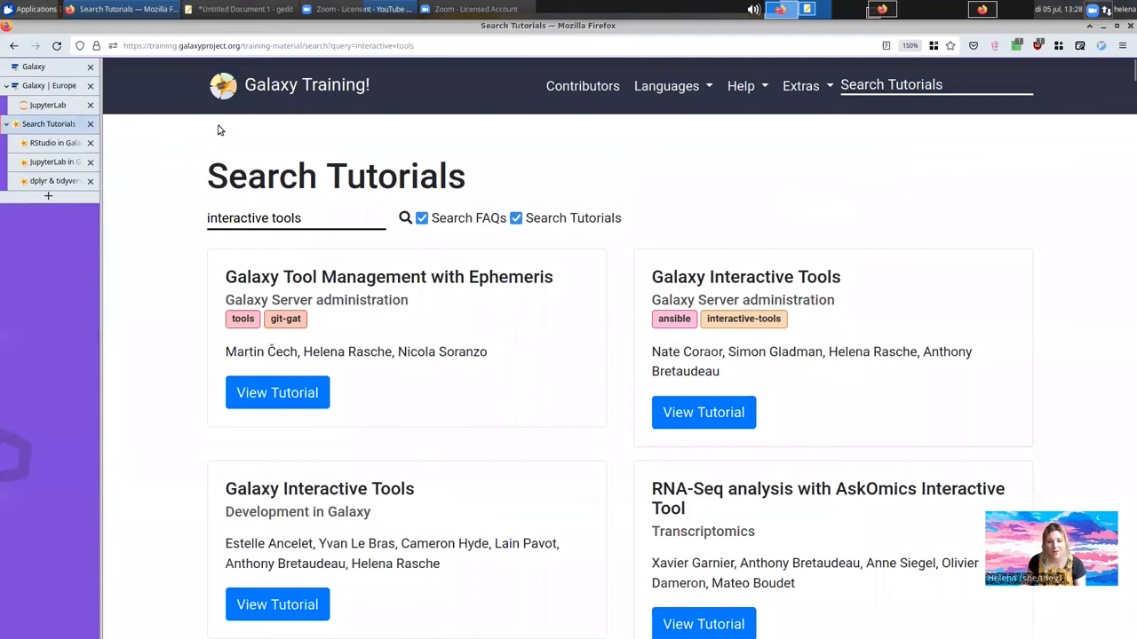
mouse_move(263, 110)
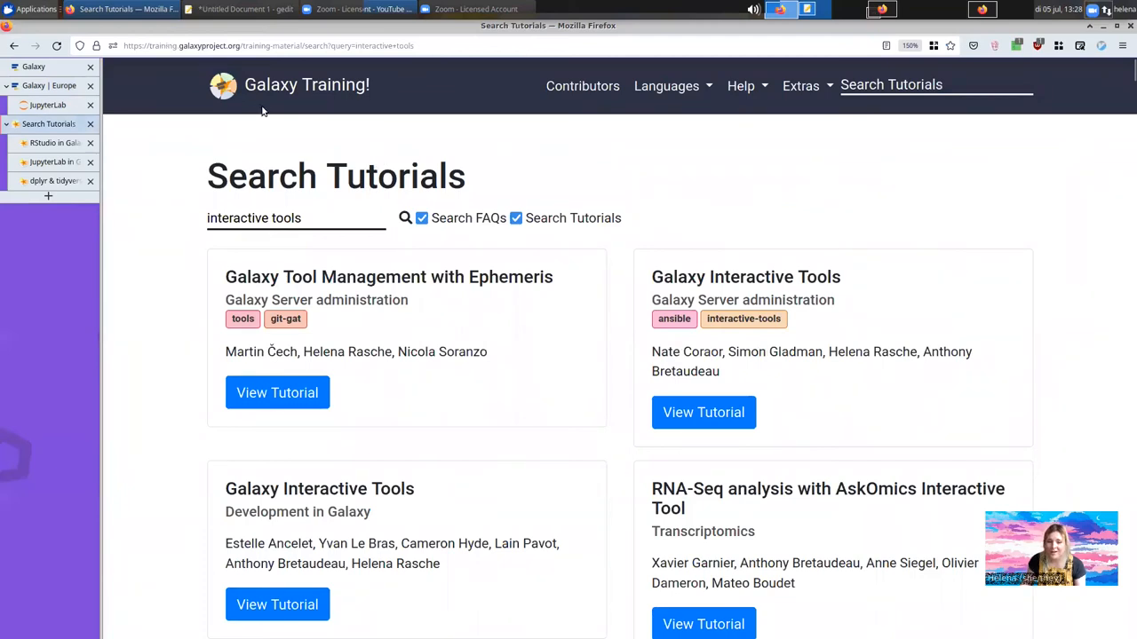
mouse_move(281, 243)
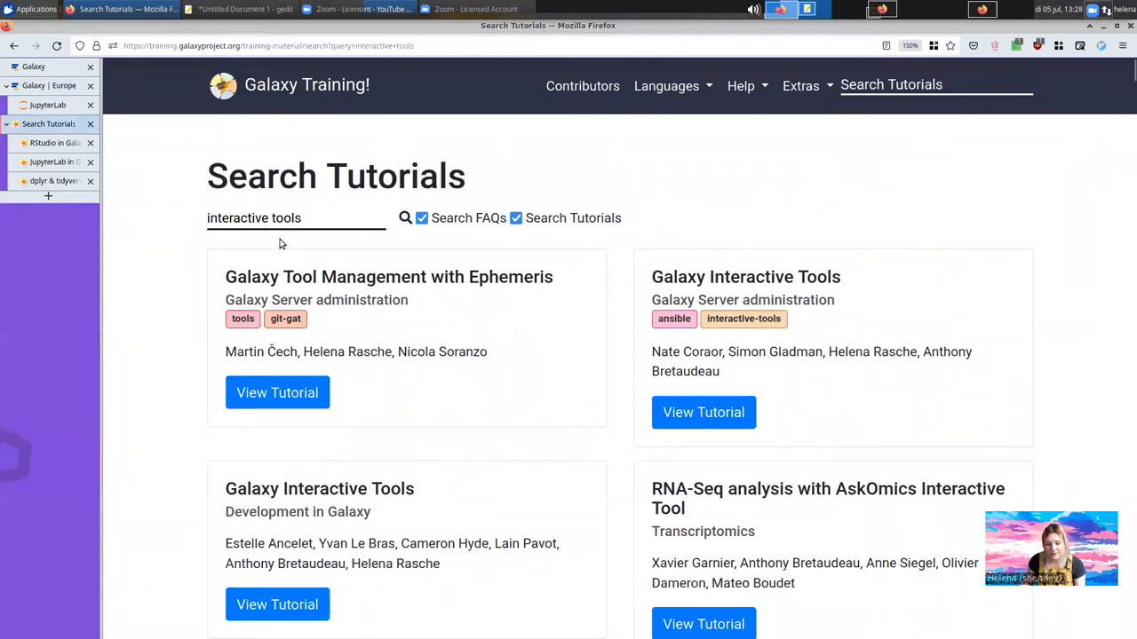
Step: Review the interactive tools search results and return to the Galaxy Training home page
scroll(down, 3)
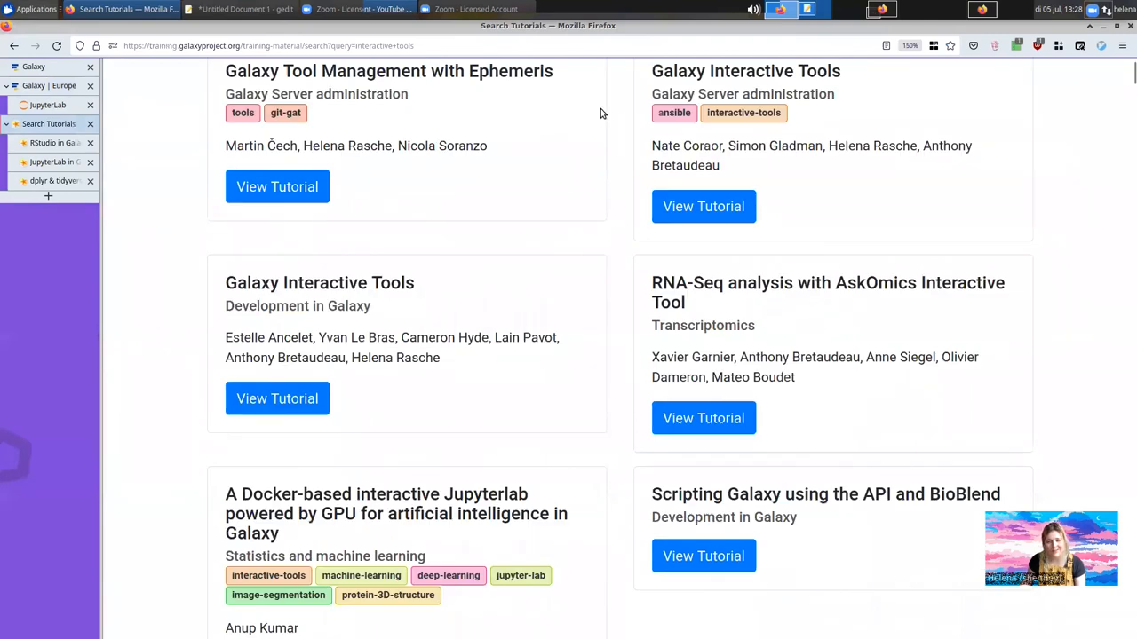
scroll(down, 3)
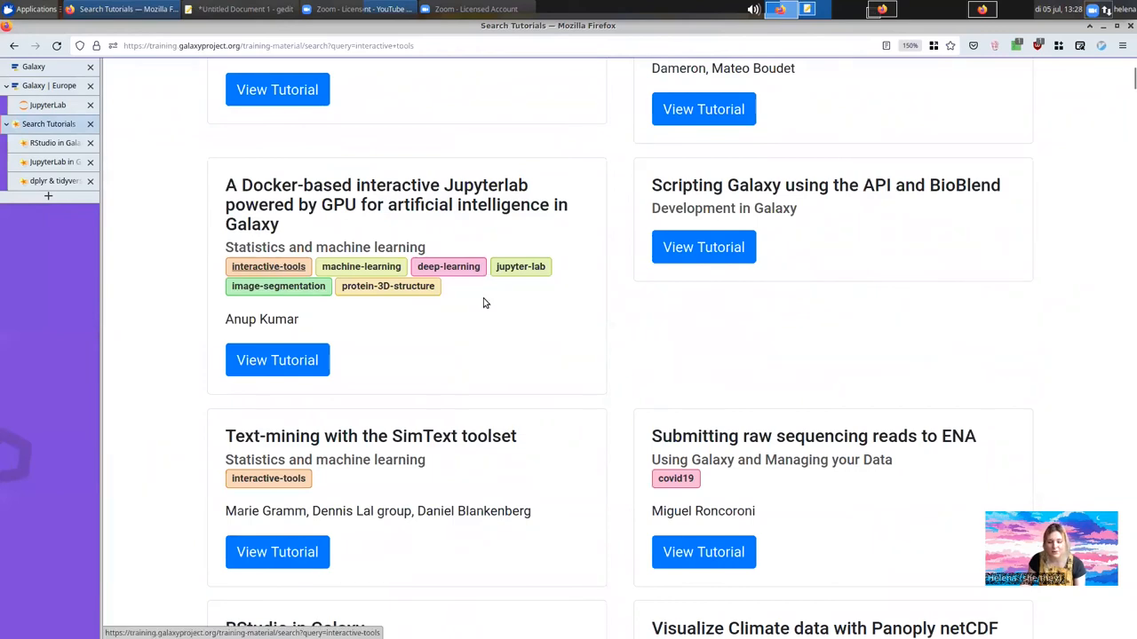
scroll(down, 3)
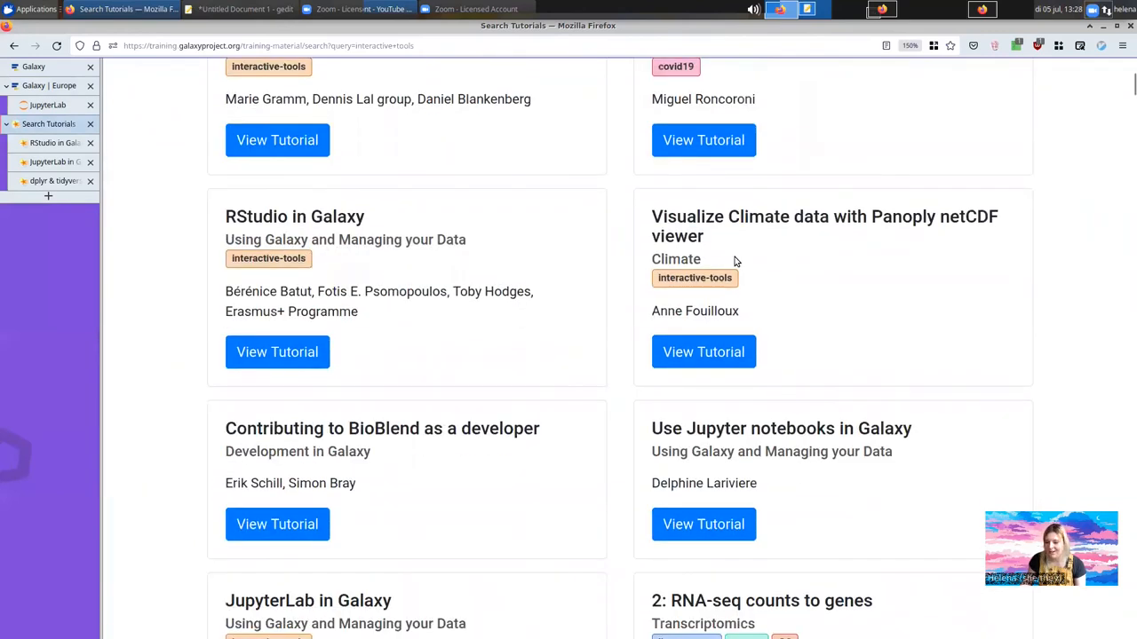
mouse_move(399, 228)
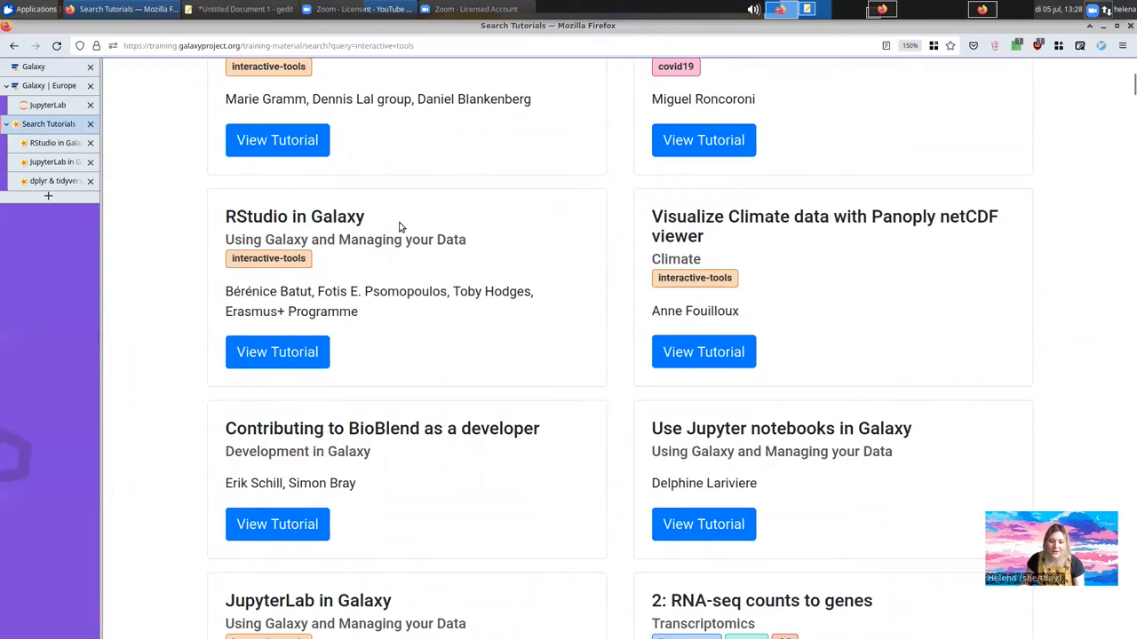
mouse_move(120, 146)
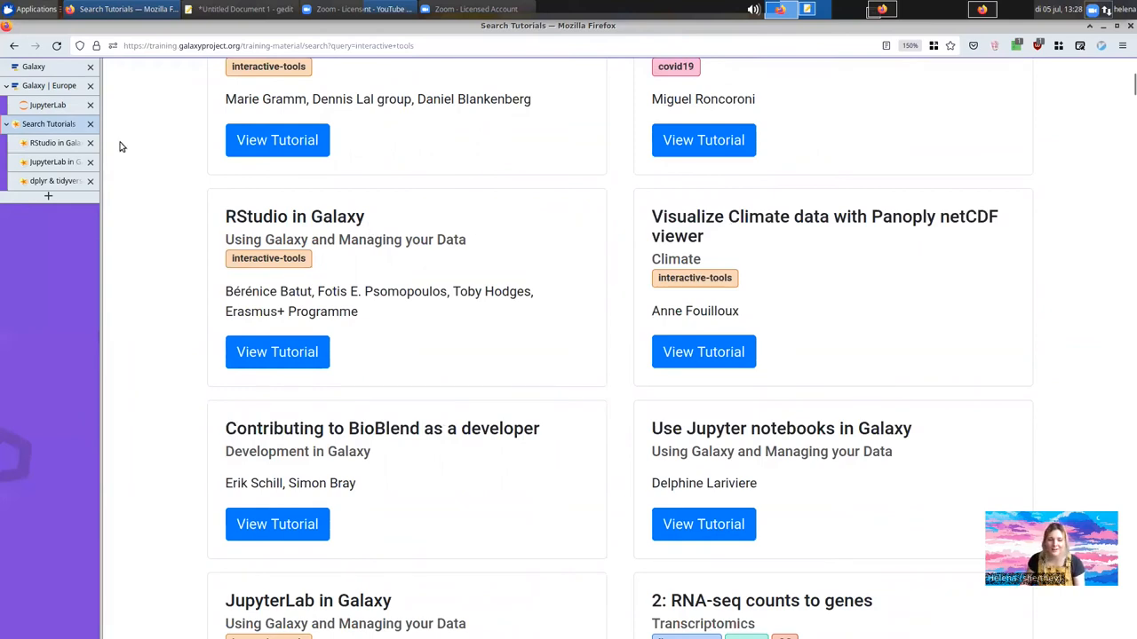
click(277, 351)
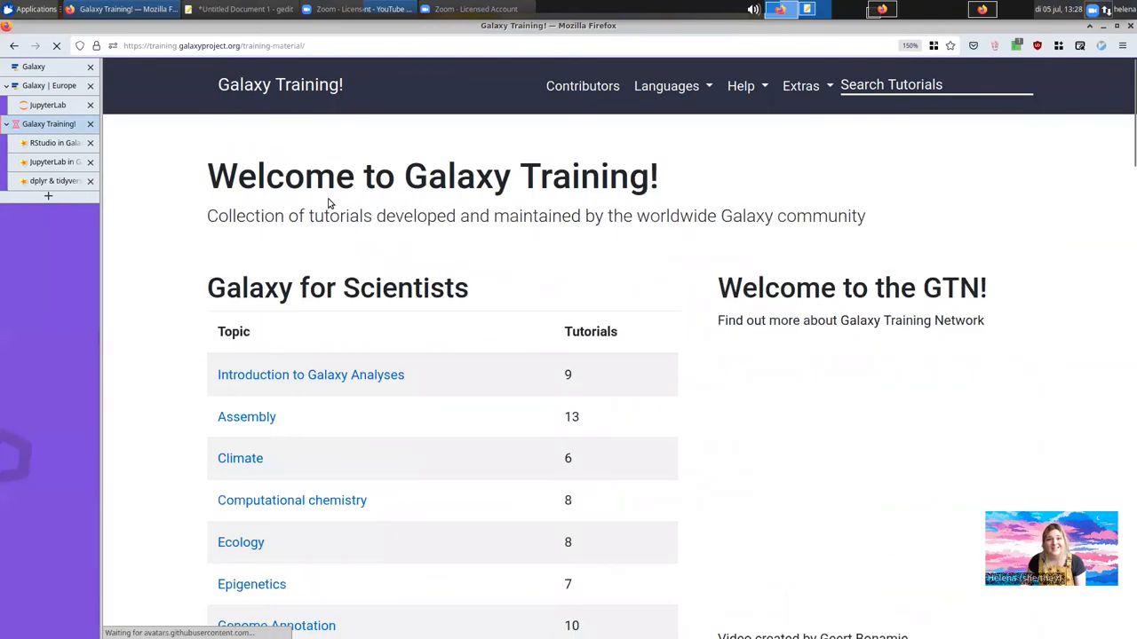
Step: Navigate to the Foundations of Data Science topic and open the SQL with R tutorial
scroll(down, 3)
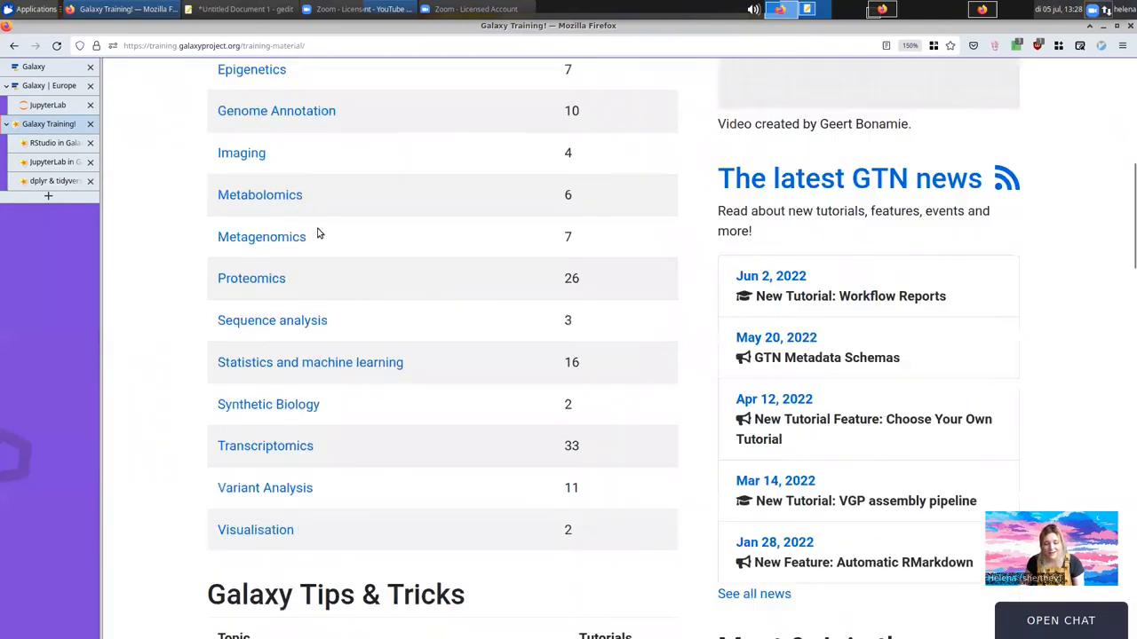
scroll(down, 3)
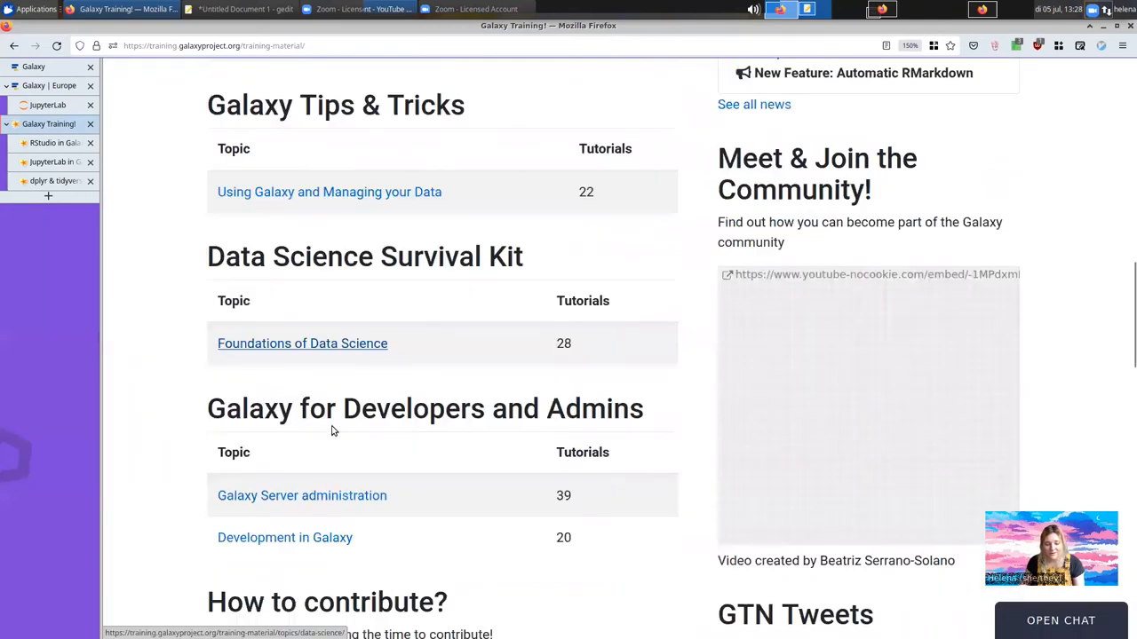
scroll(down, 3)
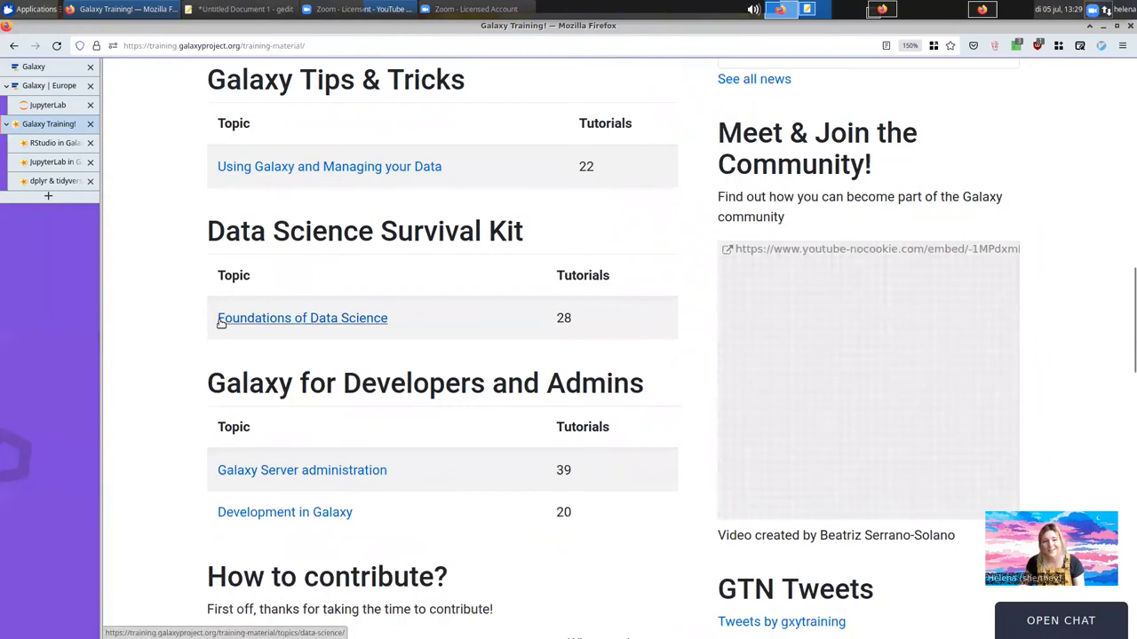
click(302, 318)
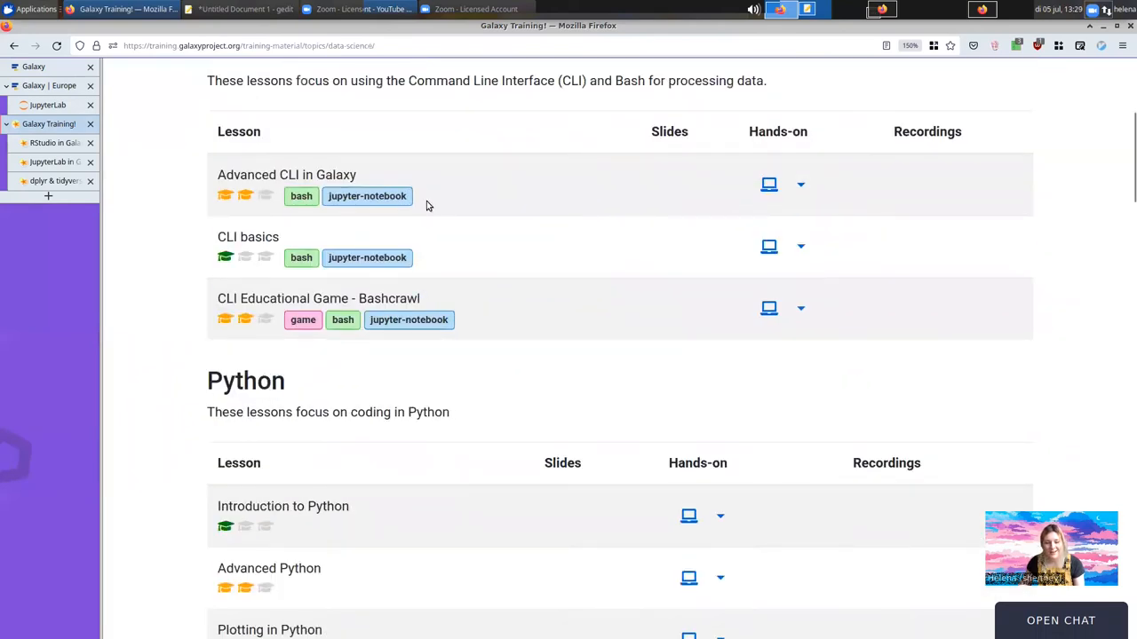
scroll(down, 3)
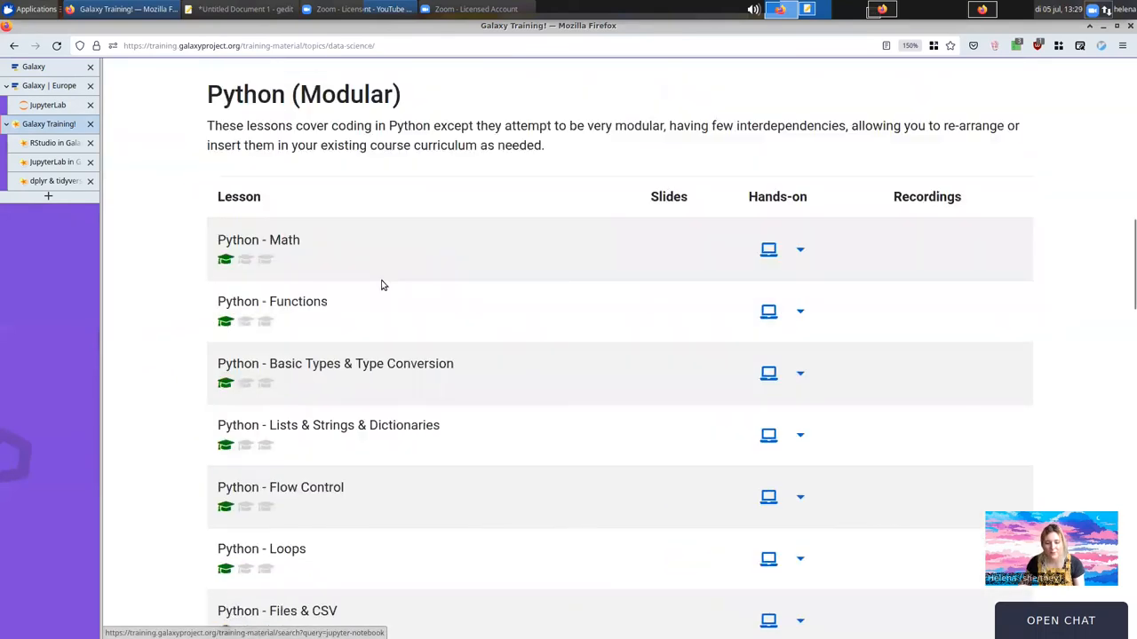
scroll(down, 3)
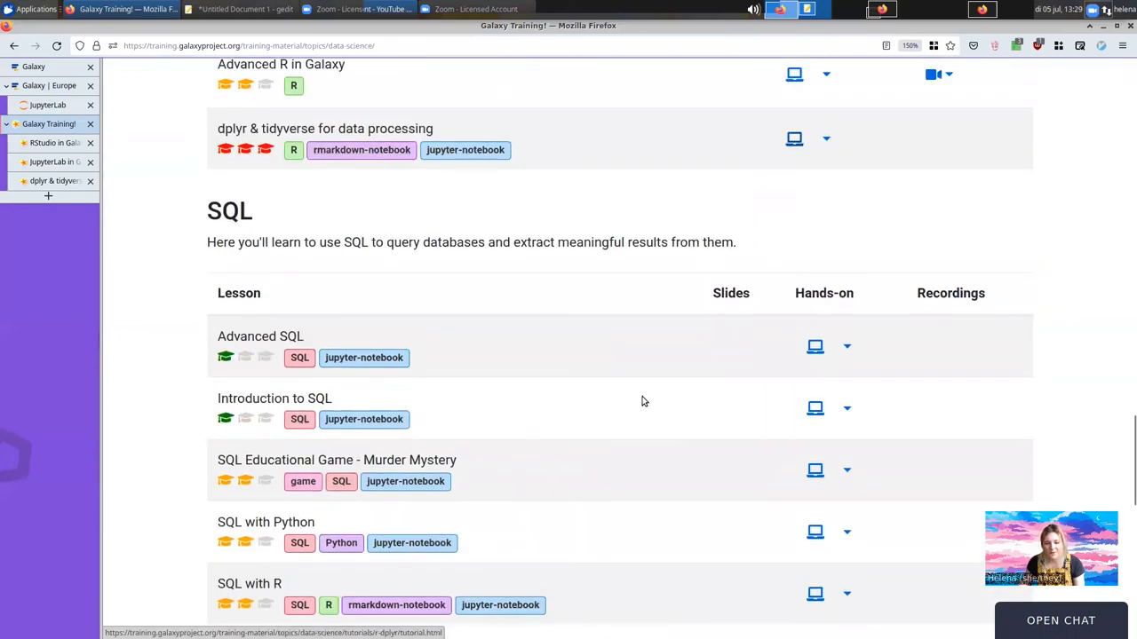
click(813, 388)
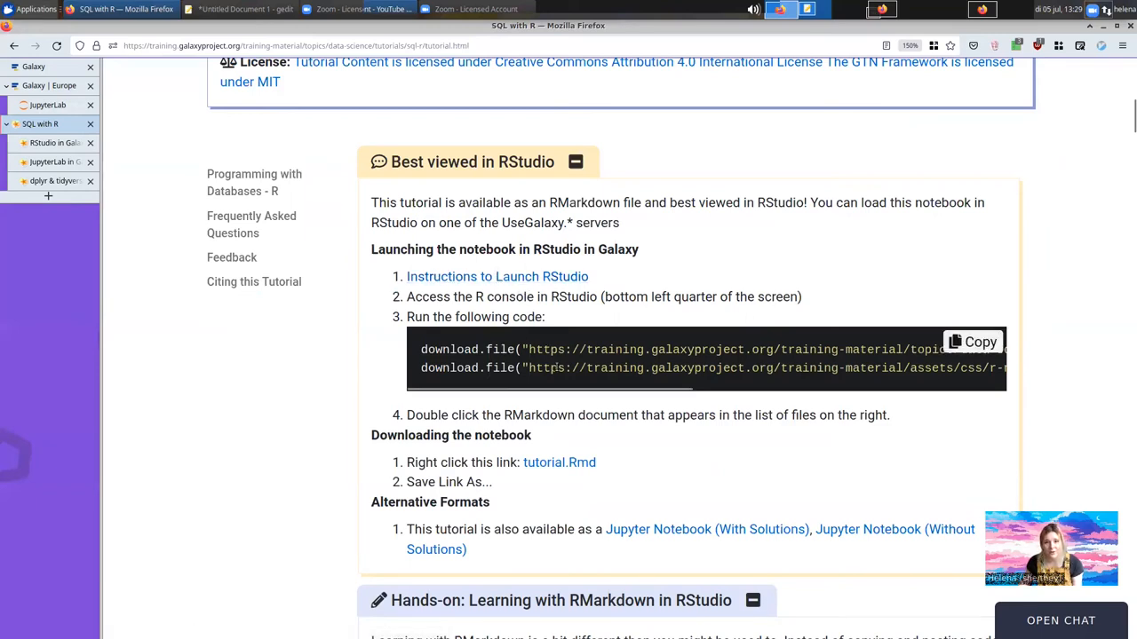
Step: Read down to the tutorial's instructions for loading the notebook in RStudio
scroll(down, 3)
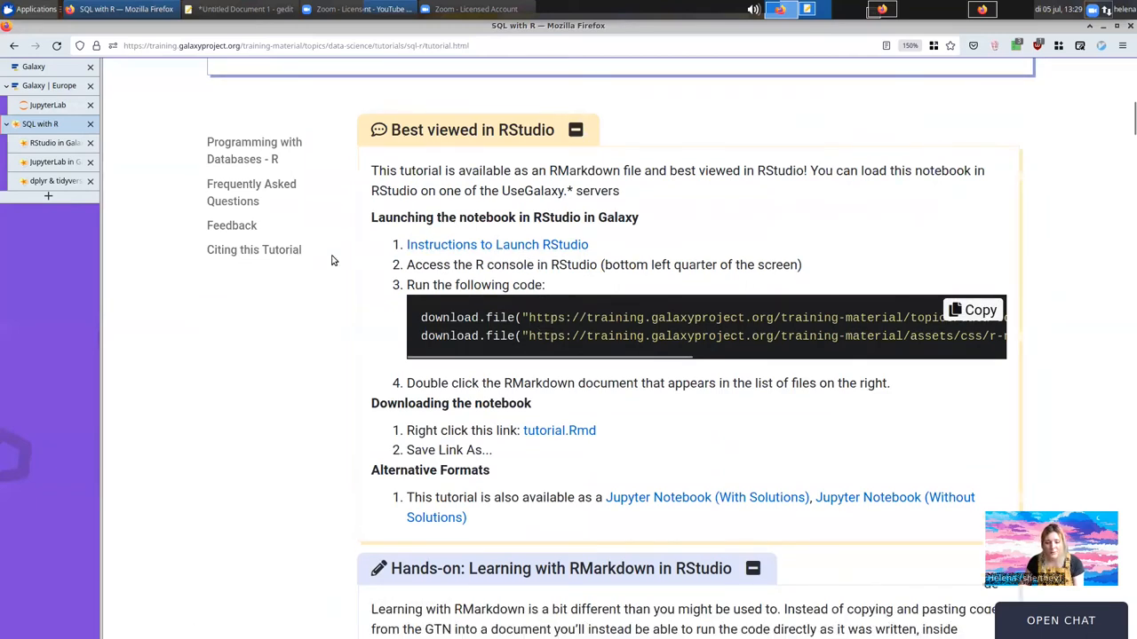
scroll(down, 3)
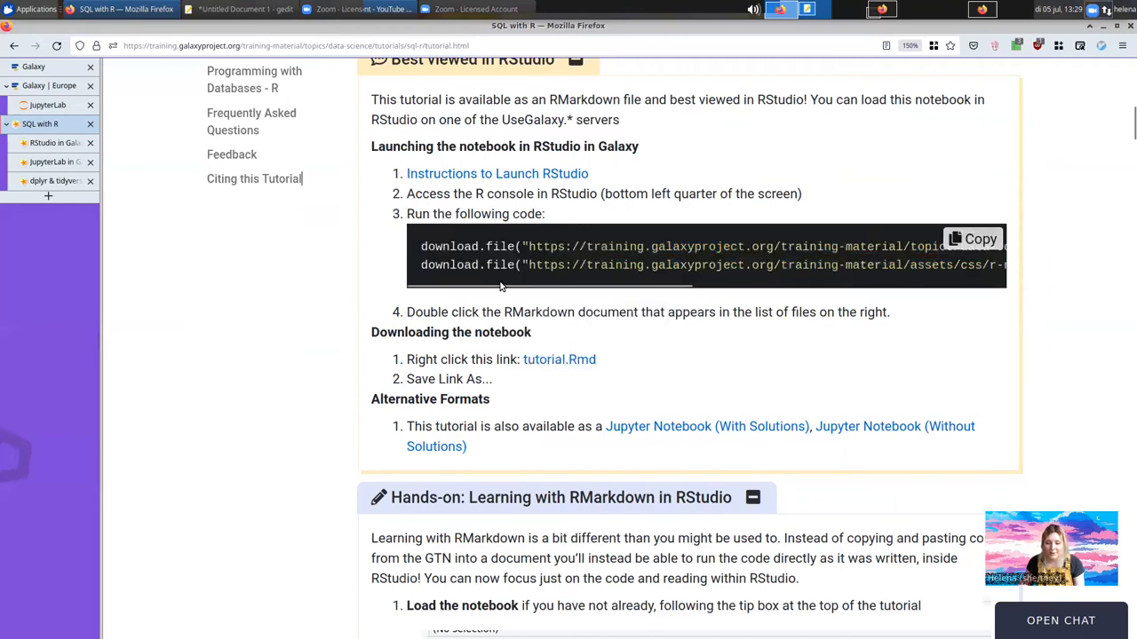
scroll(down, 3)
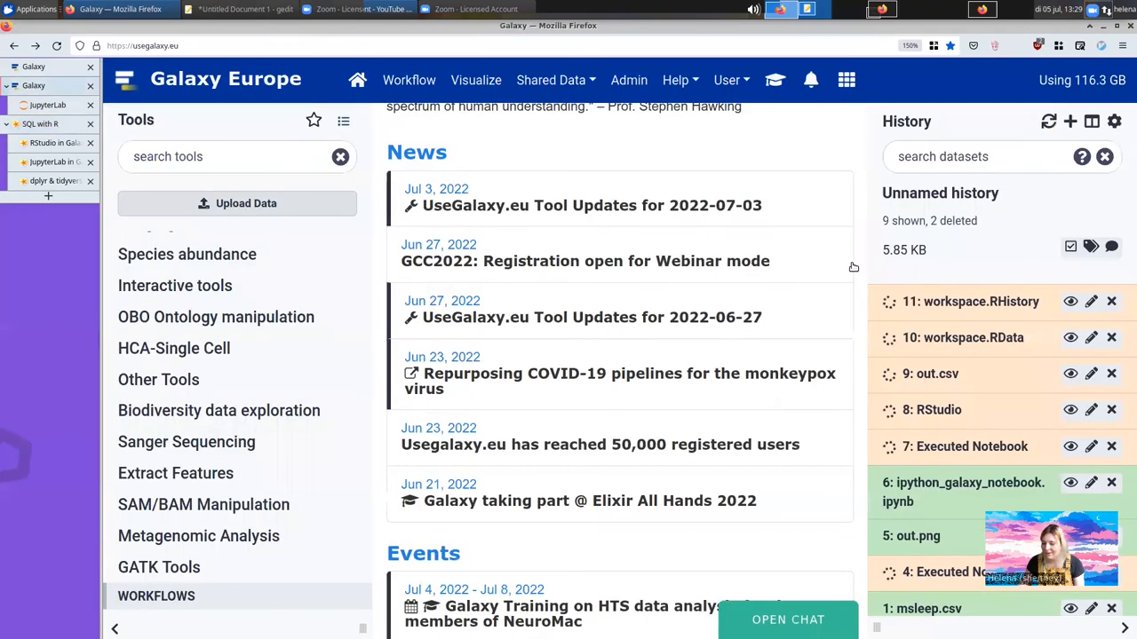
Step: Reopen RStudio via Active InteractiveTools and download data-science-sql-r.Rmd and gtn.css
click(724, 80)
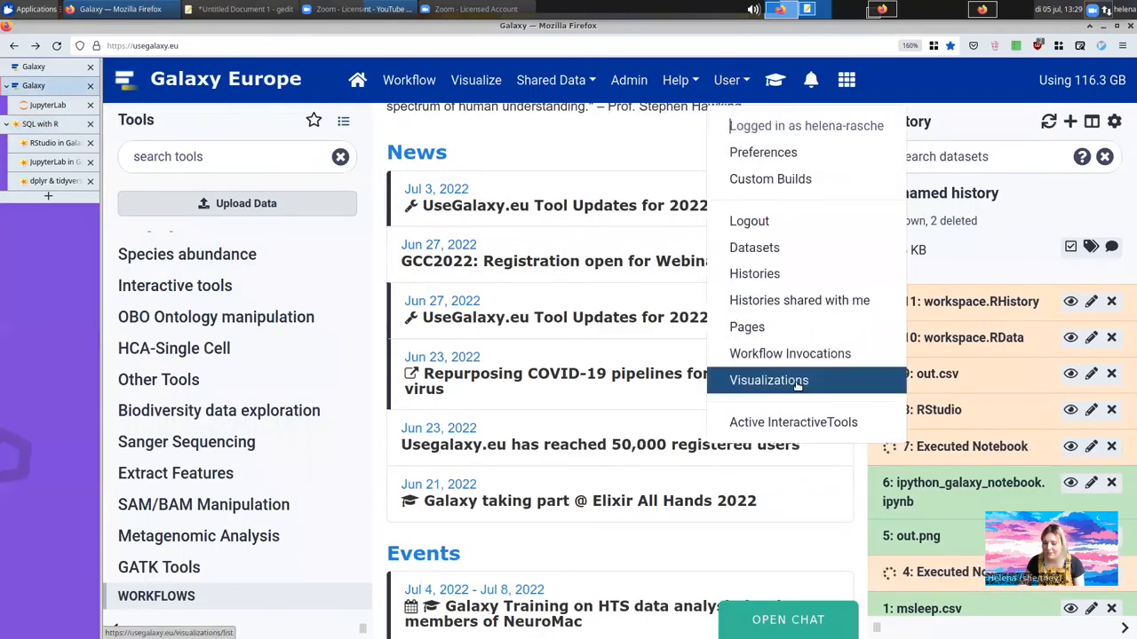
click(792, 422)
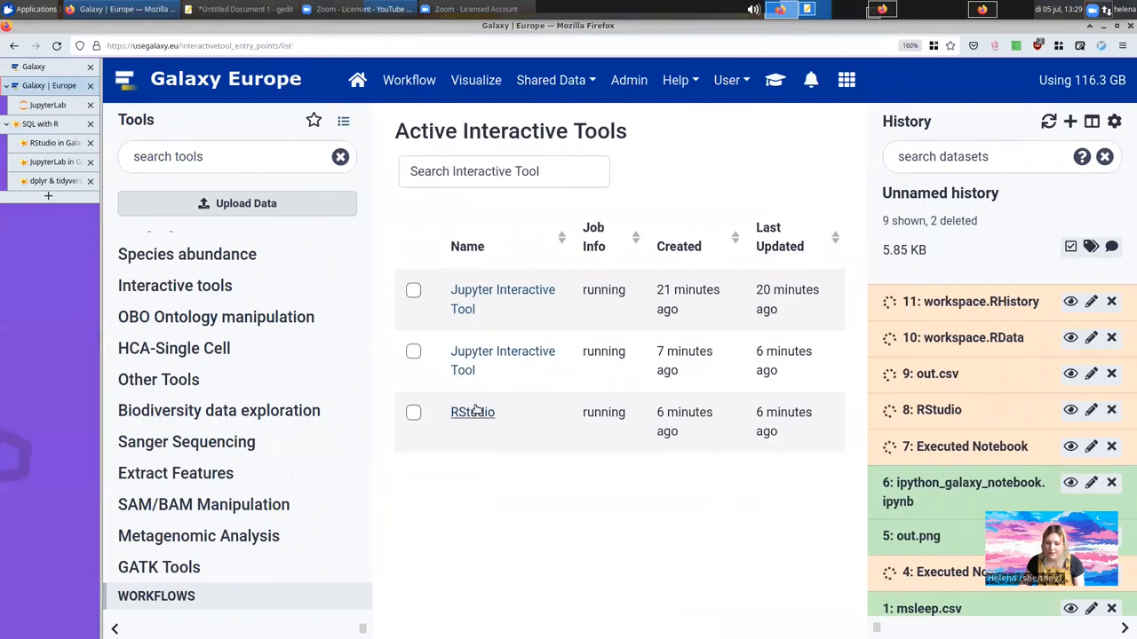
click(472, 412)
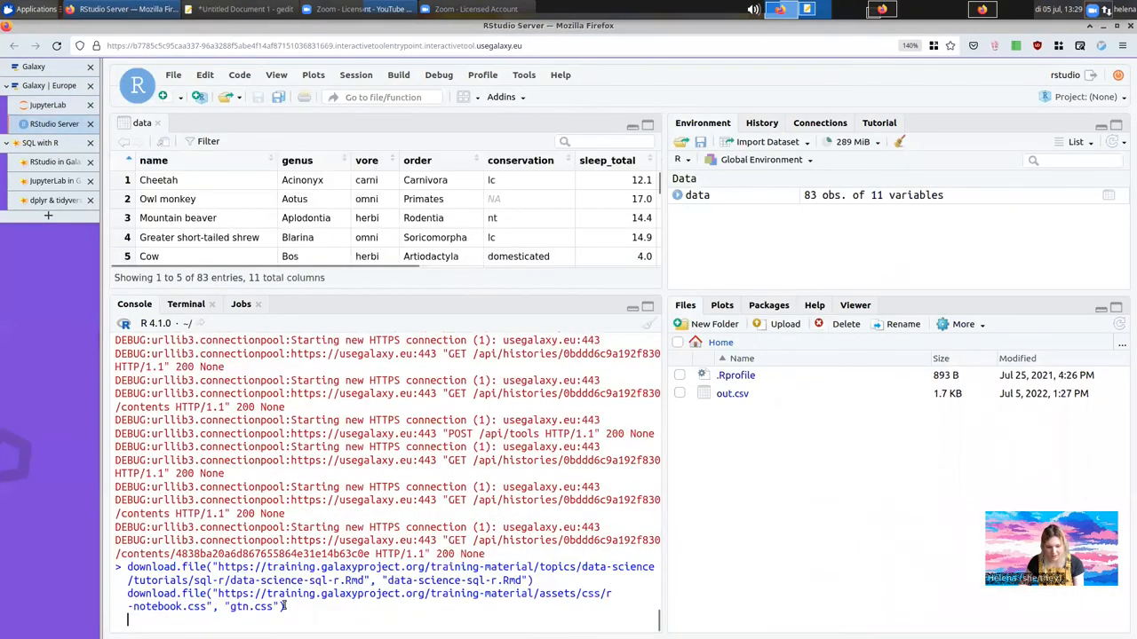
key(Return)
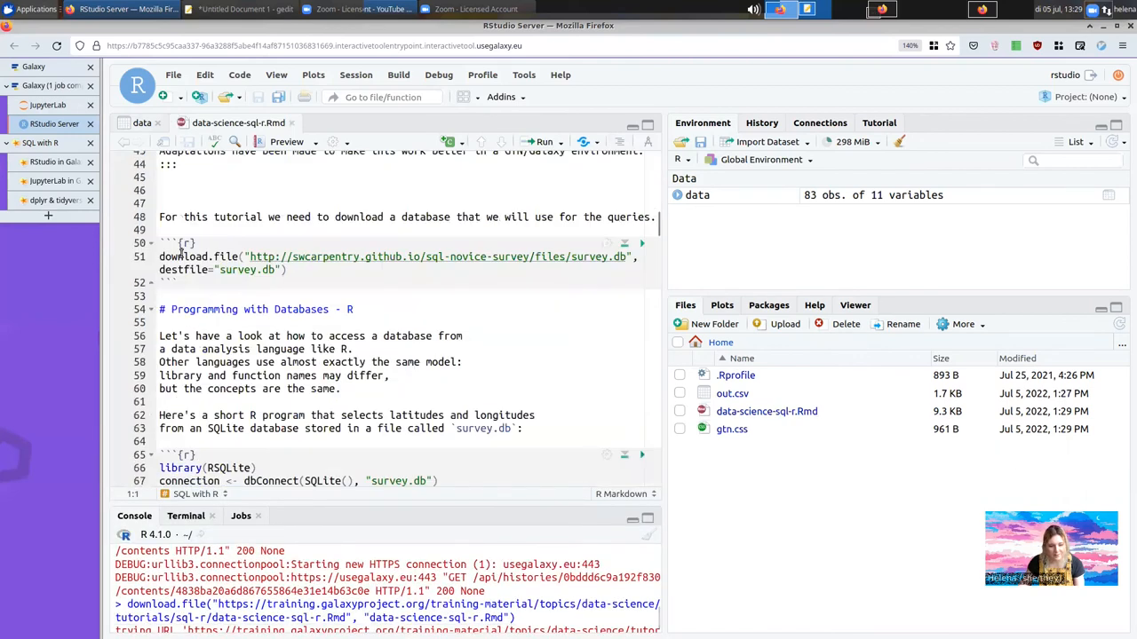
scroll(down, 3)
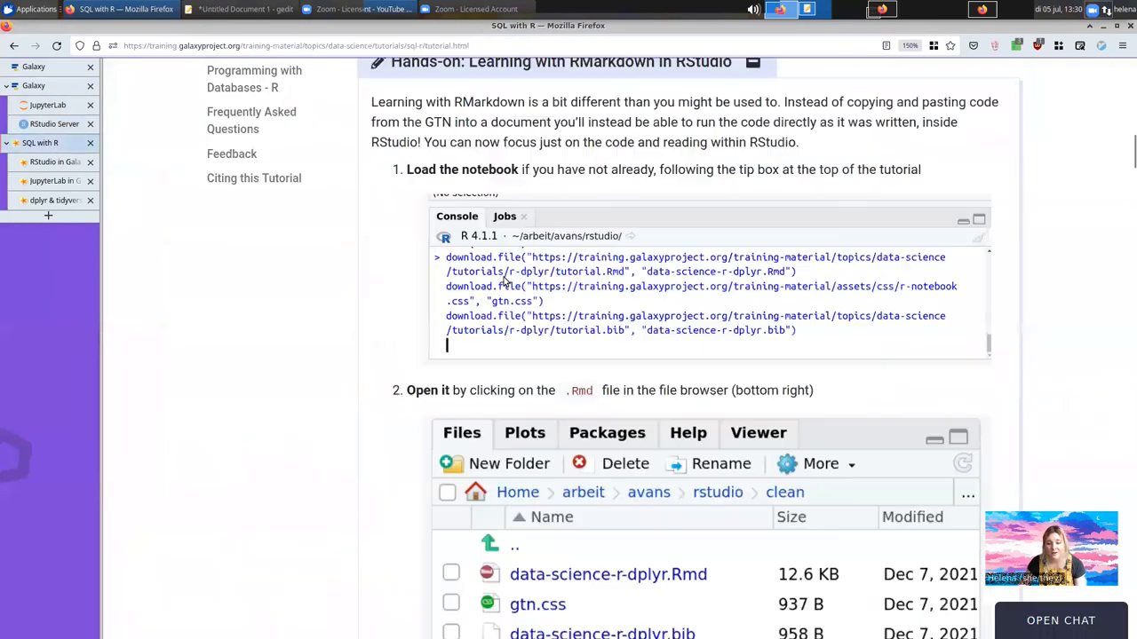
Step: Open the SQL with Python tutorial from Foundations of Data Science and copy its notebook wget command
click(14, 46)
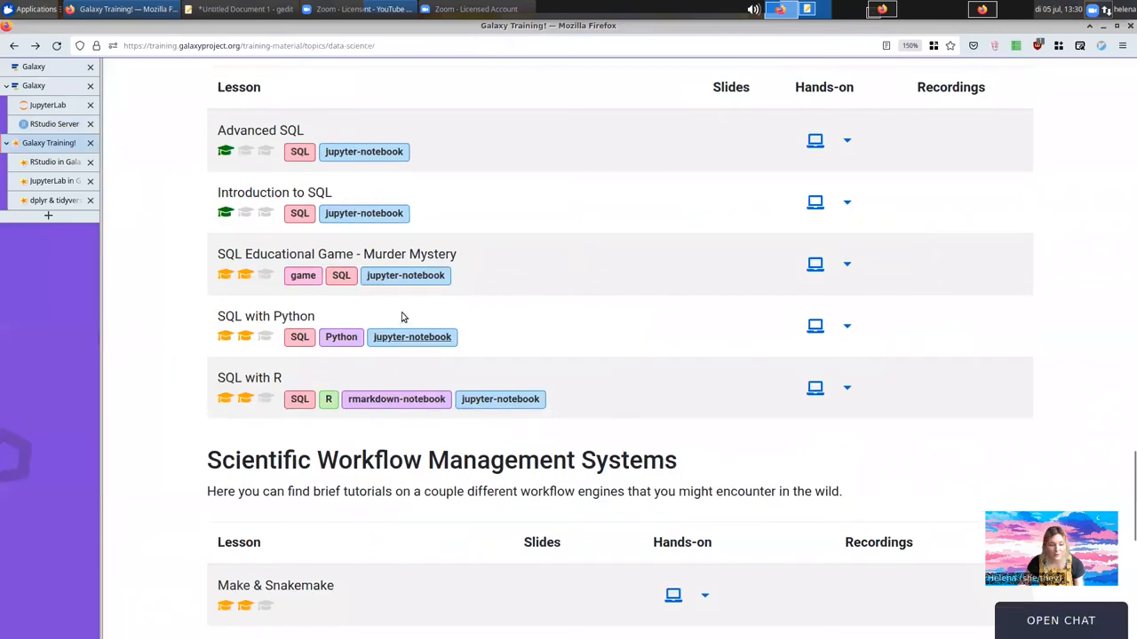
mouse_move(816, 326)
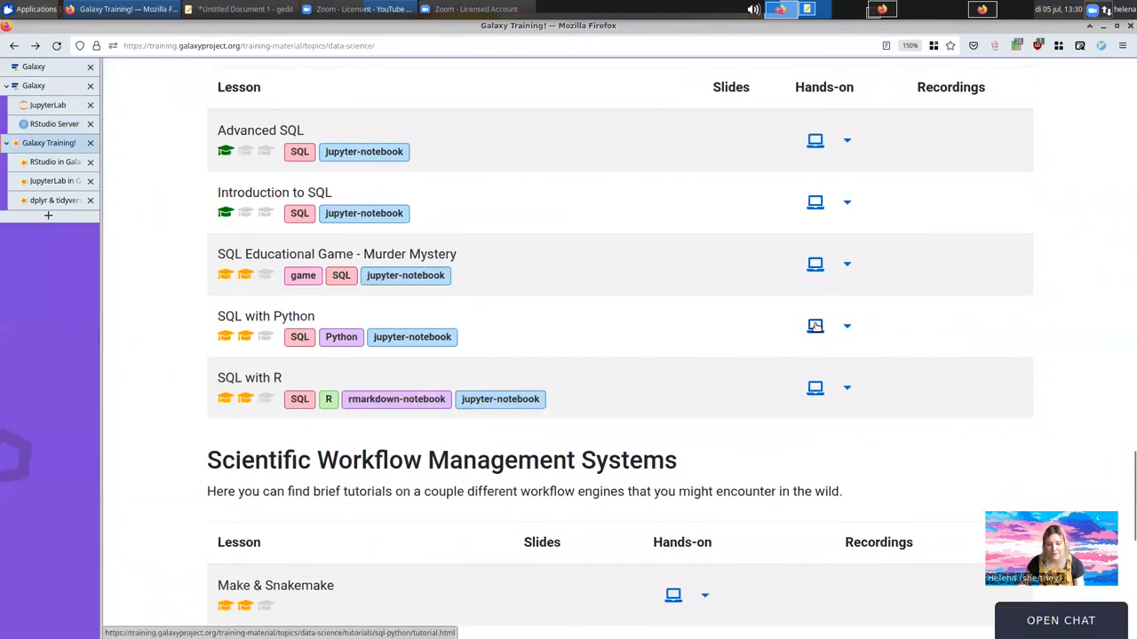
click(266, 316)
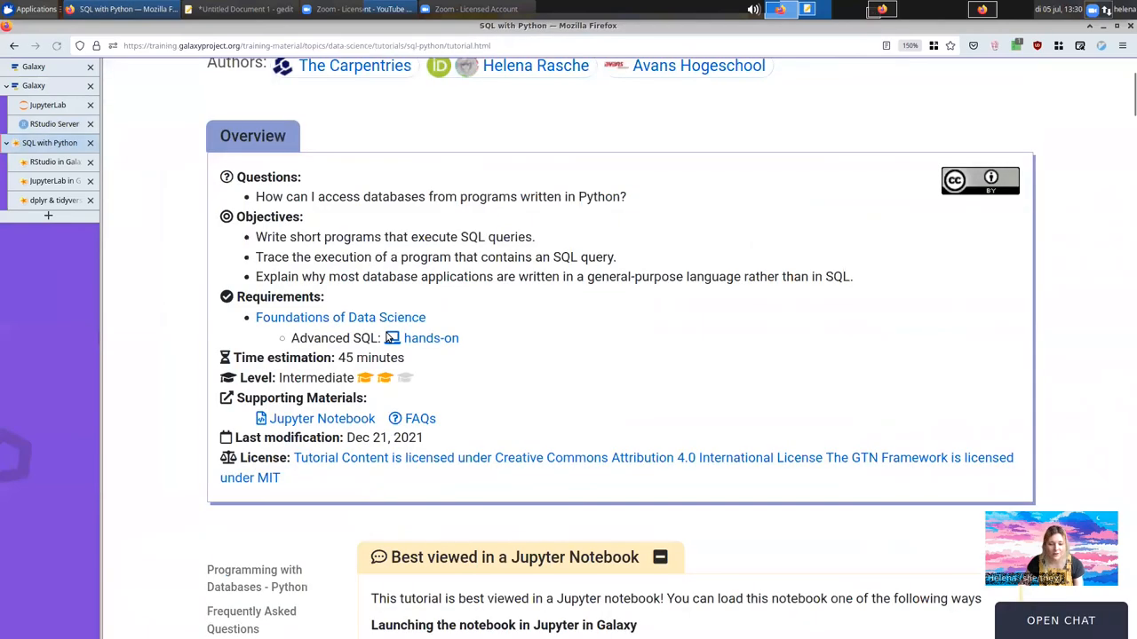
scroll(down, 3)
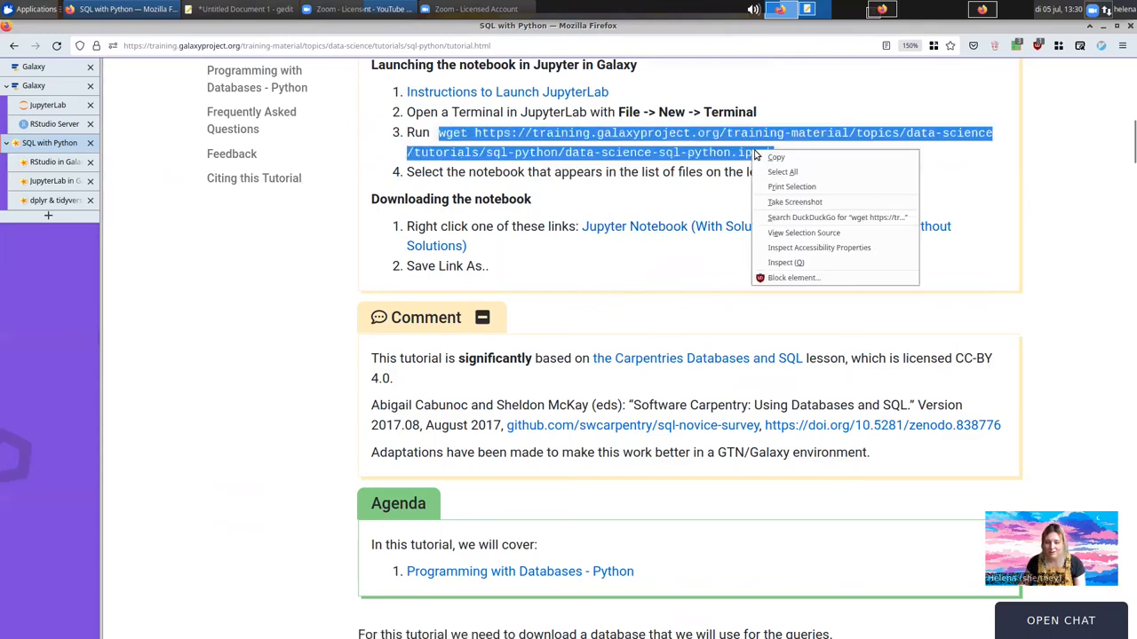
click(96, 9)
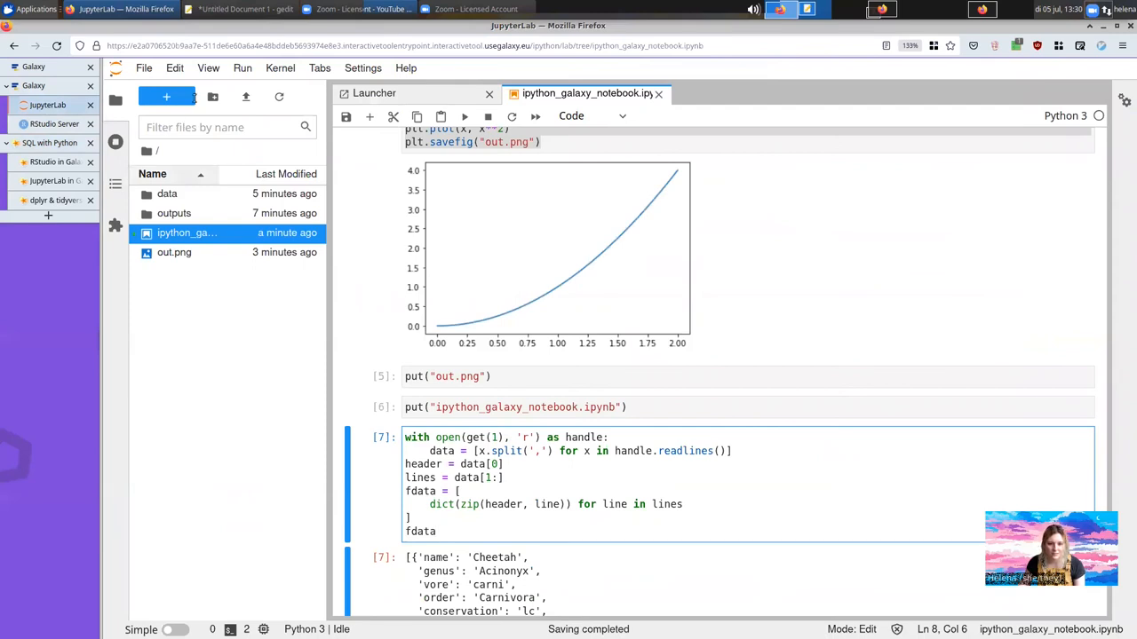
Step: Start a JupyterLab terminal from the Launcher and run the wget command to download the notebook
click(373, 92)
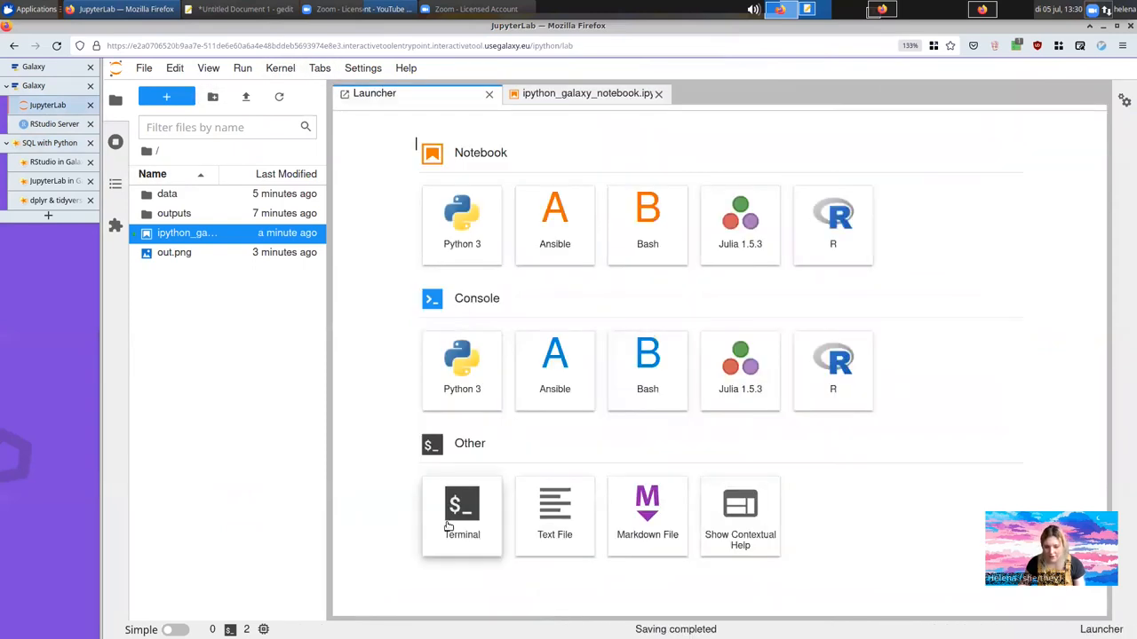
click(462, 511)
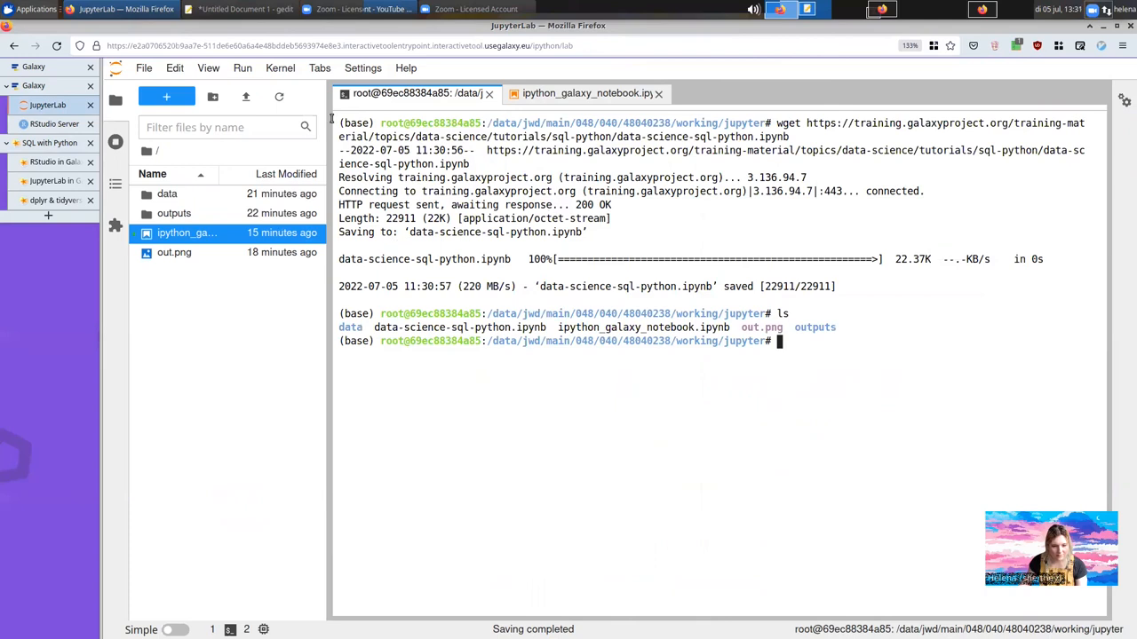
Step: Open the SQL with Python notebook on a Python 3 kernel and run the survey.db download and first query cells
click(186, 233)
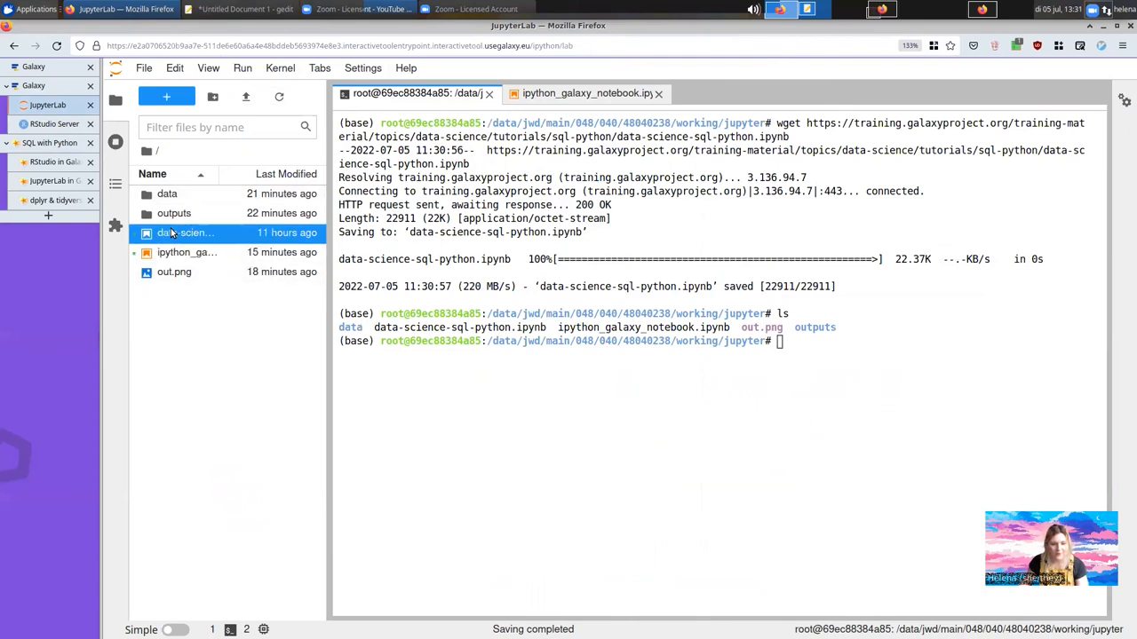
double_click(187, 232)
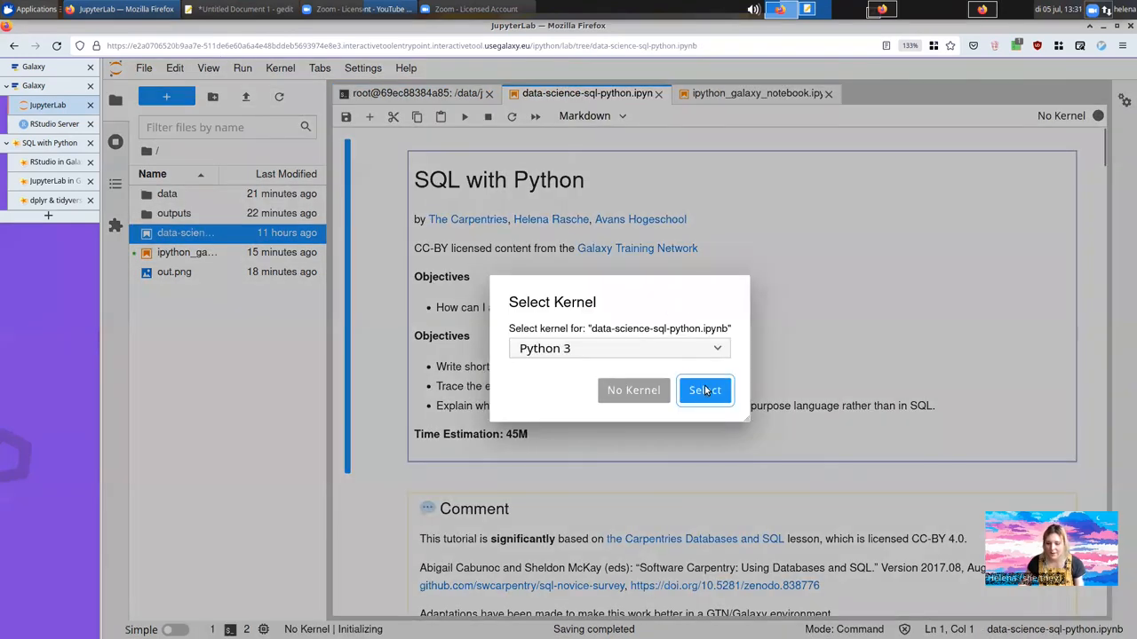
click(704, 391)
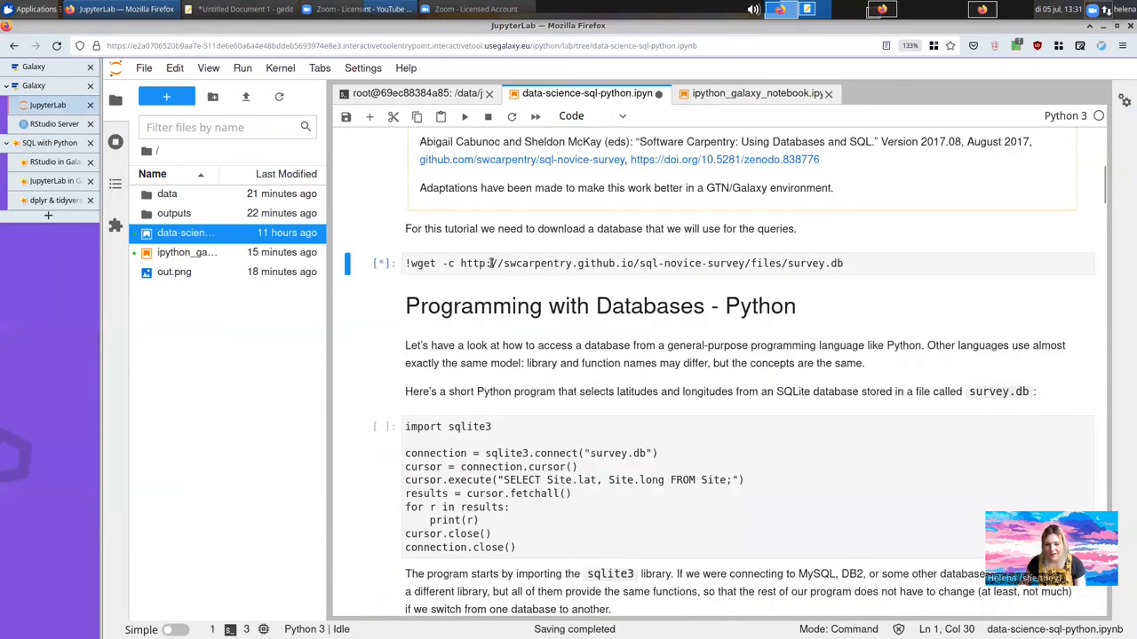
click(463, 118)
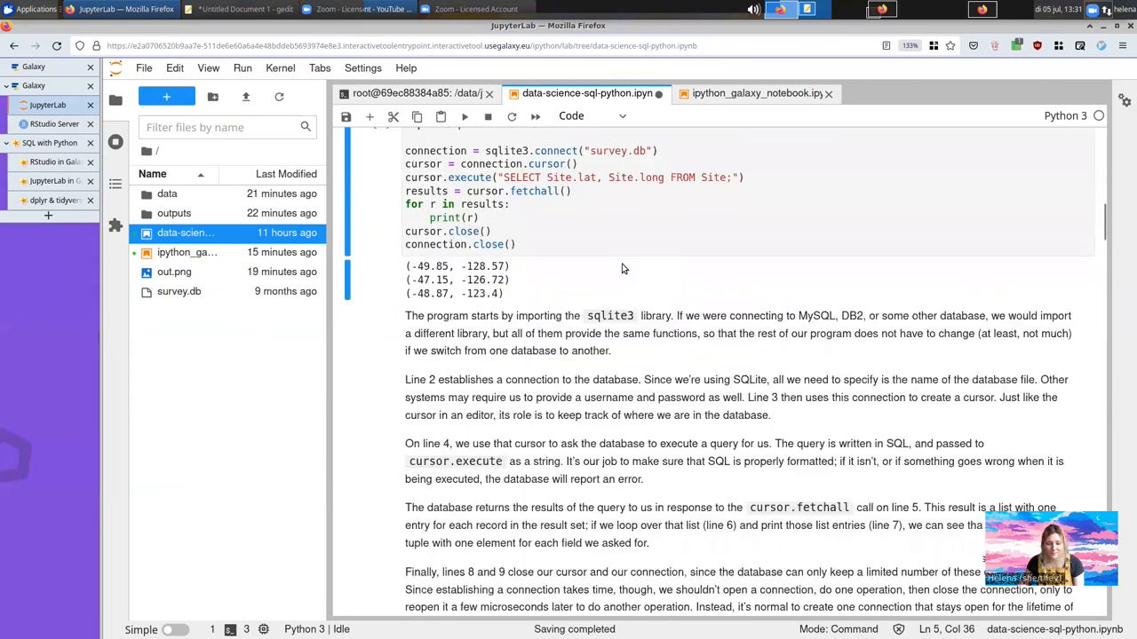
scroll(down, 3)
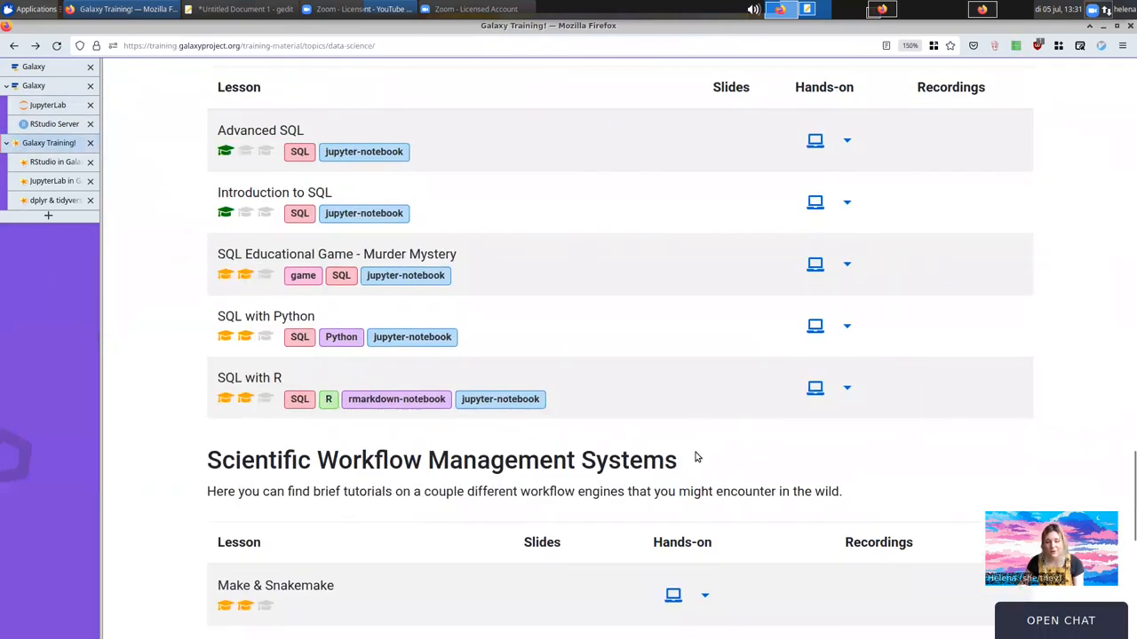
click(266, 316)
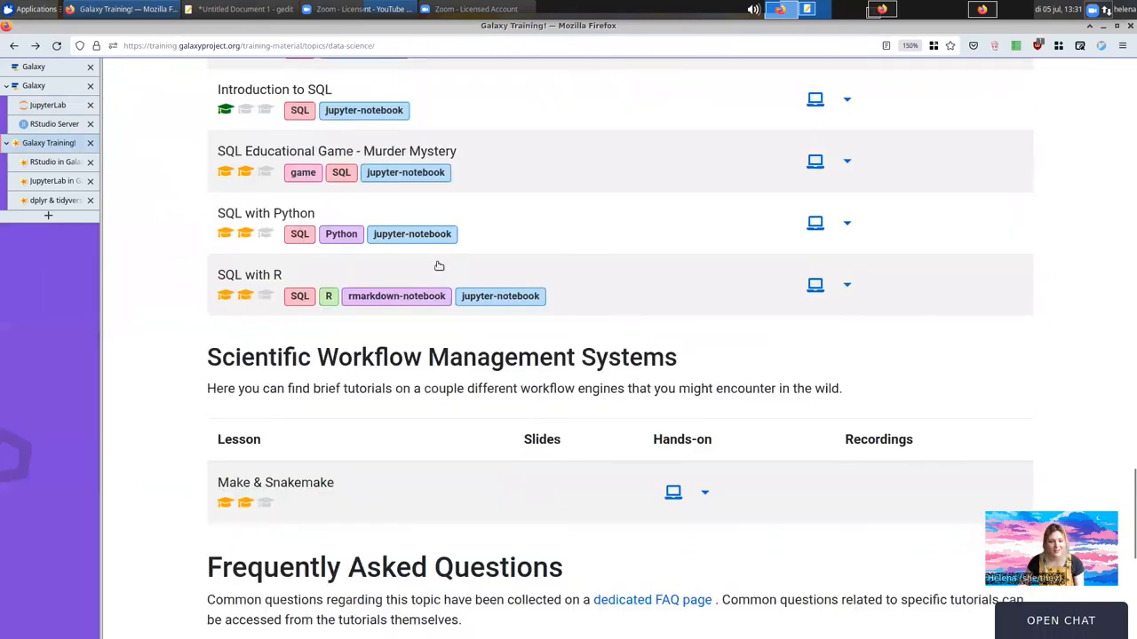
mouse_move(186, 234)
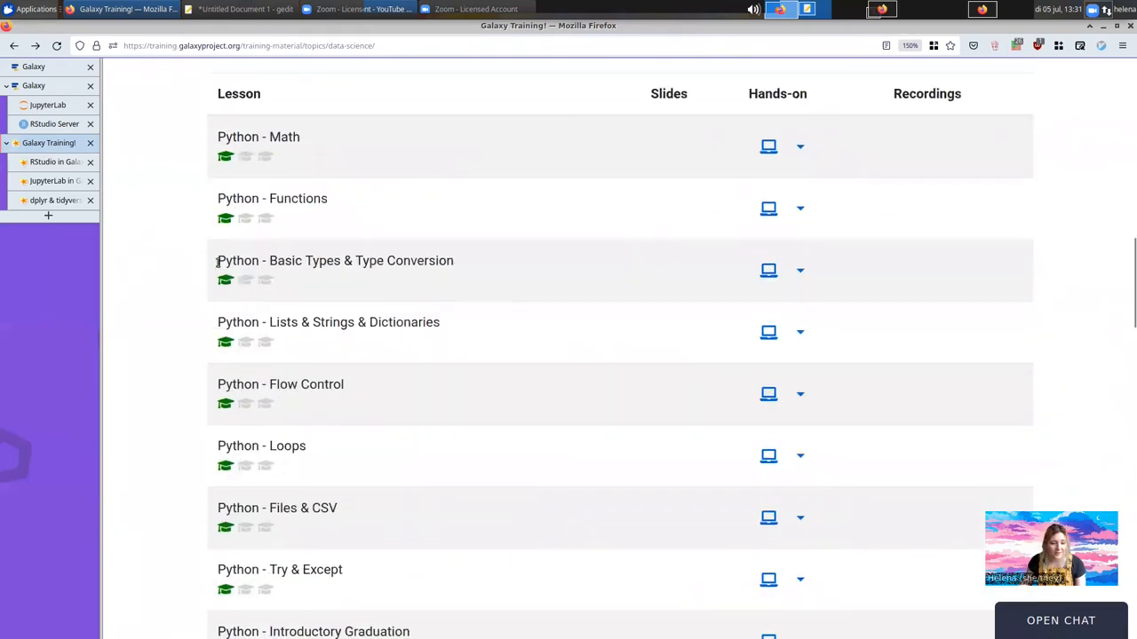
scroll(up, 3)
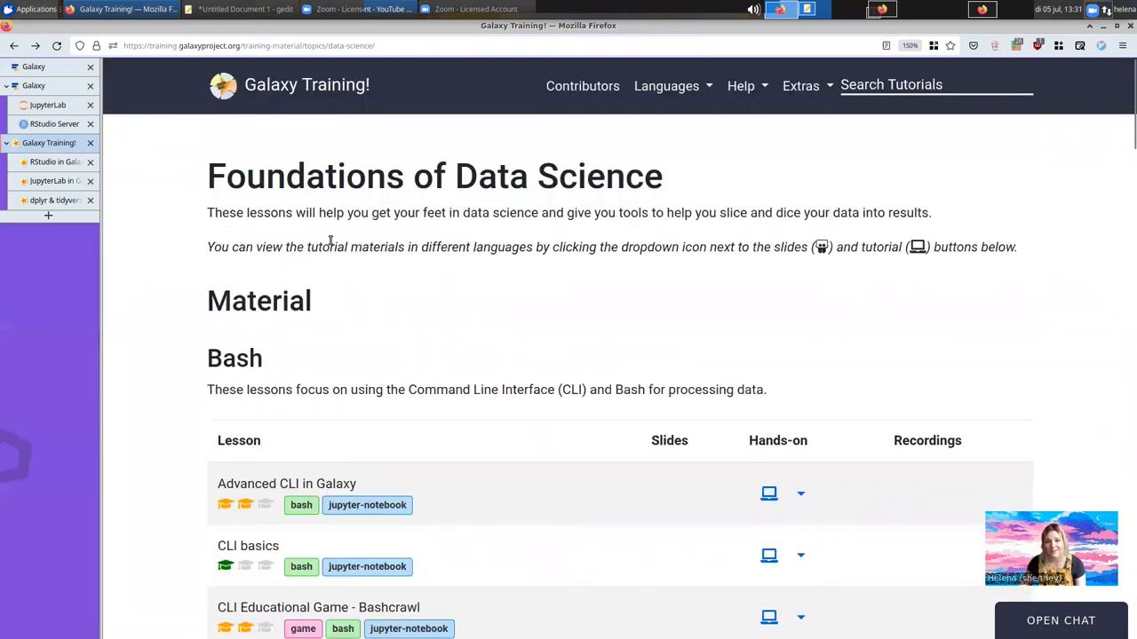